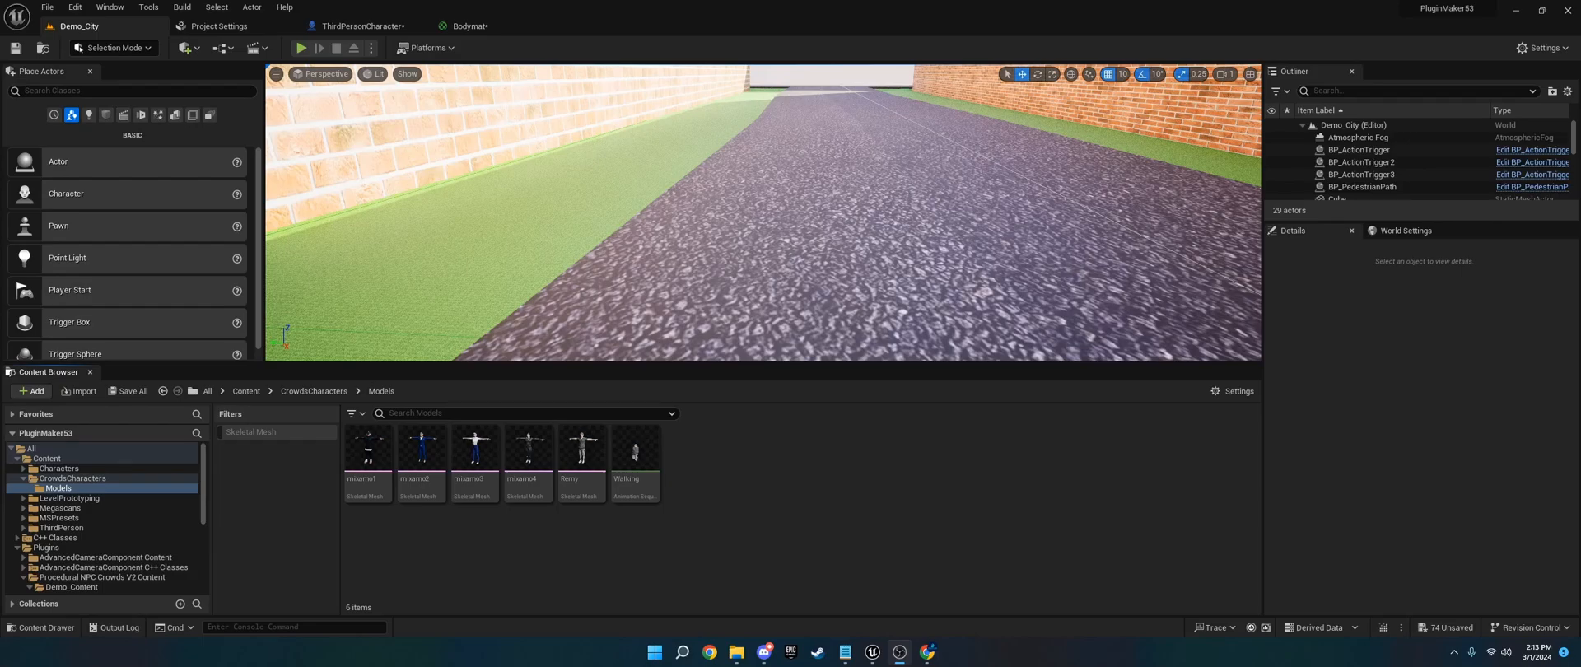
{"action": "mouse_move", "coordinate": [903, 492]}
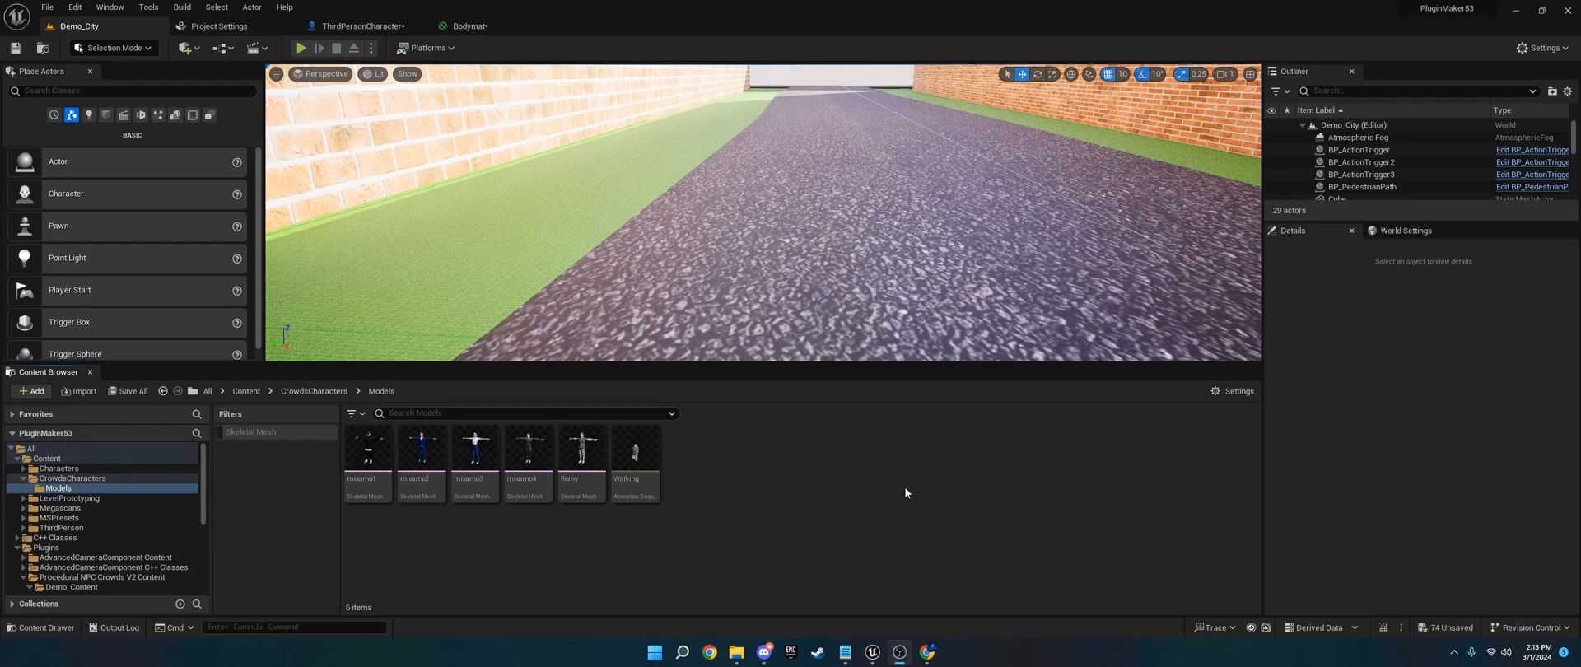
Inspect the mixamo1 mesh and BP_Pedestrian graph, then preview the Walking animation.
{"action": "left_click", "coordinate": [368, 446]}
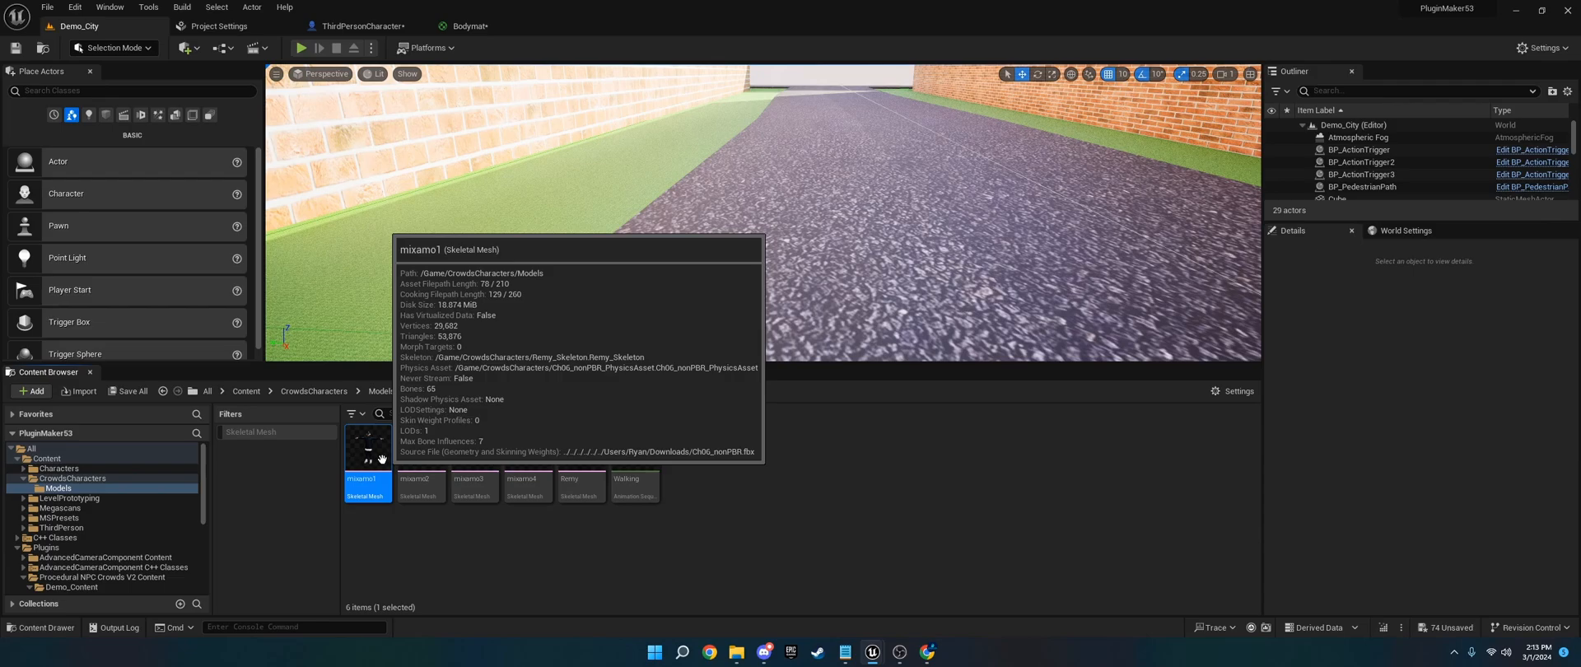
{"action": "double_click", "coordinate": [367, 446]}
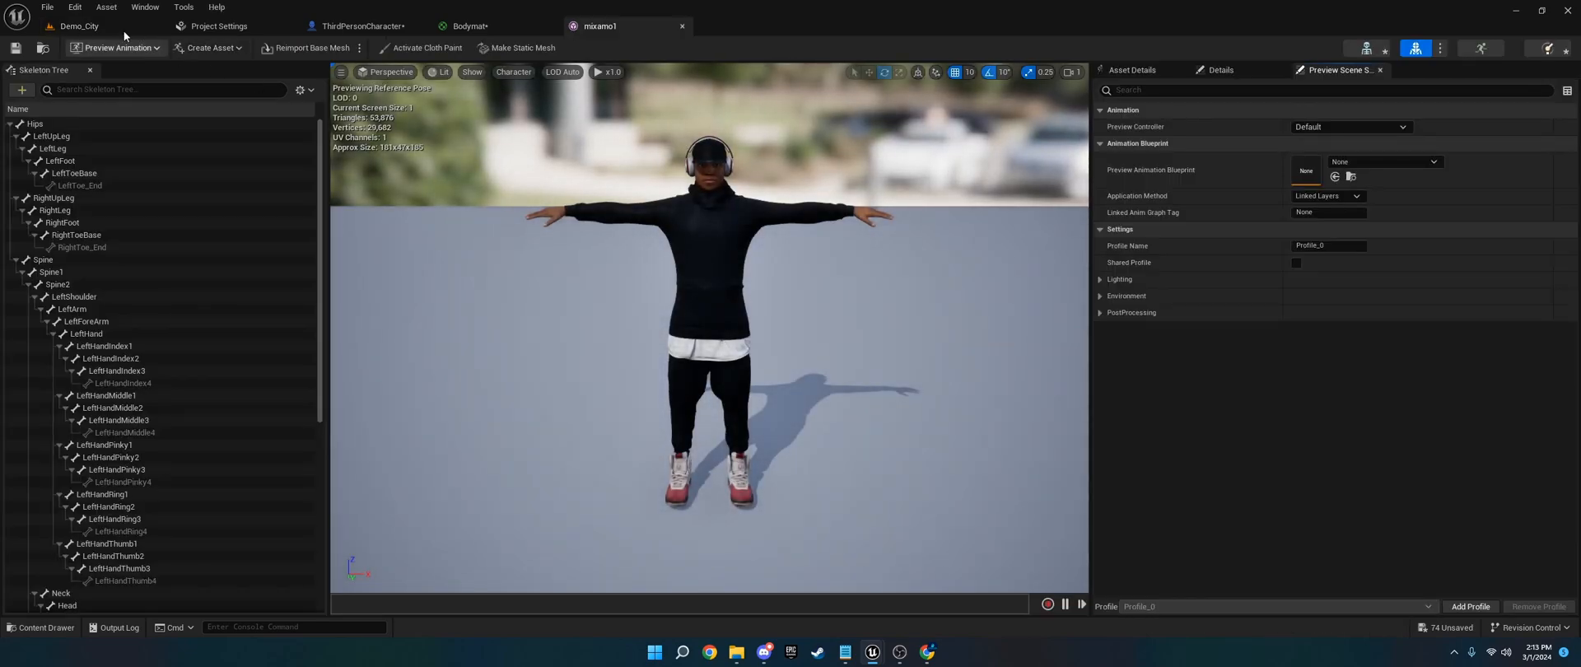
{"action": "left_click", "coordinate": [79, 26]}
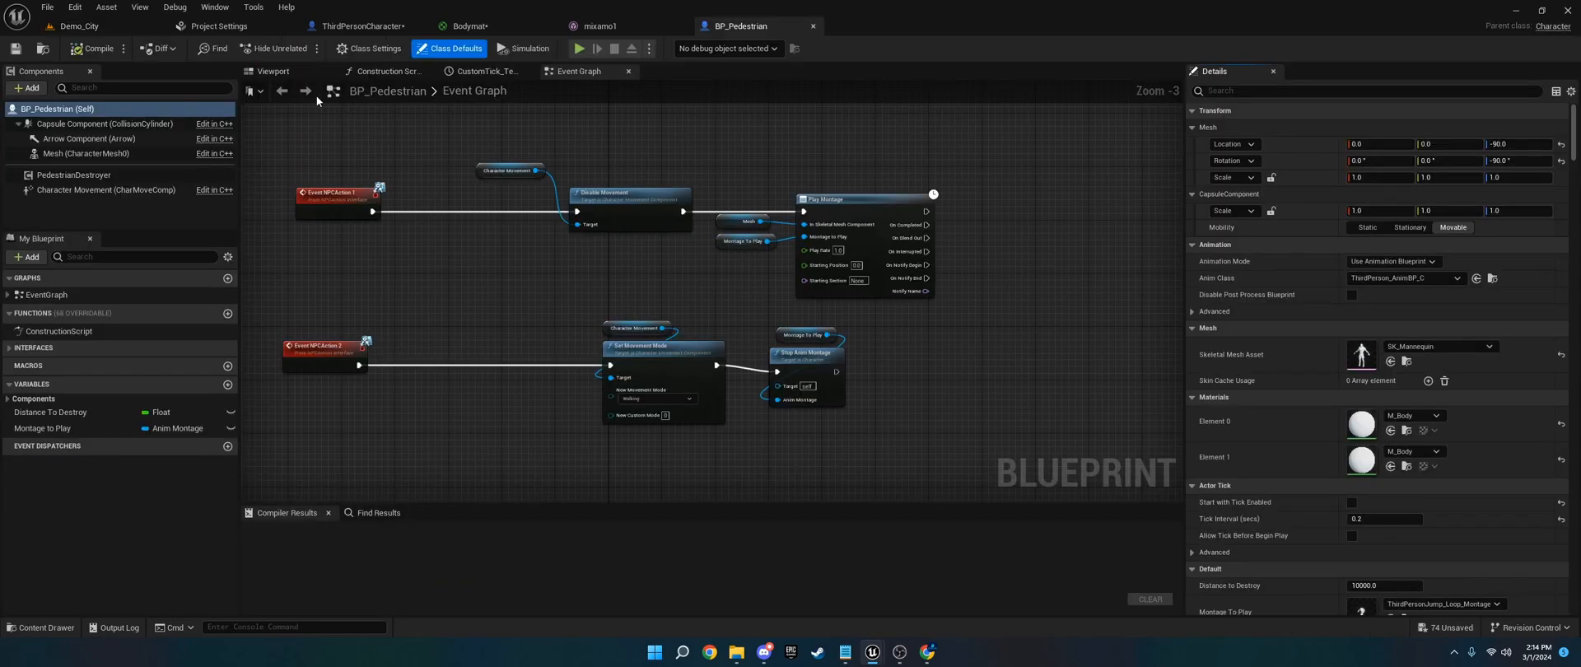
{"action": "left_click", "coordinate": [271, 71]}
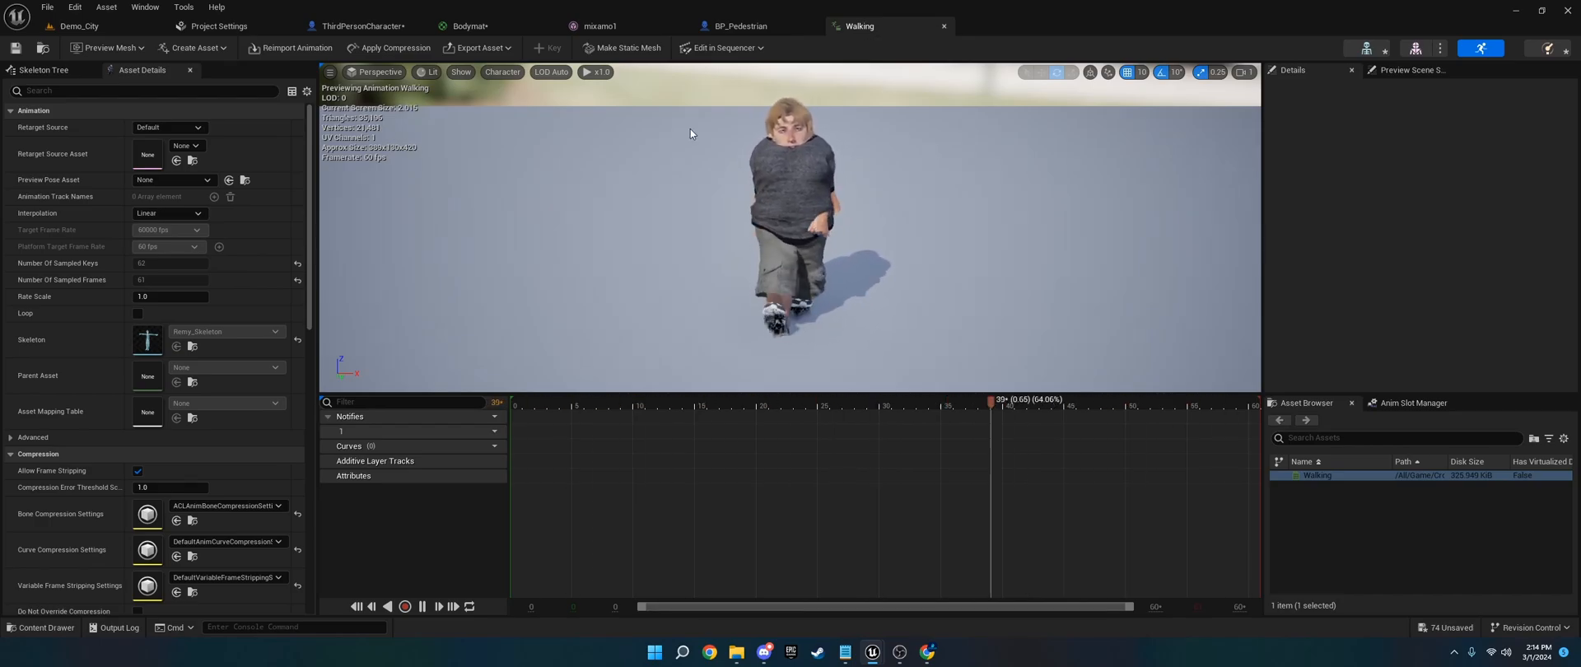
Create a Character blueprint class in Demo_Content/Pedestrian/Blueprints named BP_Pedestrina2.
{"action": "left_click", "coordinate": [77, 26]}
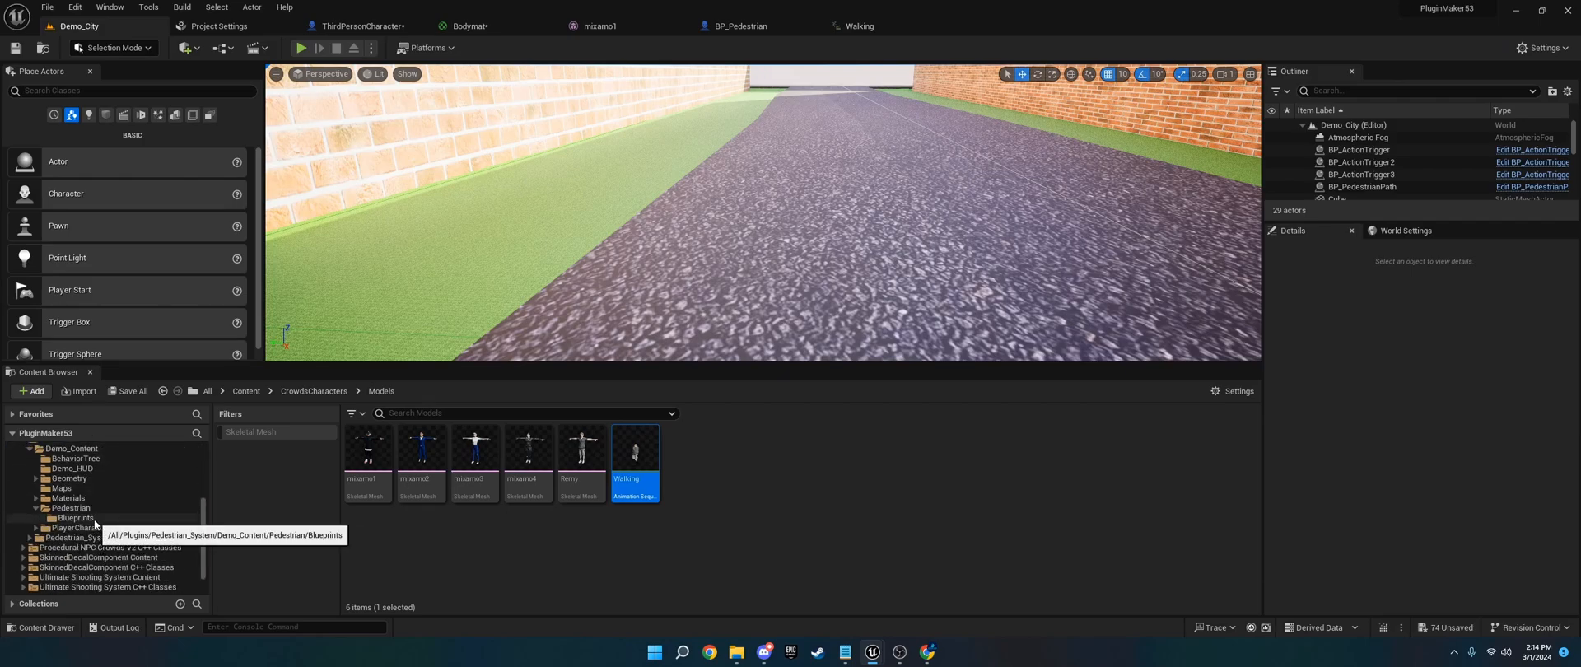
{"action": "left_click", "coordinate": [74, 518]}
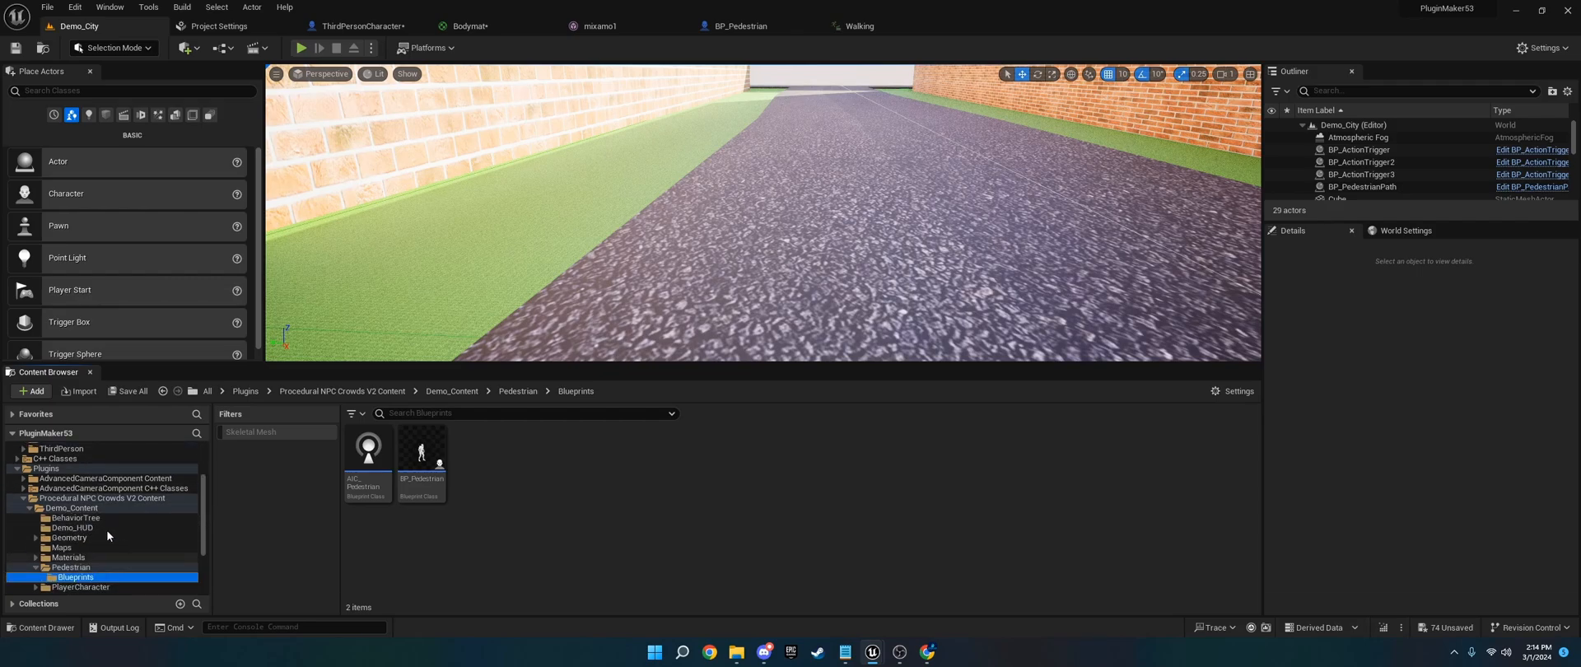
{"action": "left_click", "coordinate": [31, 391]}
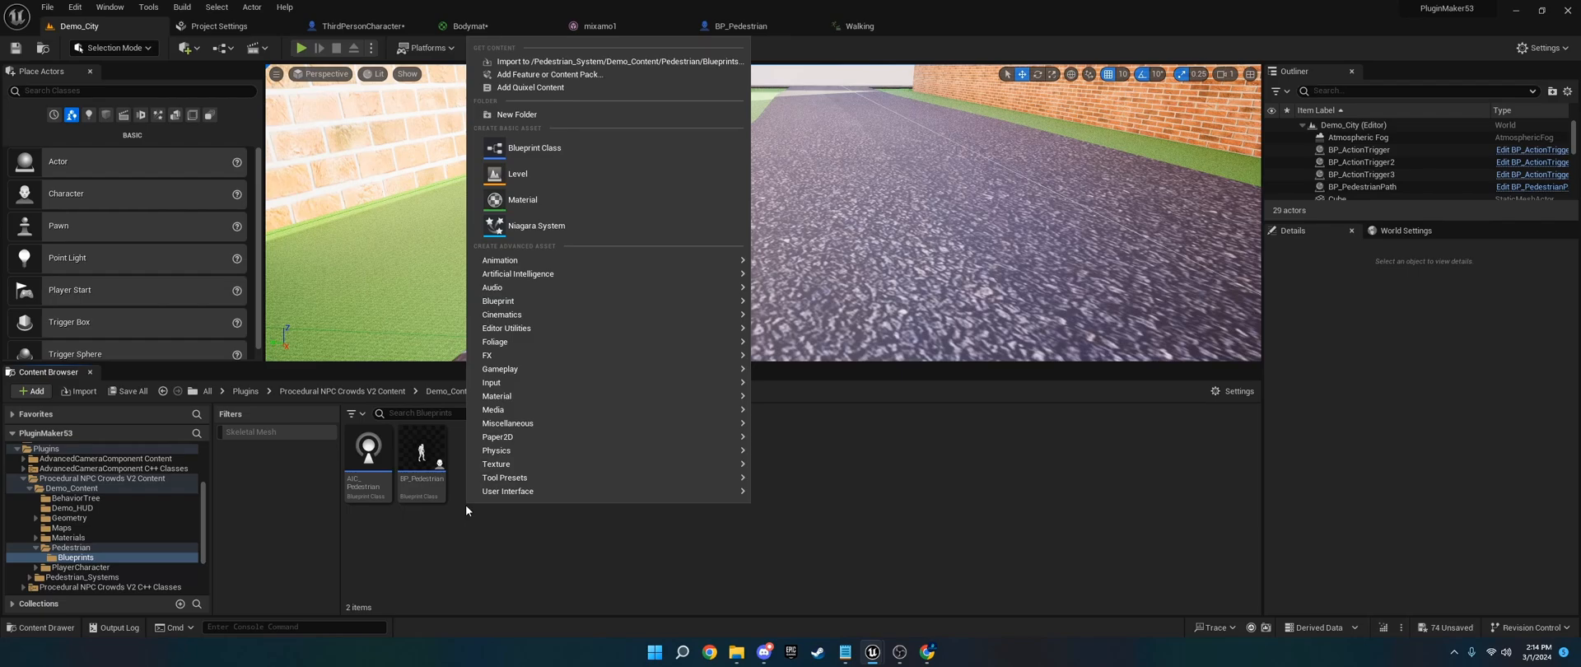
{"action": "left_click", "coordinate": [534, 148]}
{"action": "type", "text": "BP_"}
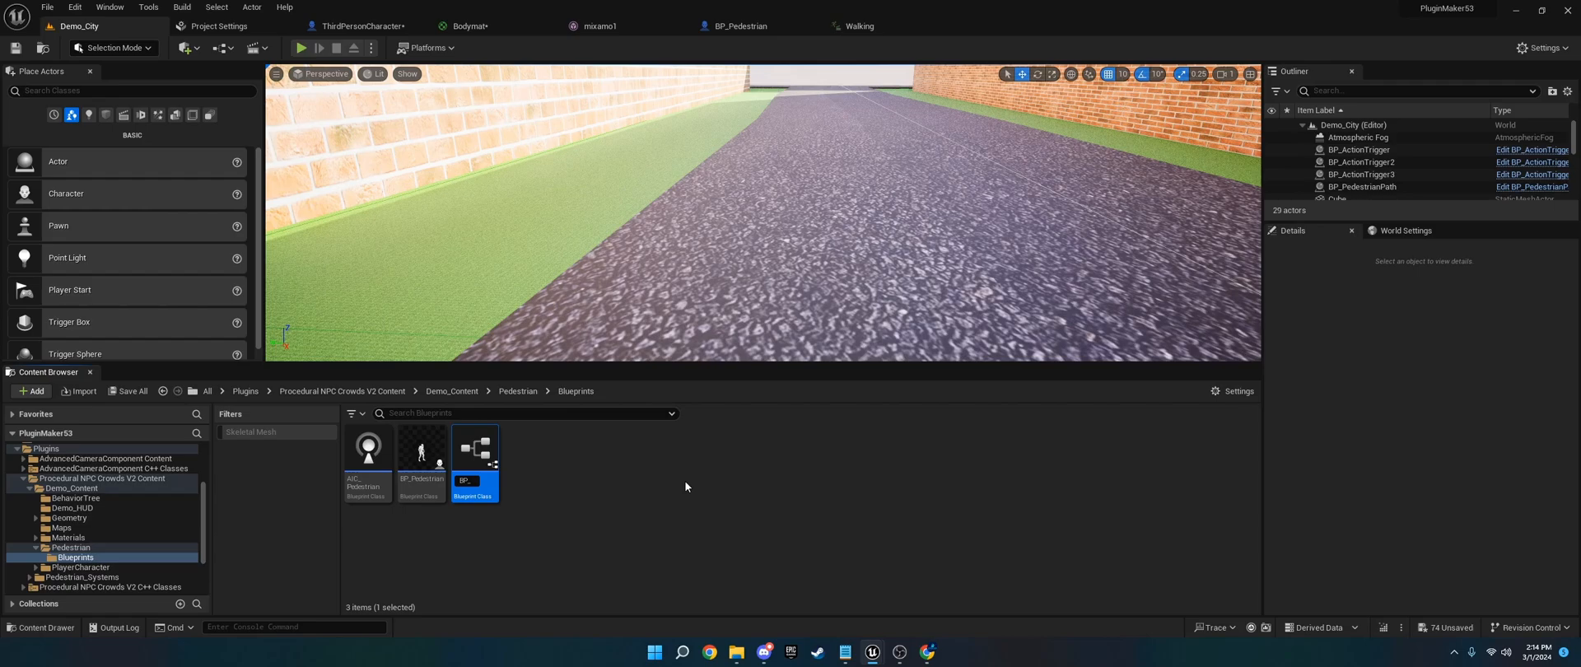
{"action": "double_click", "coordinate": [473, 479]}
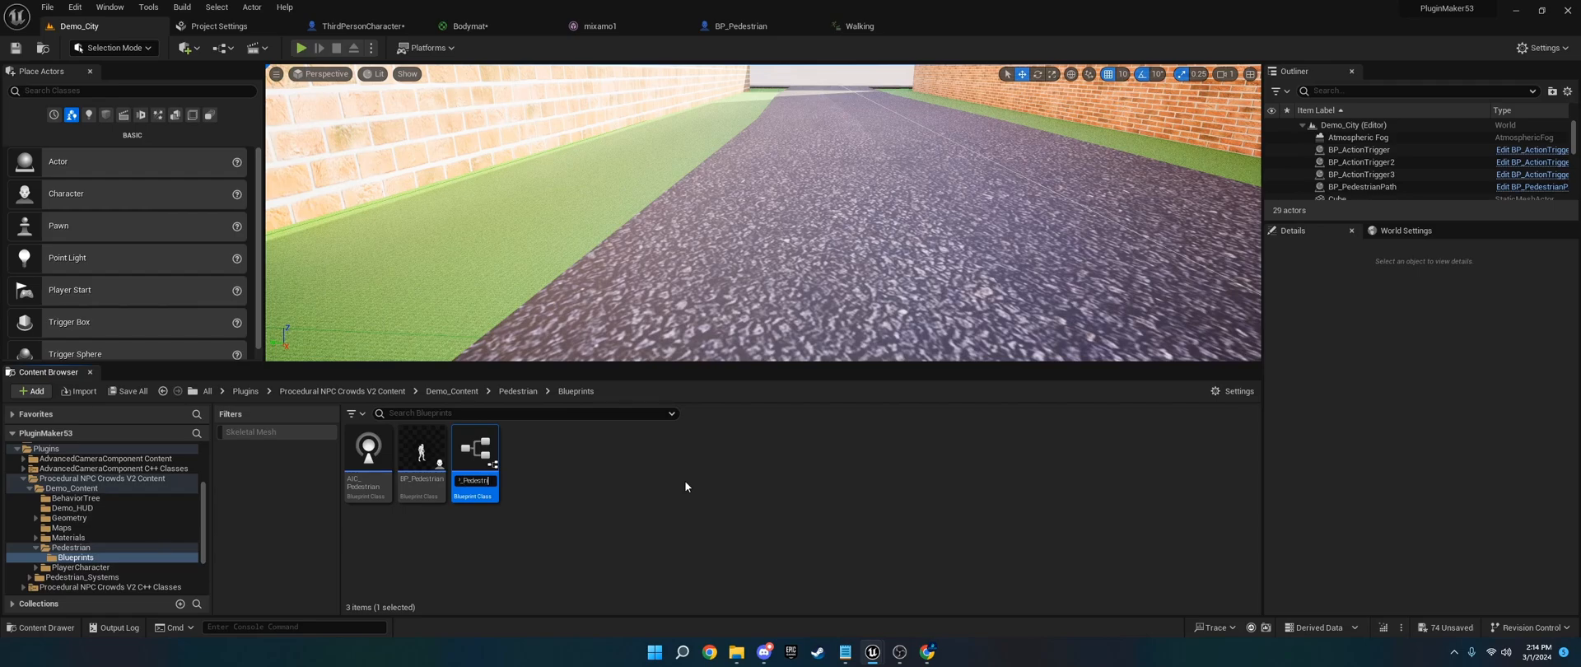
{"action": "mouse_move", "coordinate": [421, 451]}
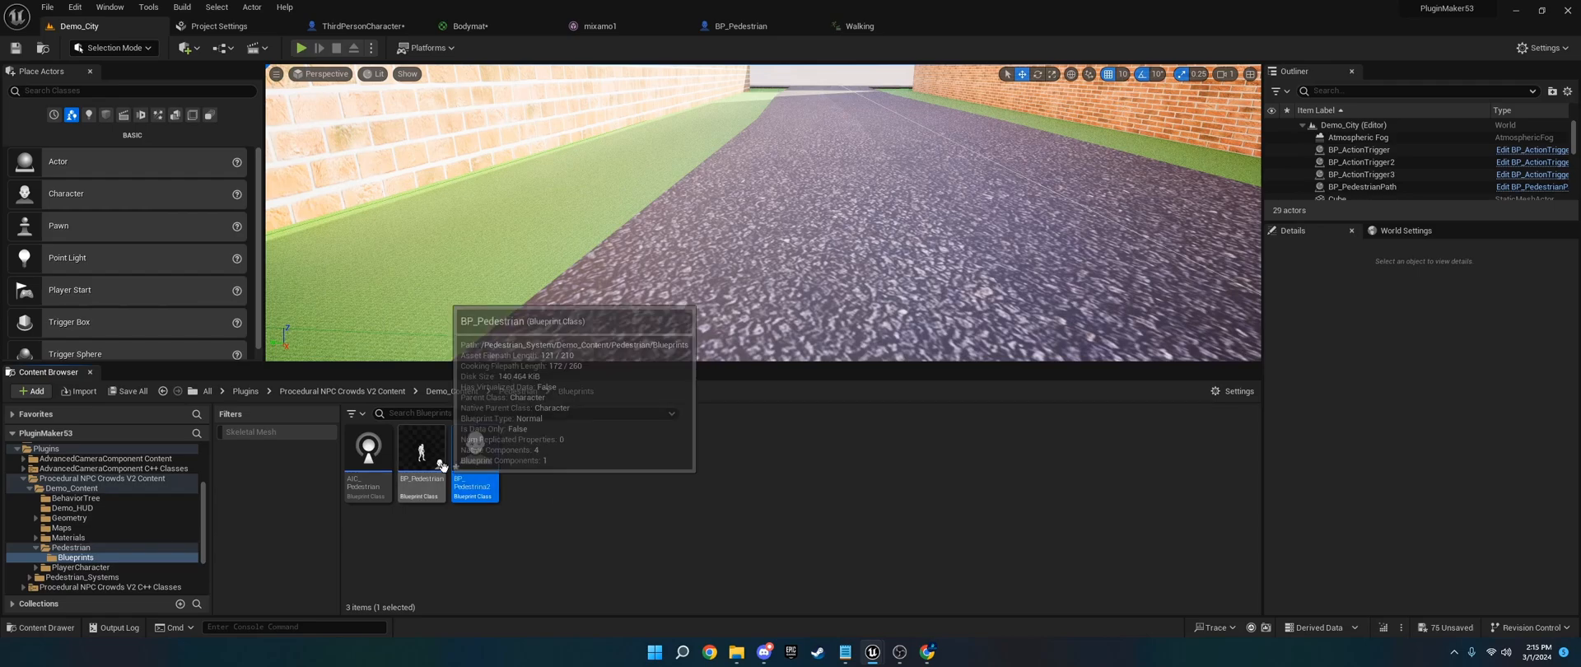
Give BP_Pedestrina2's Mesh mixamo1 playing Walking, at Z -80 and yaw -90, and compile.
{"action": "double_click", "coordinate": [472, 448]}
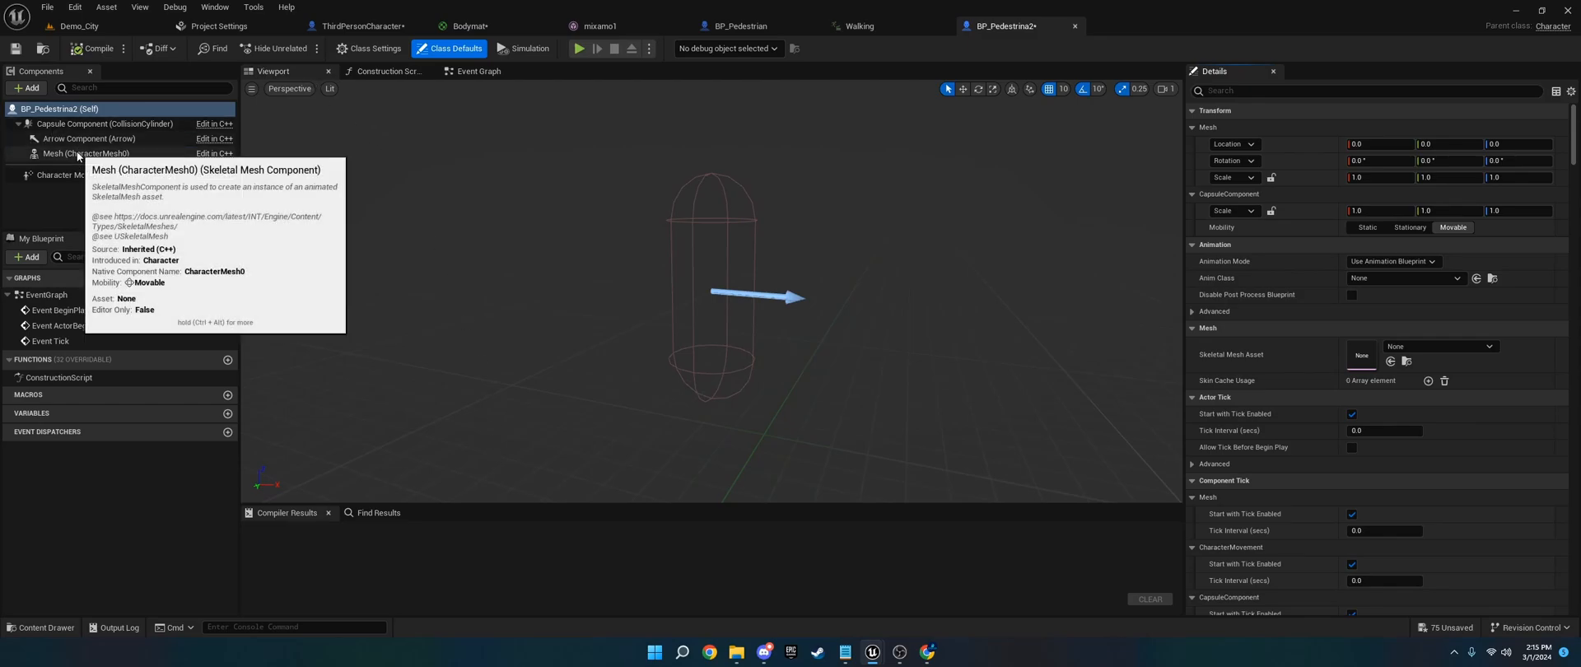
{"action": "left_click", "coordinate": [86, 153]}
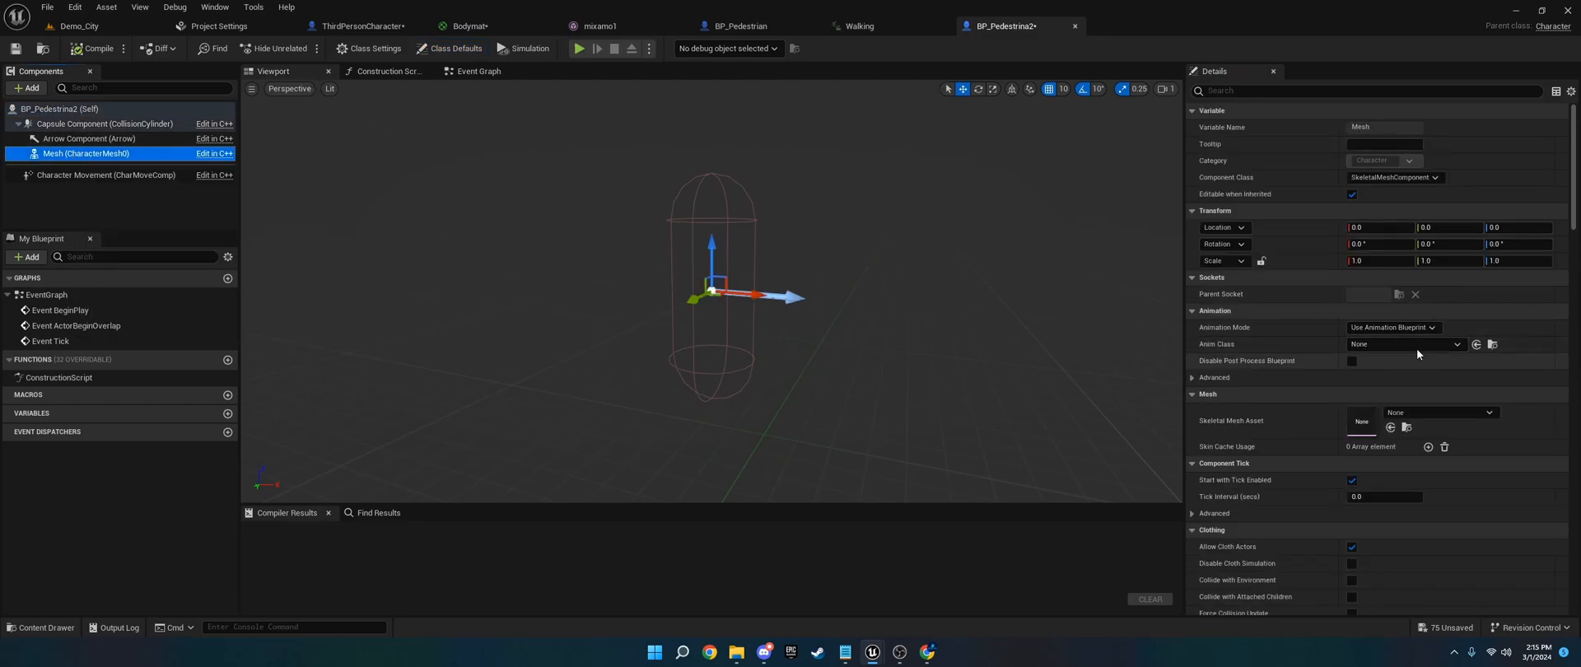
{"action": "left_click", "coordinate": [1391, 326]}
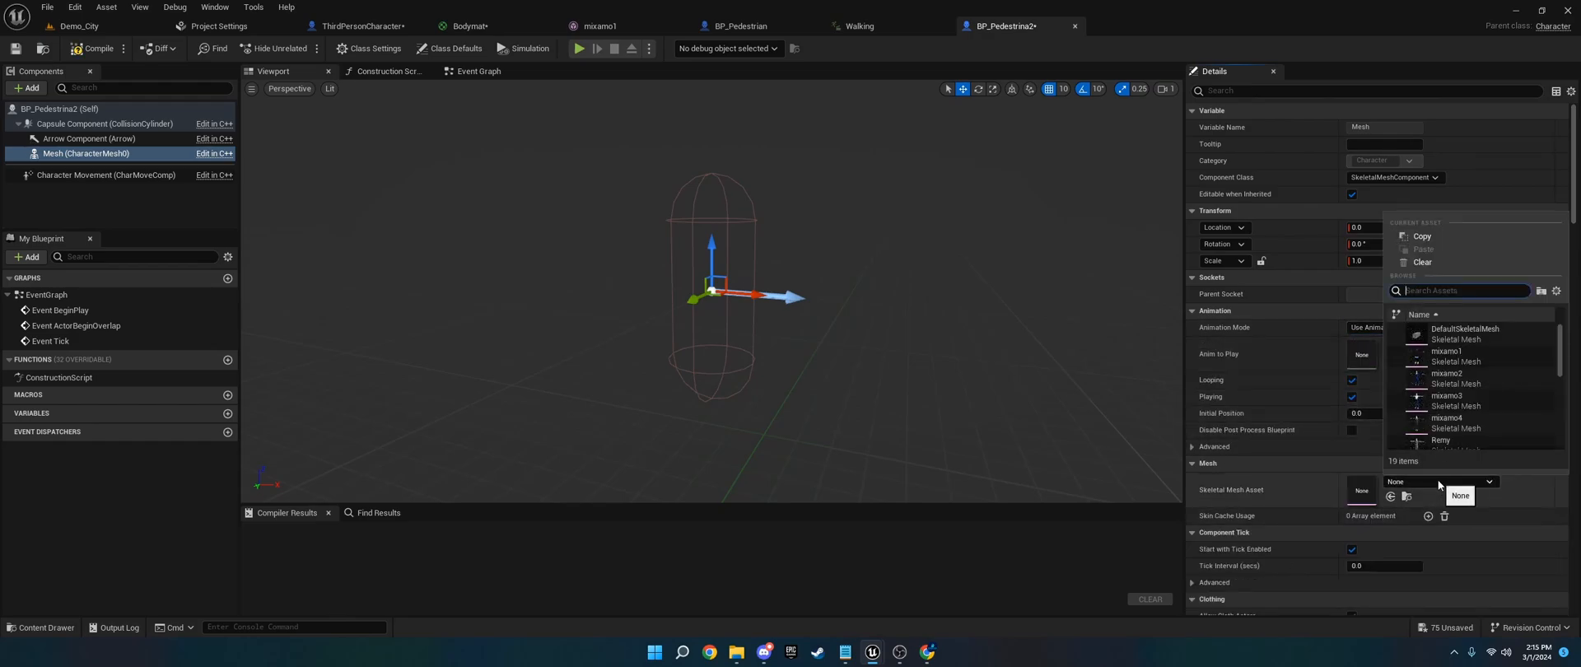
{"action": "left_click", "coordinate": [1447, 350]}
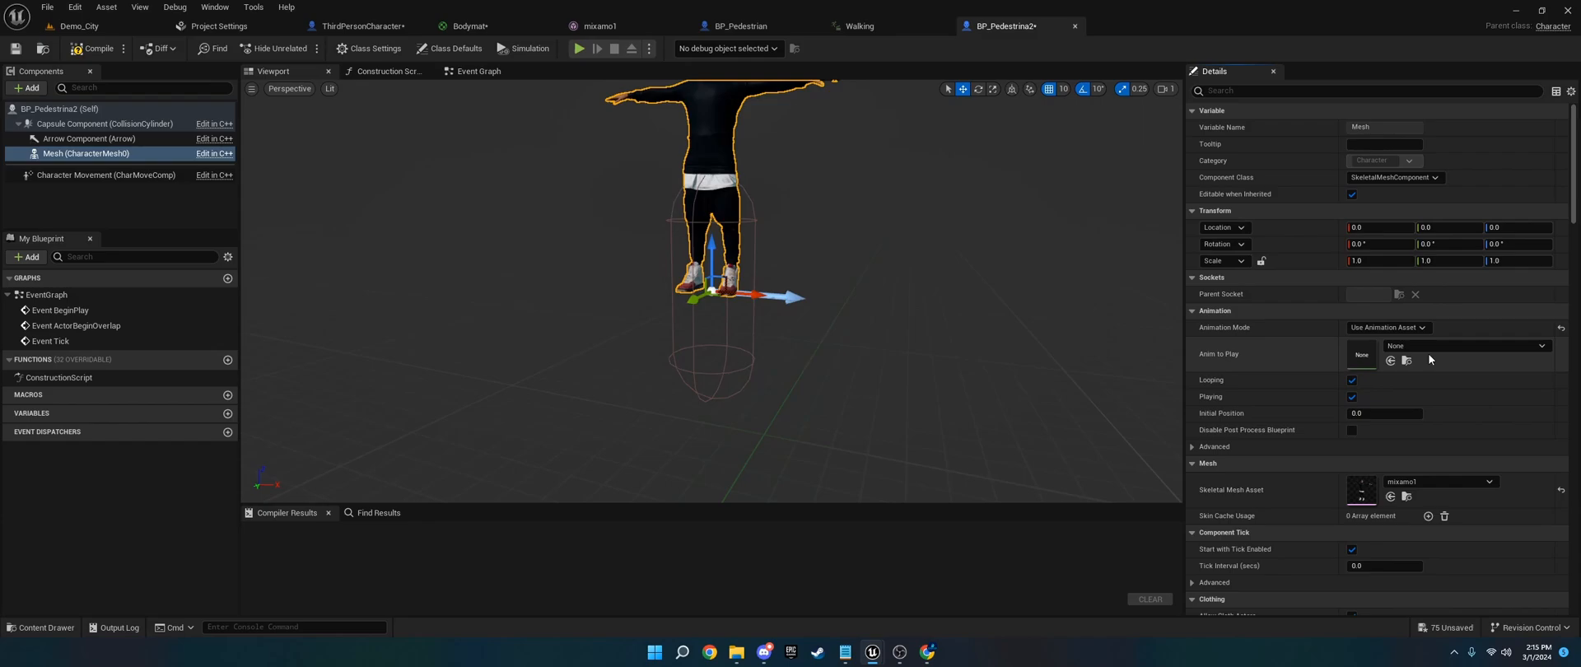
{"action": "left_click", "coordinate": [1462, 346]}
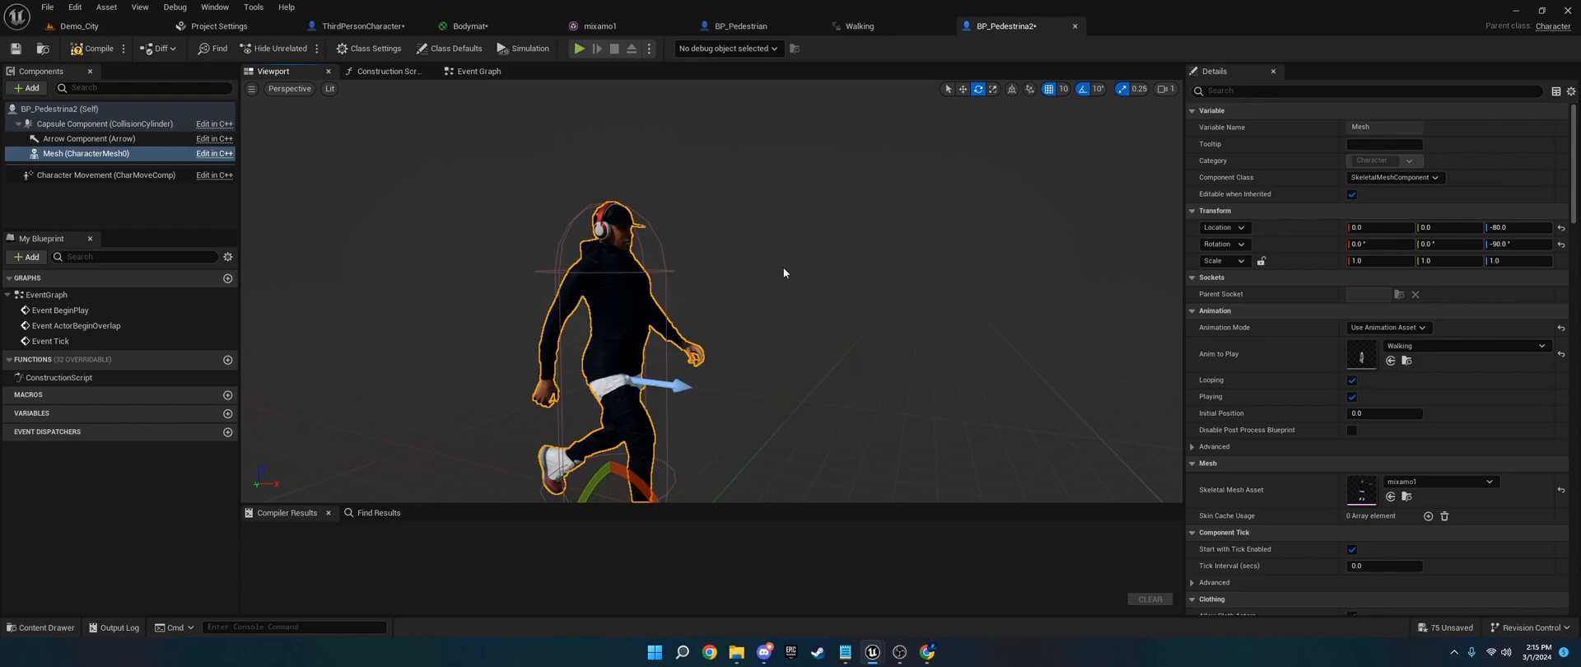
{"action": "left_click", "coordinate": [93, 49]}
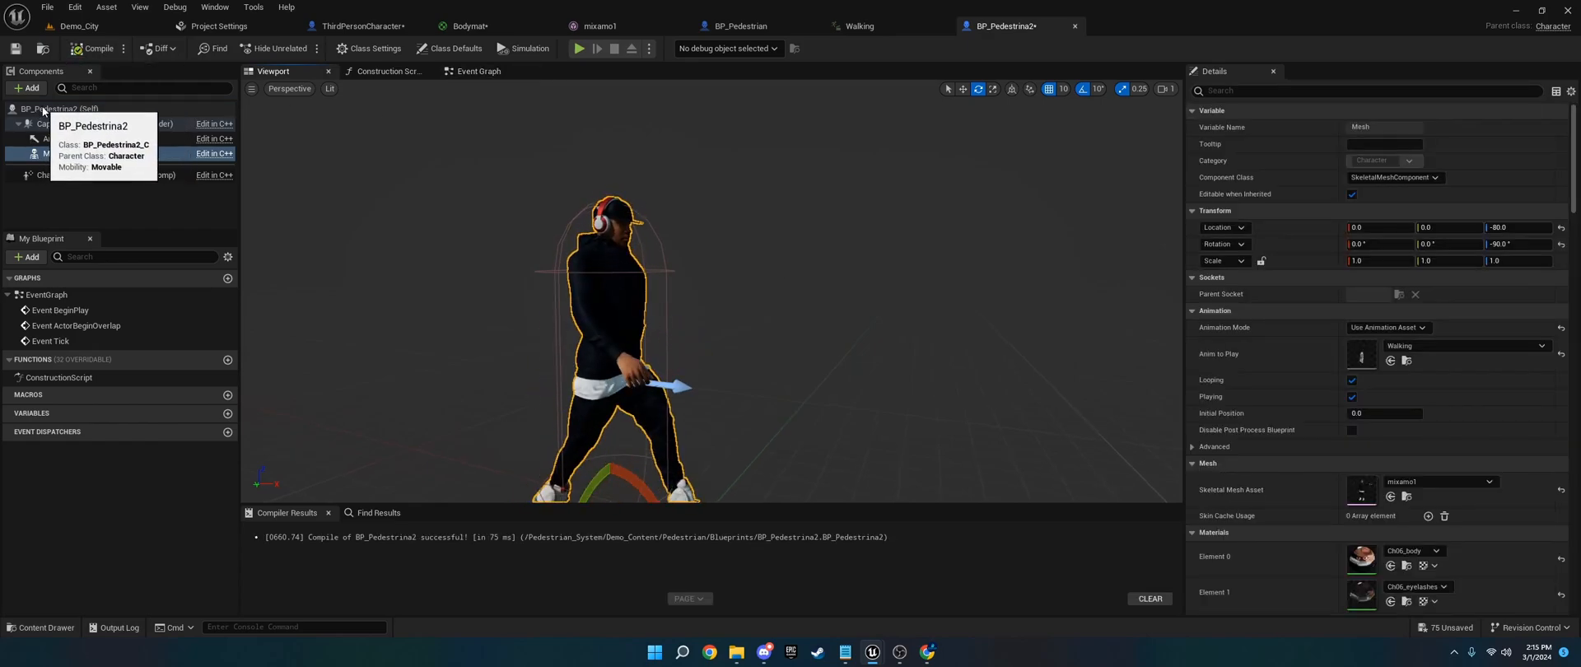
Set the pawn's AI Controller Class in BP_Pedestrina2's Class Defaults.
{"action": "left_click", "coordinate": [448, 49]}
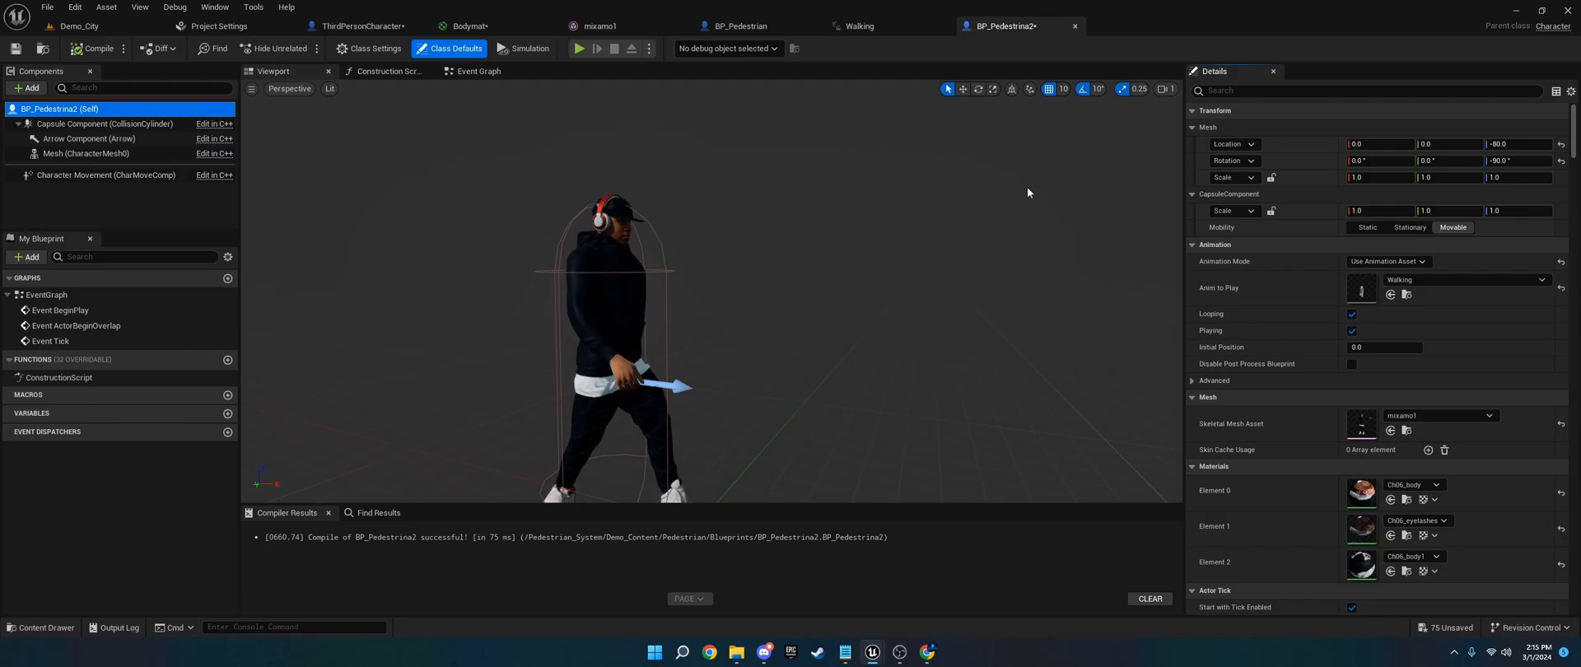
{"action": "type", "text": "ai con"}
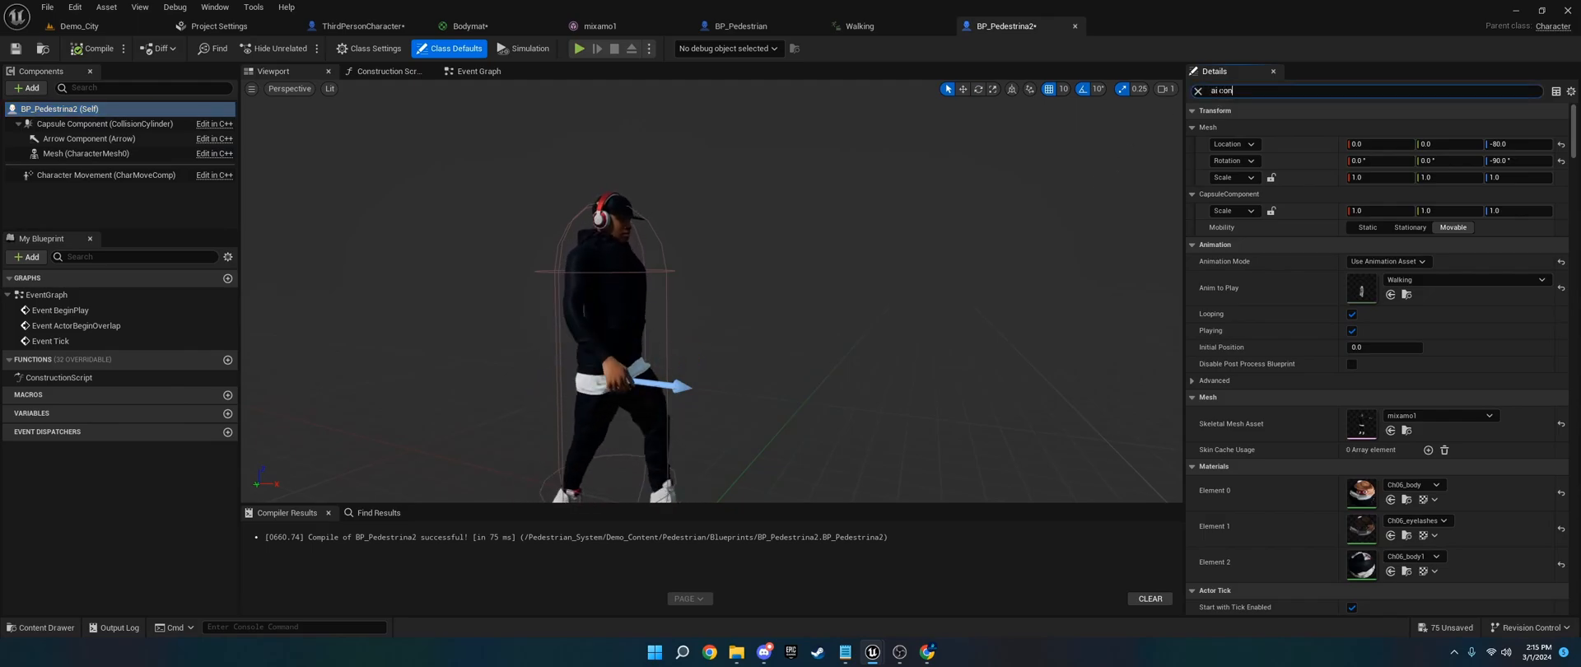
{"action": "left_click", "coordinate": [1381, 461]}
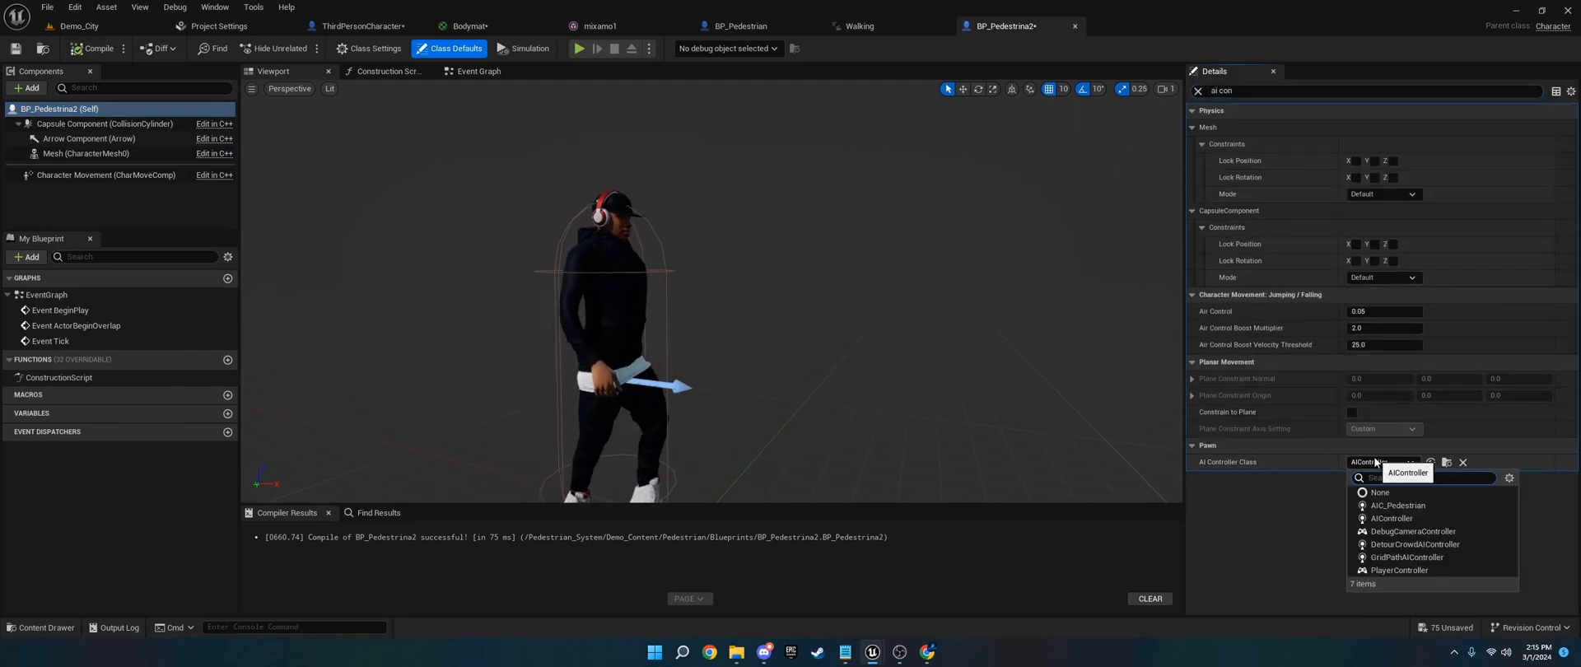
{"action": "left_click", "coordinate": [1397, 505]}
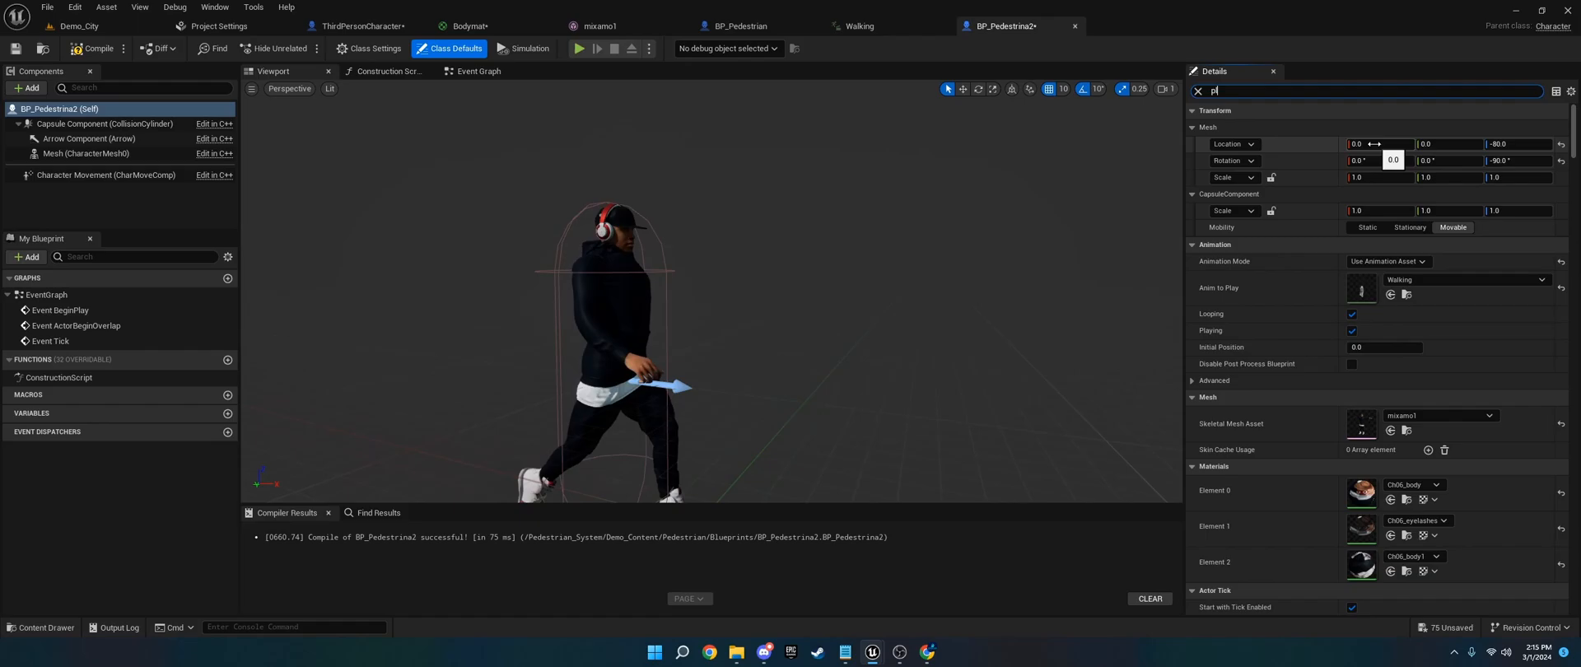
Set Auto Possess AI to Placed in World or Spawned and recompile.
{"action": "type", "text": "placed in world"}
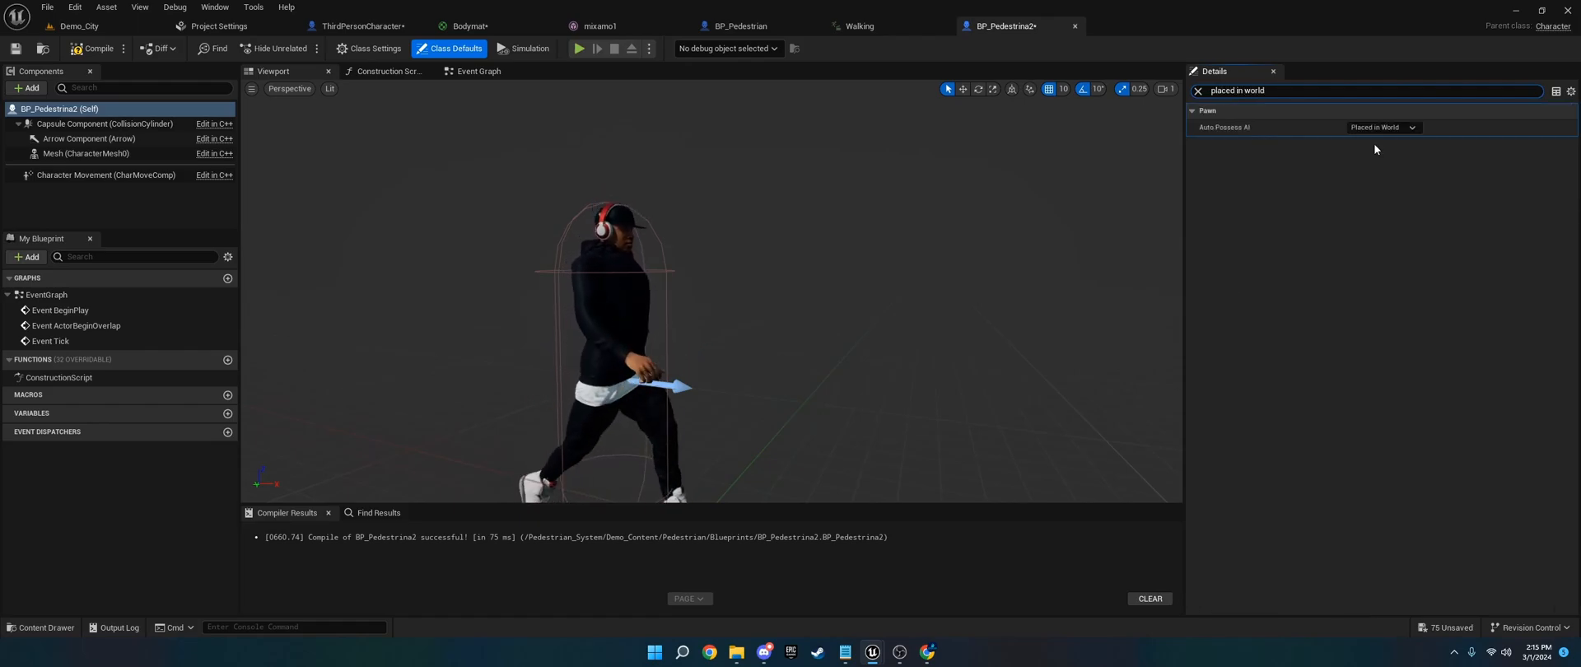
{"action": "mouse_move", "coordinate": [1222, 127]}
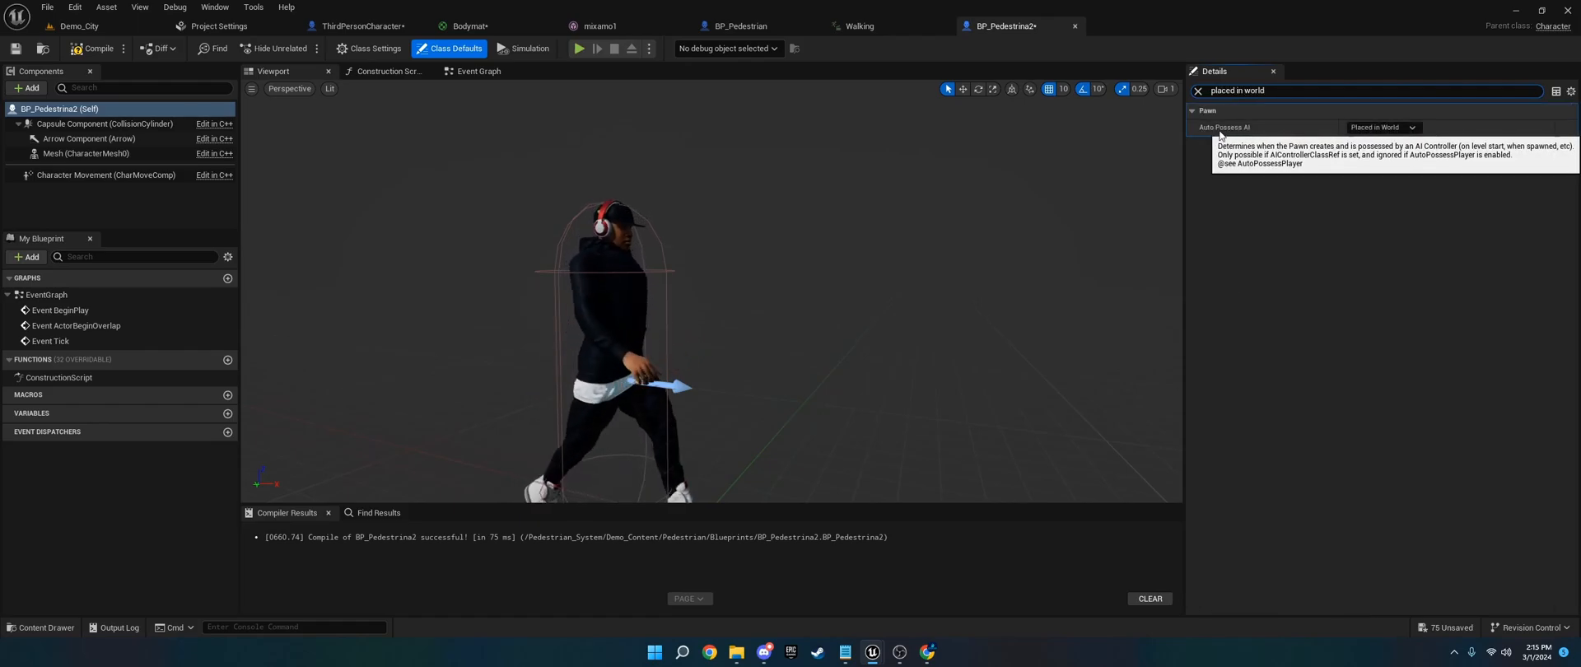
{"action": "left_click", "coordinate": [1382, 126]}
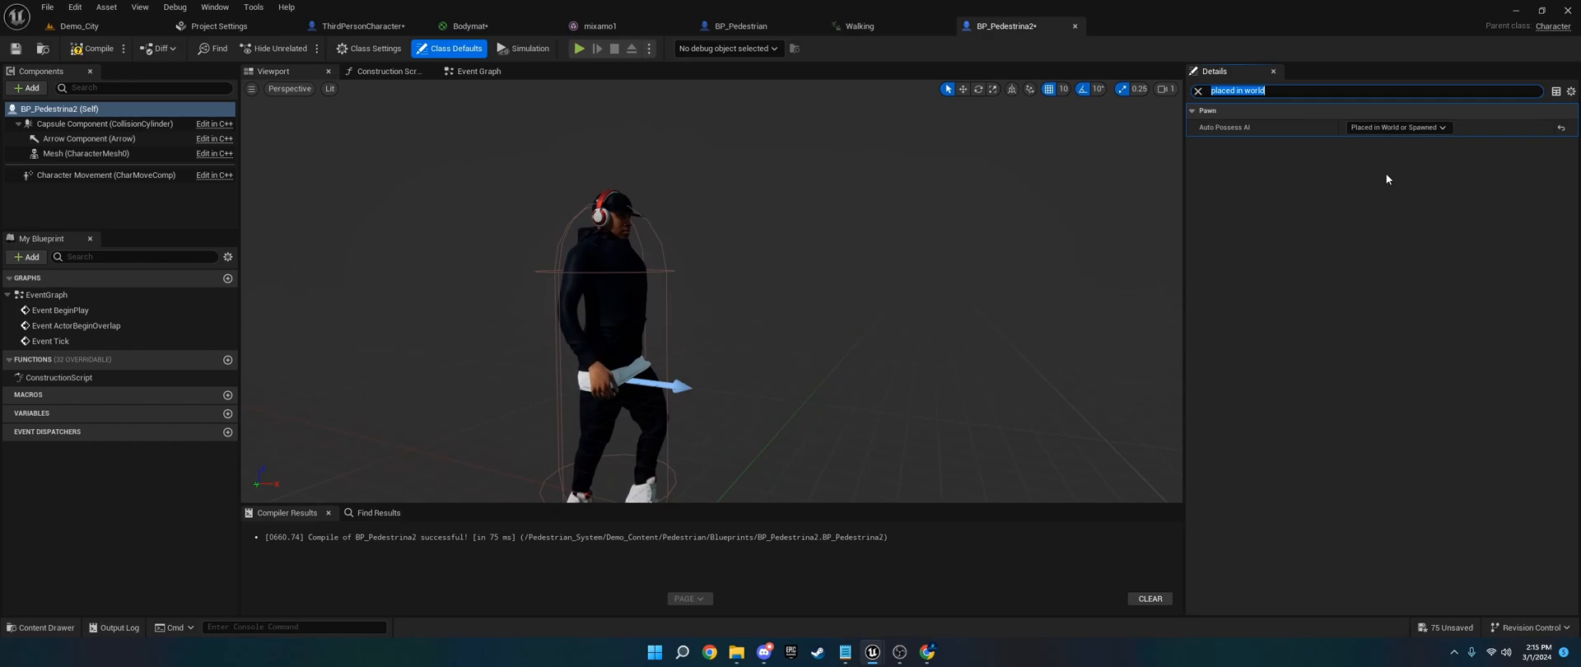
{"action": "left_click", "coordinate": [1396, 127]}
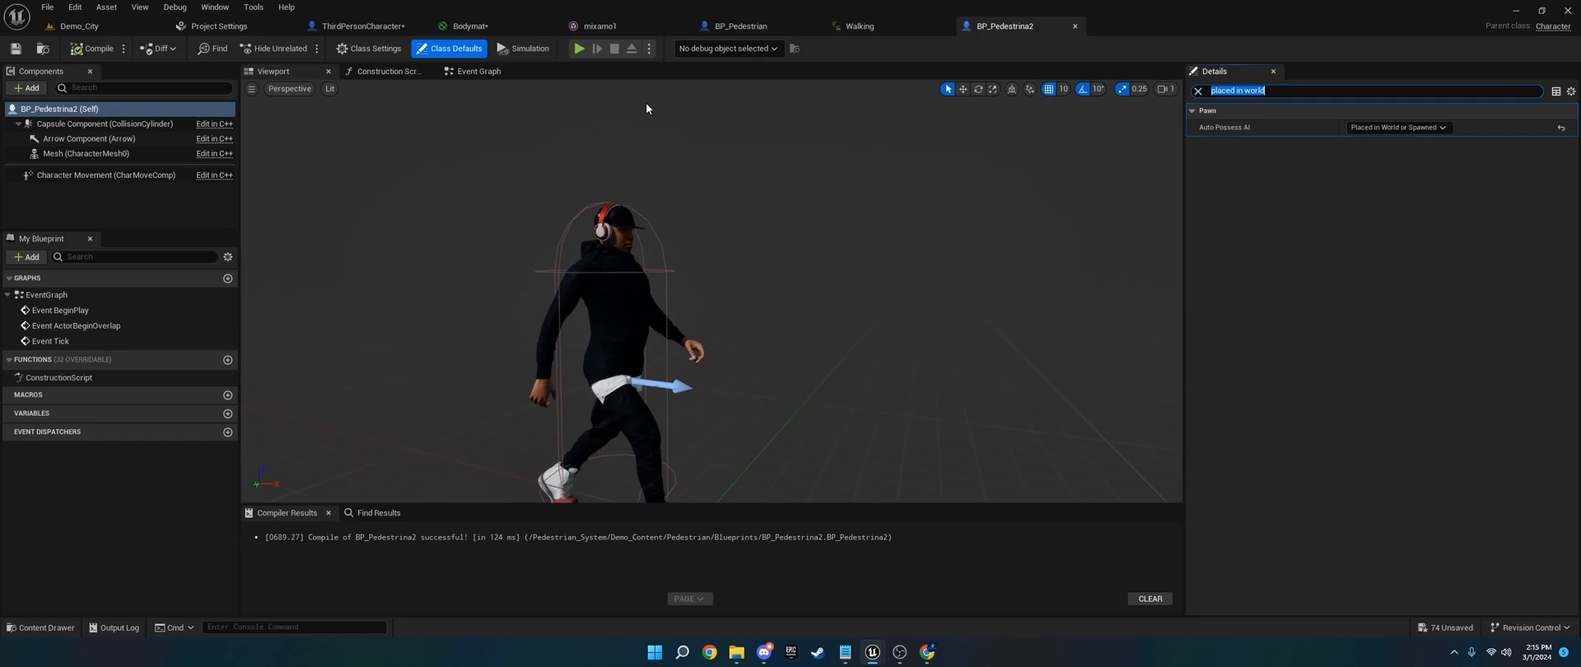
{"action": "left_click", "coordinate": [476, 71]}
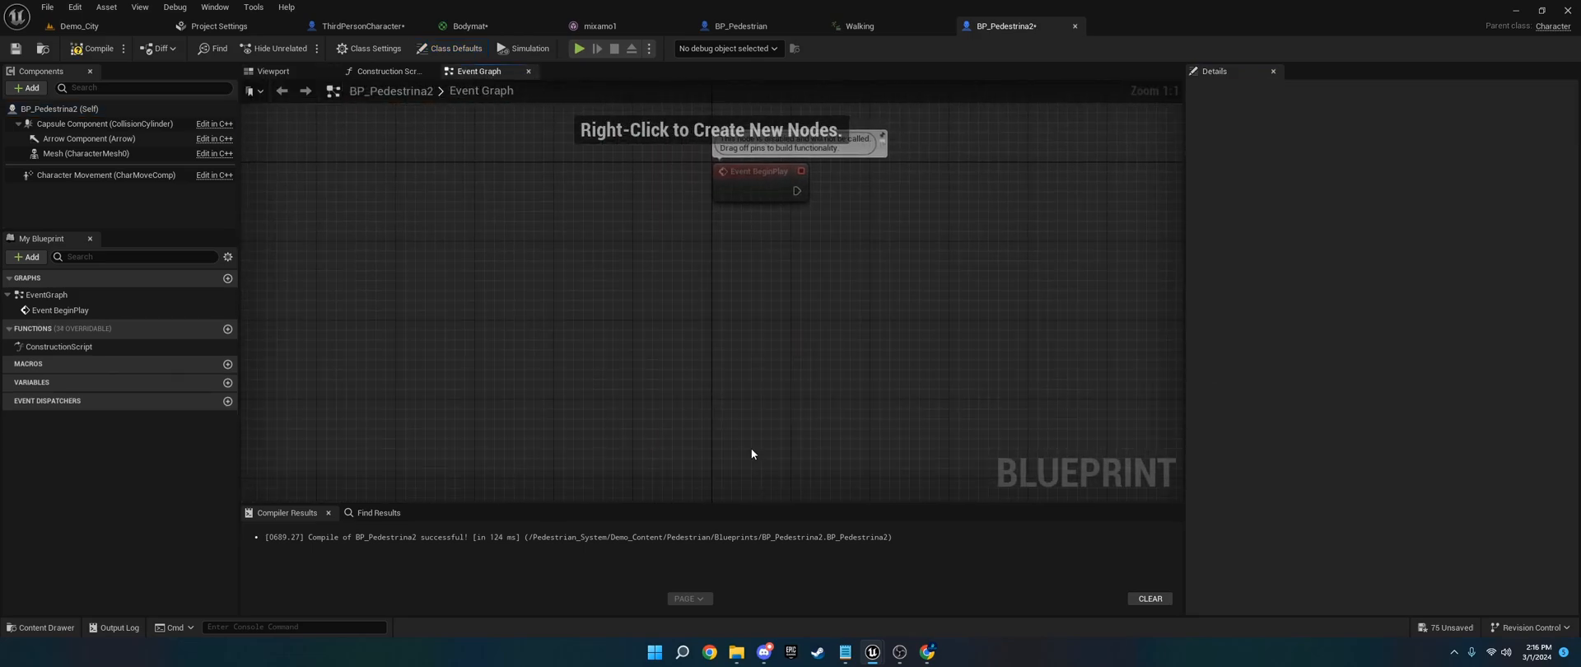
Add a Set Skeletal Mesh Asset node on the Mesh component, run from Event BeginPlay.
{"action": "left_click", "coordinate": [86, 153]}
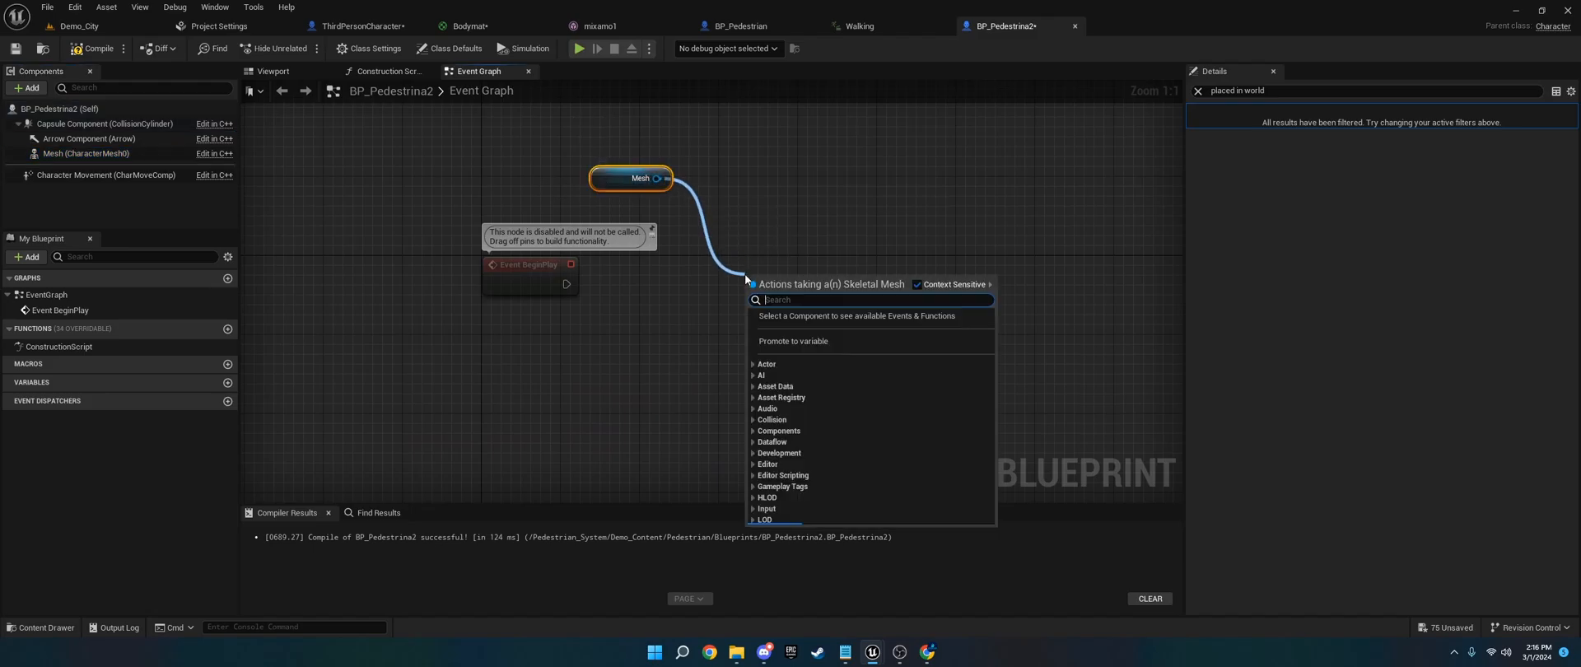
{"action": "type", "text": "set skeletal"}
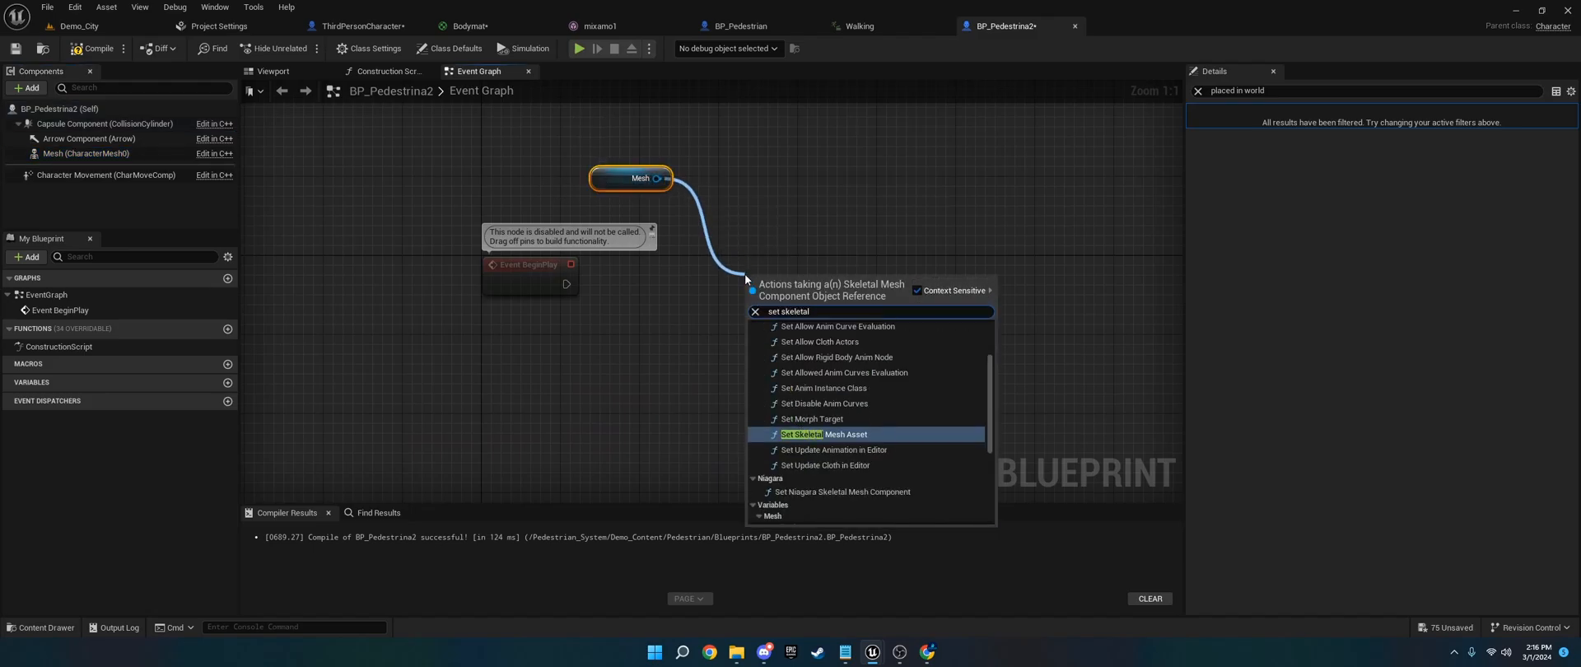
{"action": "left_click", "coordinate": [822, 434]}
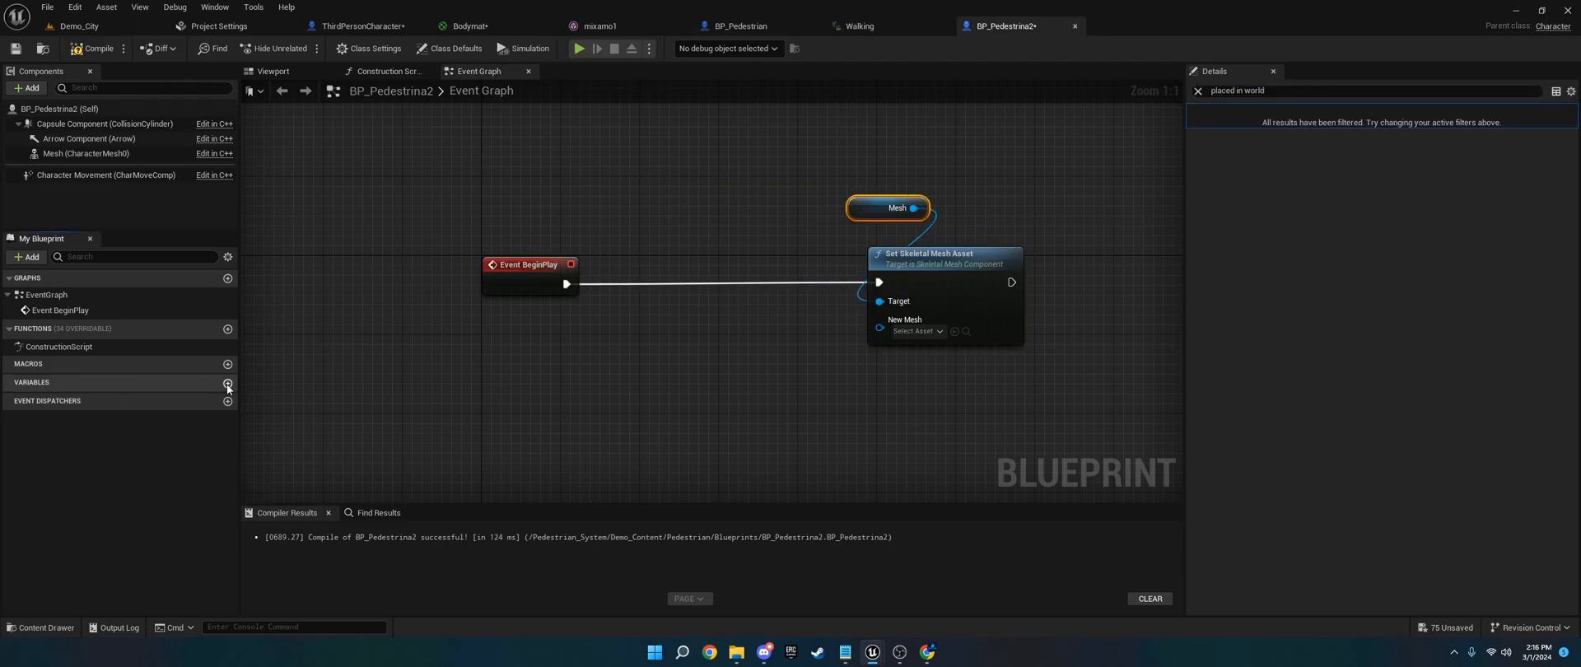
Create a SkeletalMeshes array of Skeletal Mesh object references holding mixamo1 through mixamo4.
{"action": "left_click", "coordinate": [227, 383]}
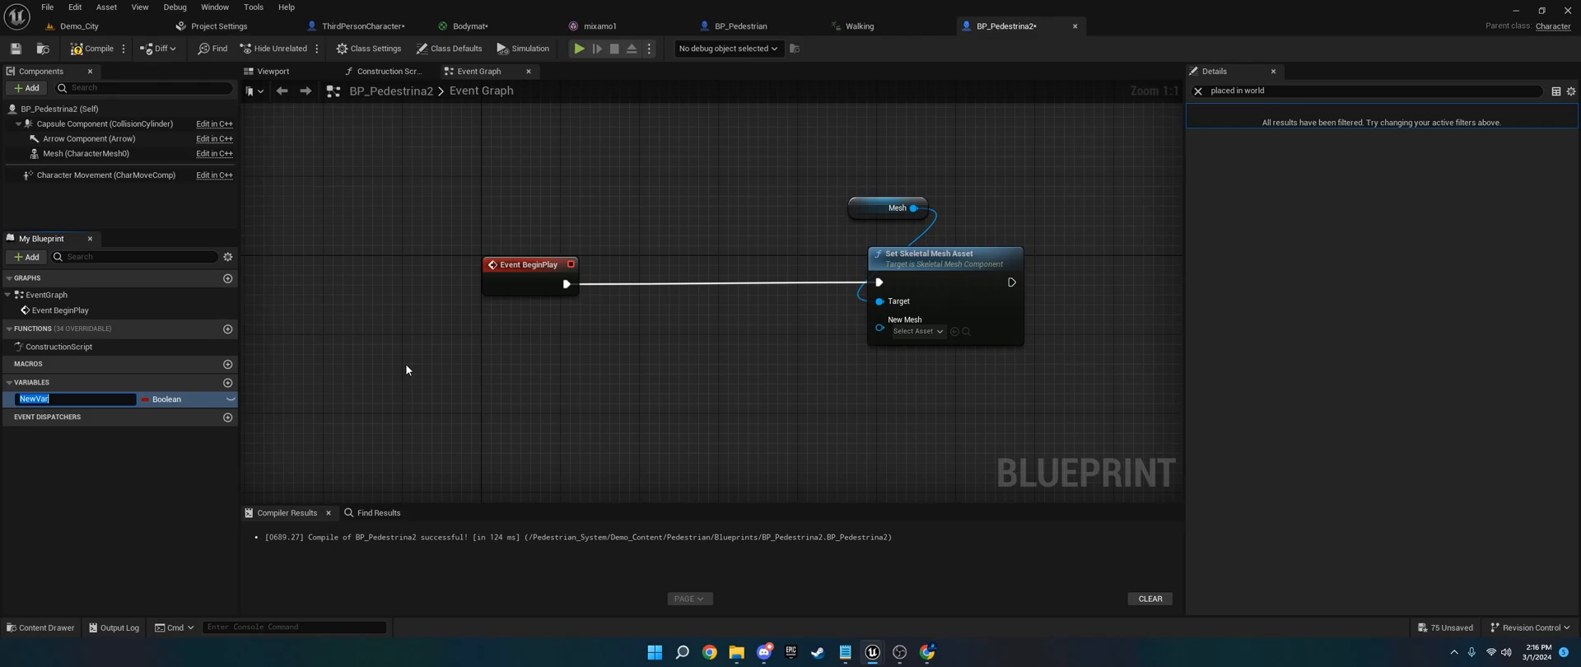
{"action": "type", "text": "SkeletalMeshes"}
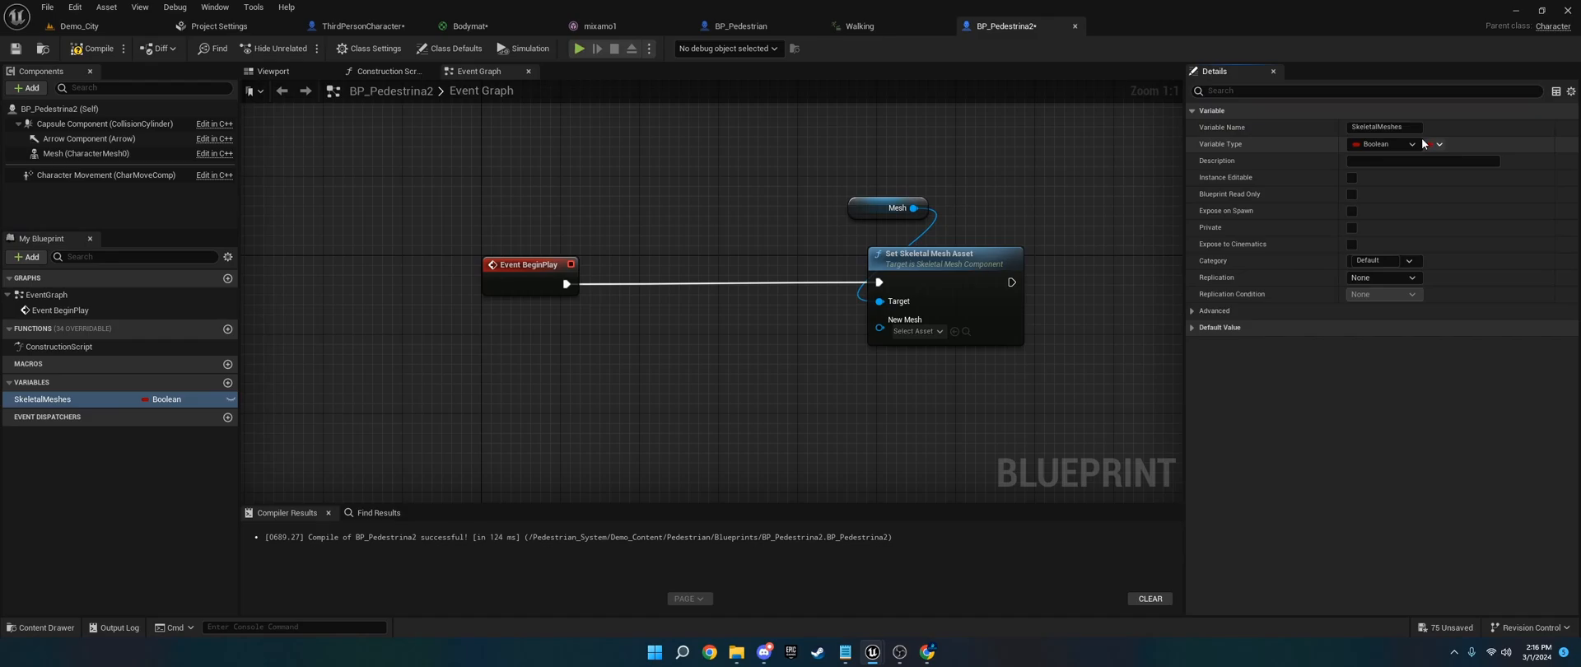
{"action": "left_click", "coordinate": [1381, 143]}
{"action": "type", "text": "skeletalmesh"}
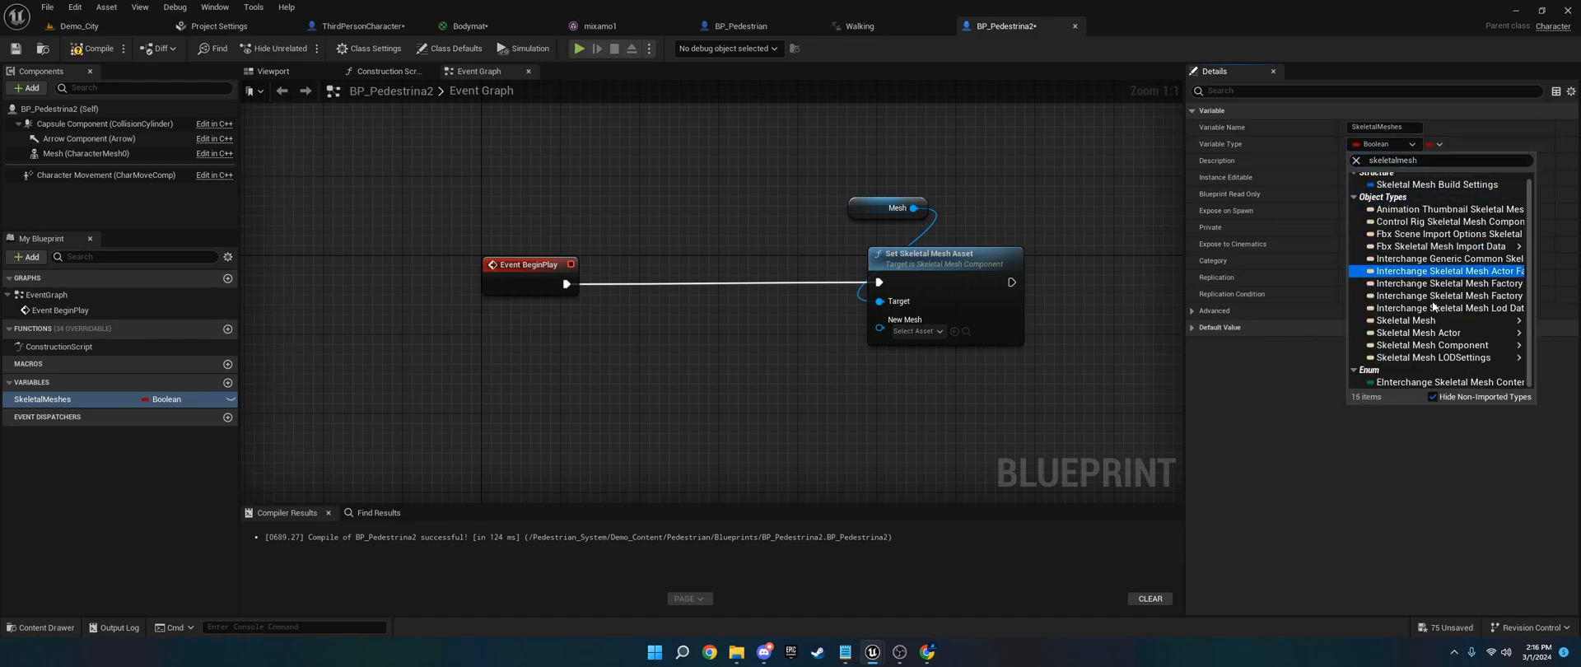
{"action": "mouse_move", "coordinate": [1406, 320]}
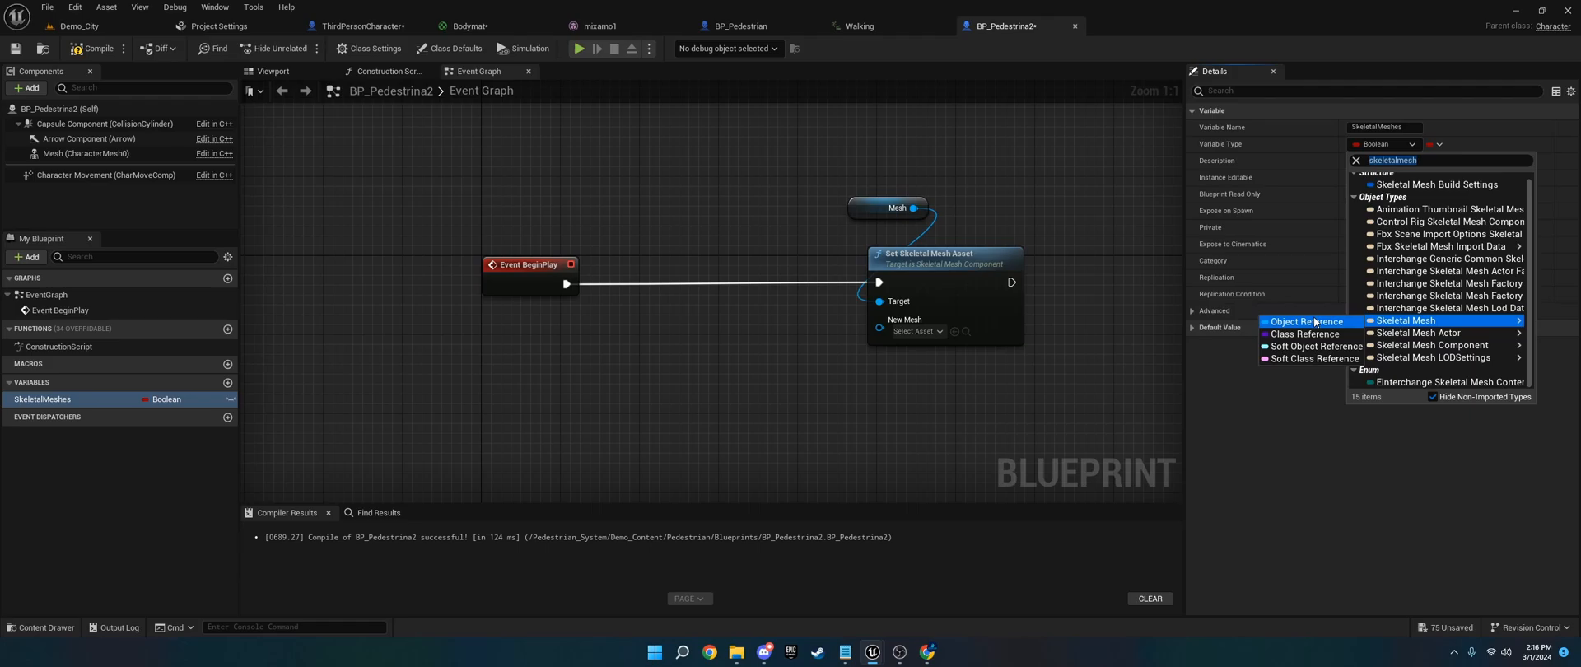
{"action": "left_click", "coordinate": [1401, 320]}
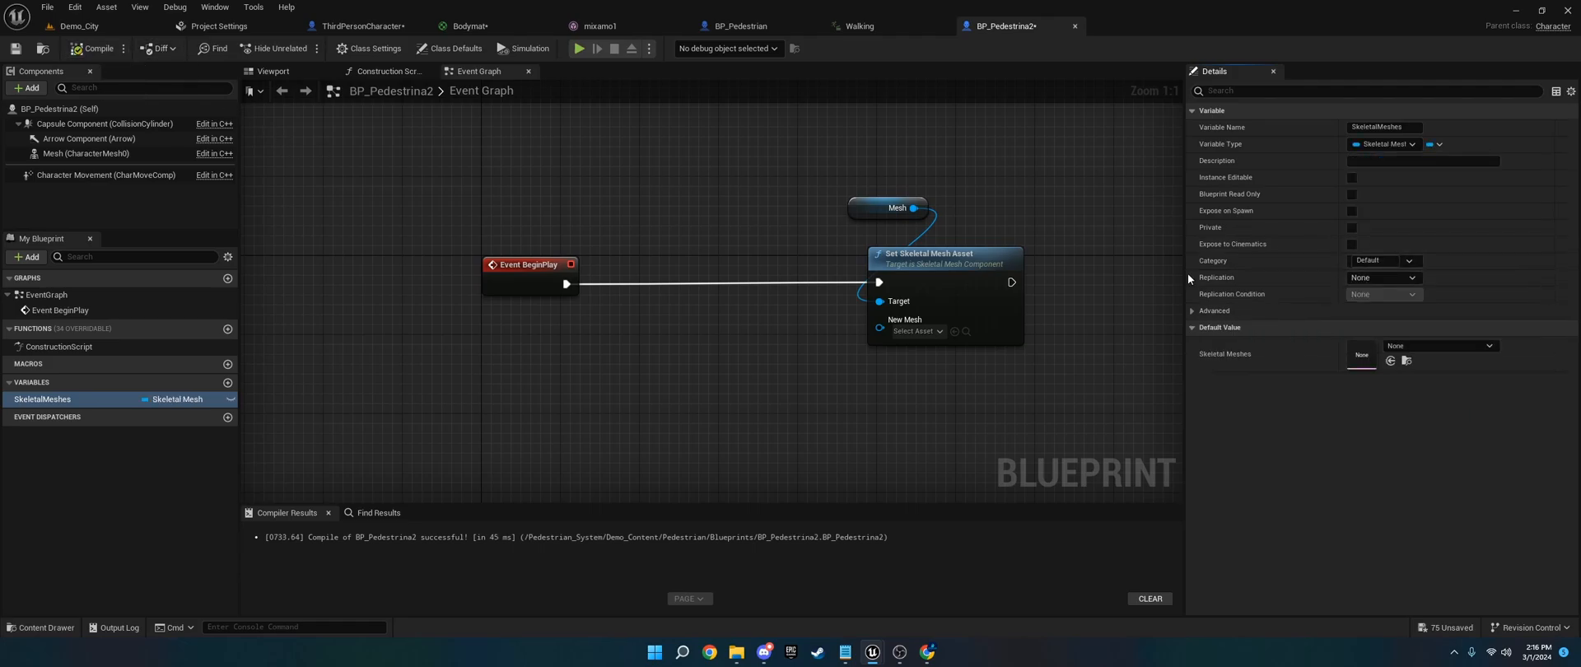
{"action": "left_click", "coordinate": [1432, 143]}
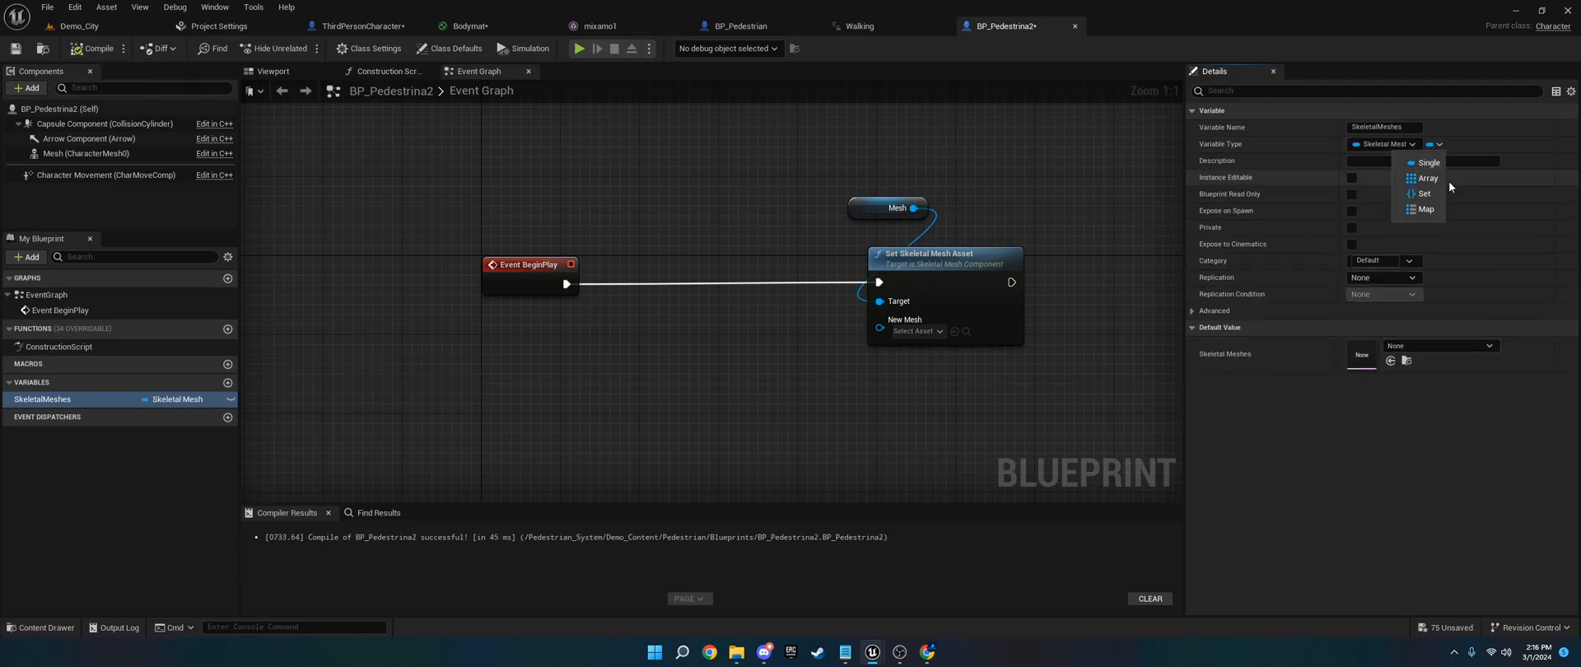
{"action": "left_click", "coordinate": [1426, 179]}
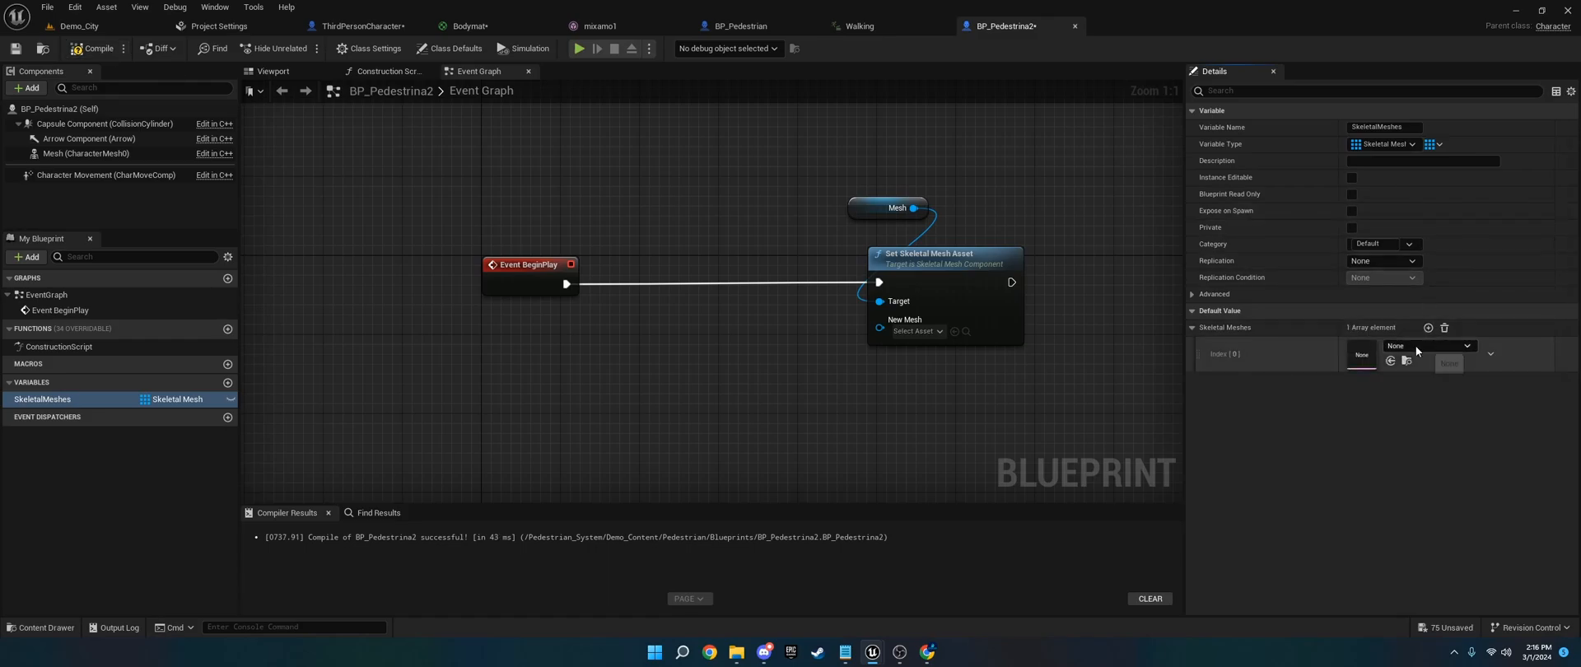
{"action": "left_click", "coordinate": [1428, 346]}
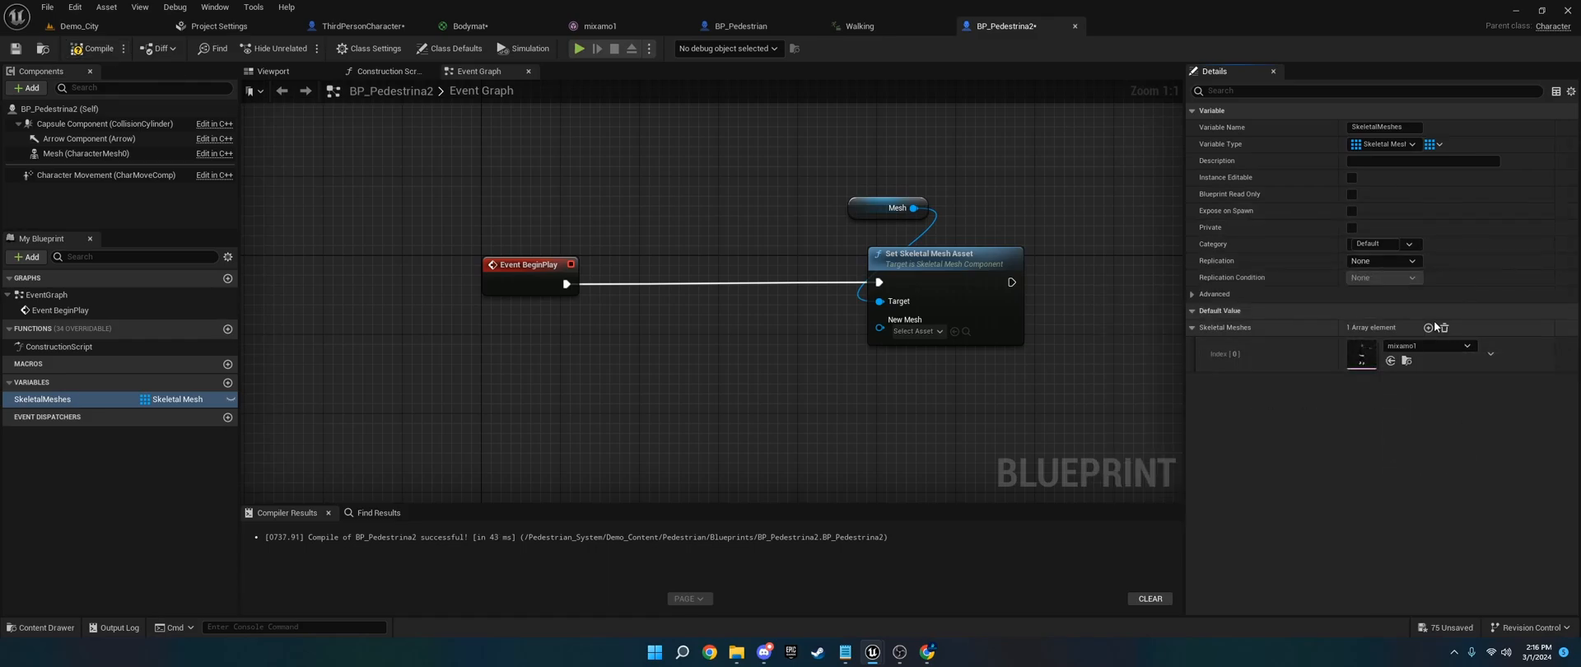
{"action": "left_click", "coordinate": [1429, 328]}
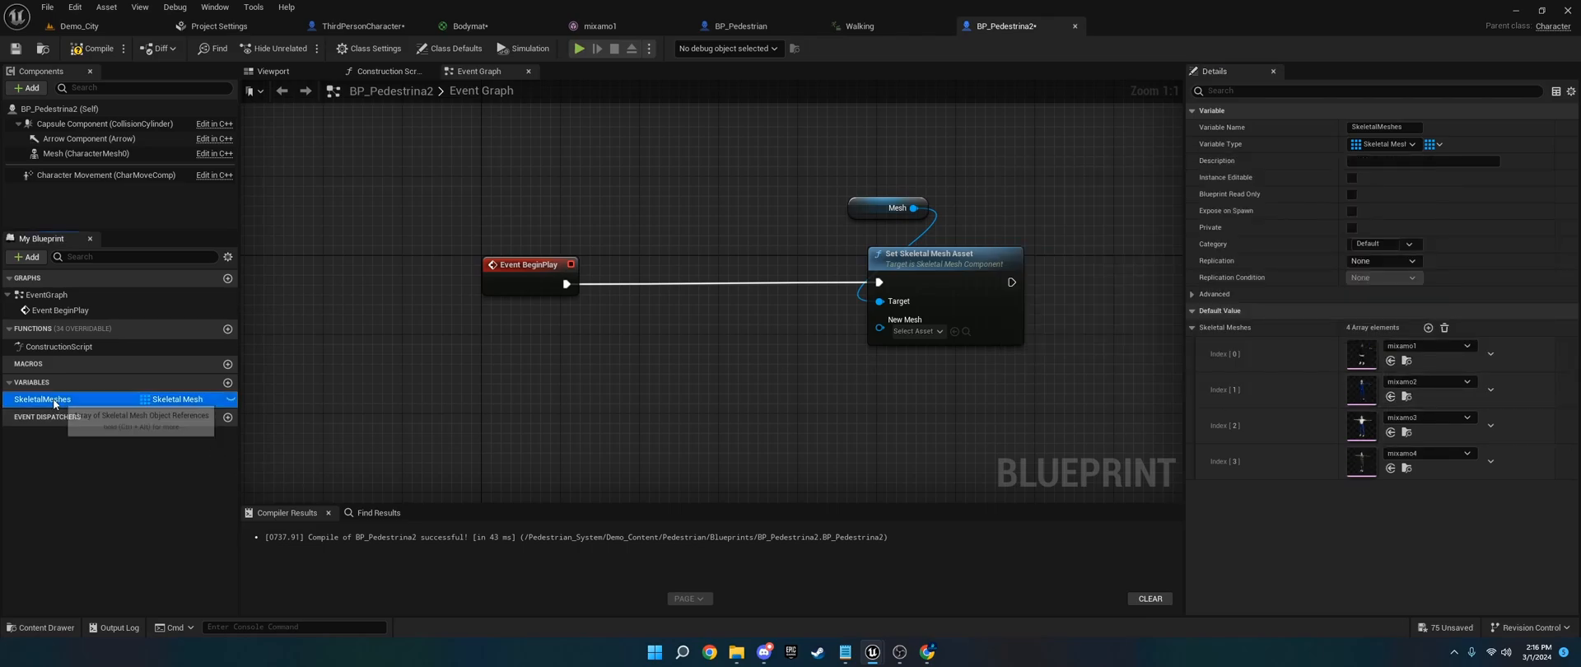
Place a SkeletalMeshes getter in the graph feeding a Random Array Item node.
{"action": "left_click_drag", "start_coordinate": [42, 399], "coordinate": [543, 336]}
{"action": "type", "text": "random"}
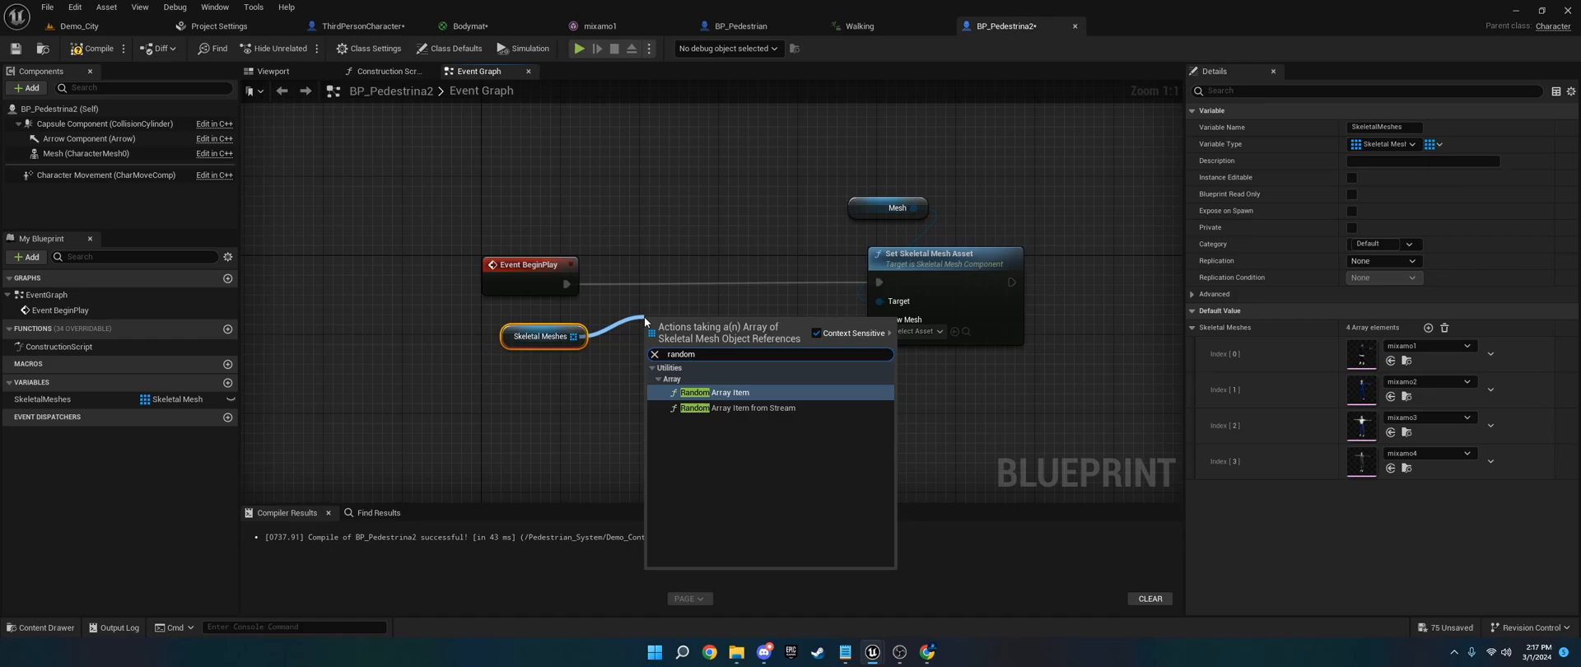
{"action": "left_click", "coordinate": [728, 392]}
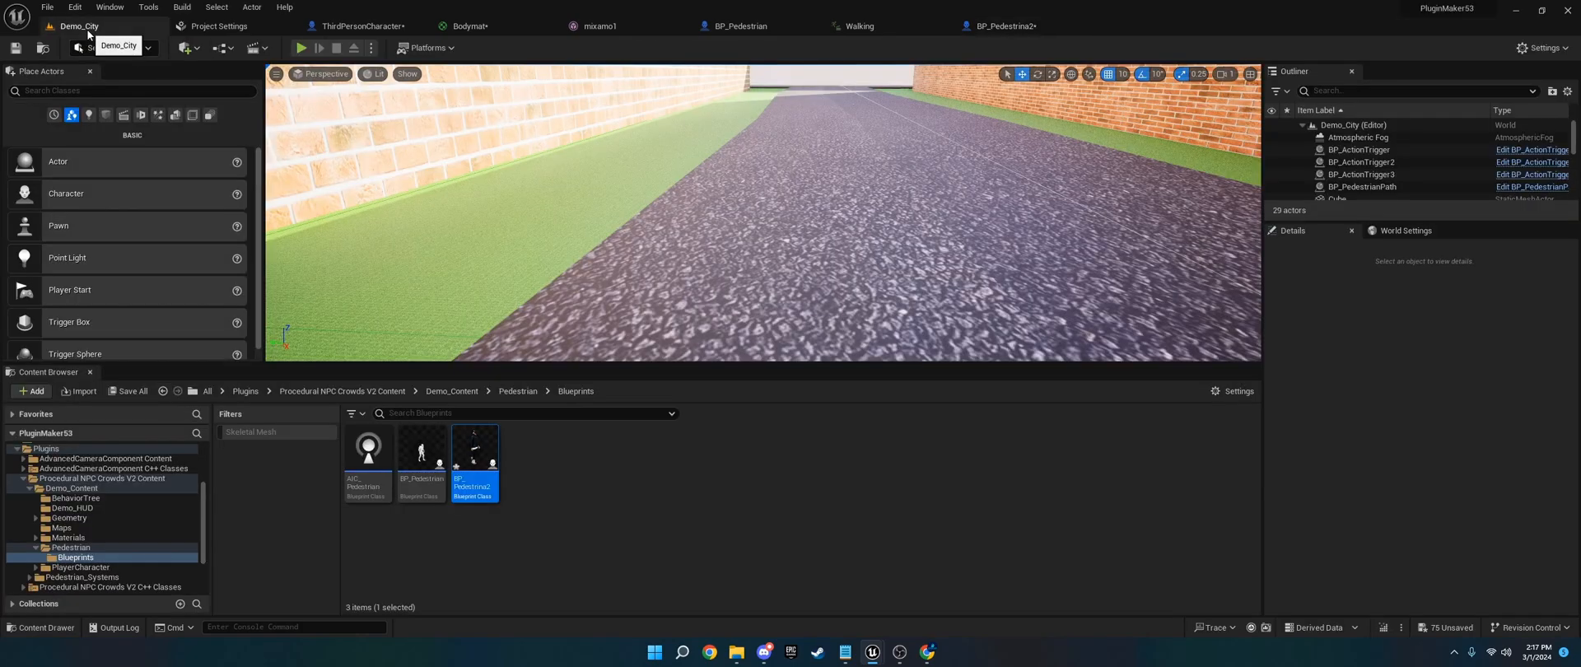
{"action": "mouse_move", "coordinate": [75, 556]}
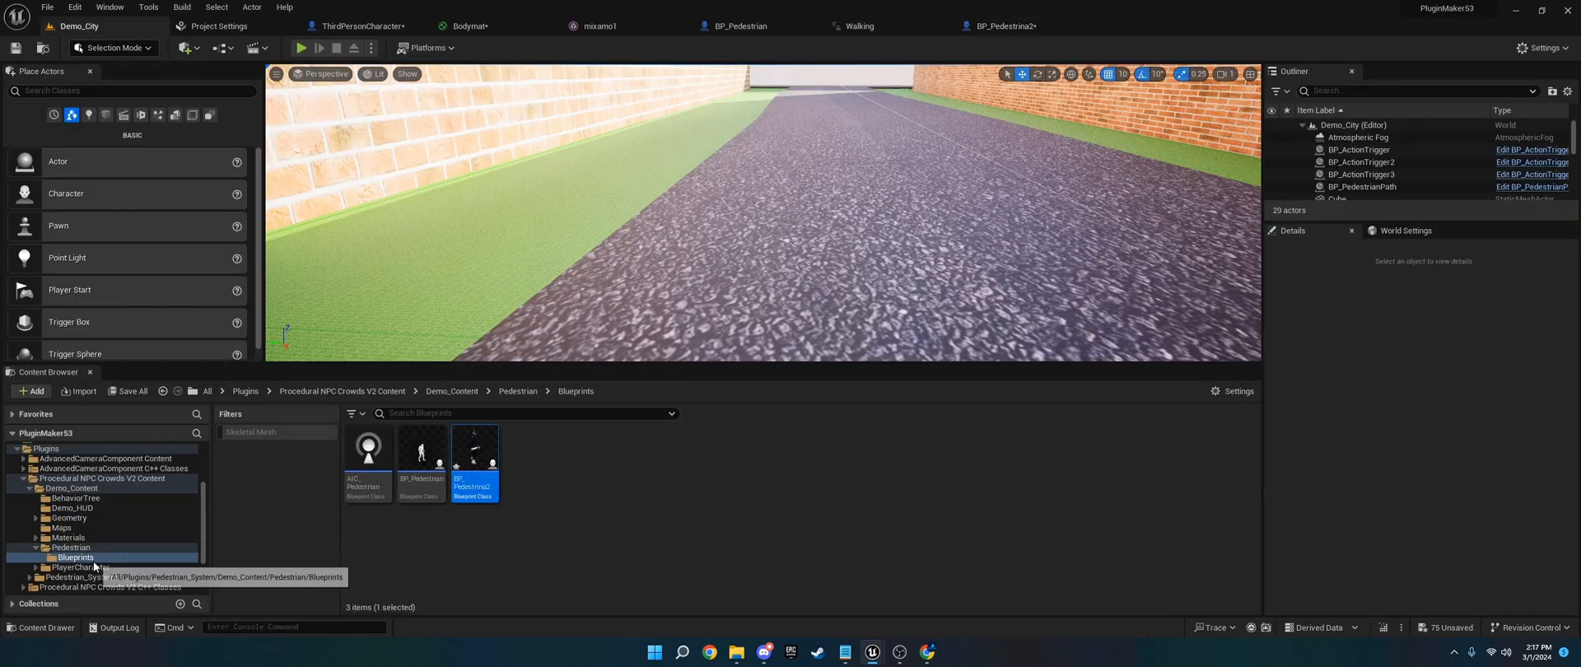
Open BP_Spawner from the Pedestrian_Systems Spawner folder, then return to Demo_City.
{"action": "left_click", "coordinate": [82, 557]}
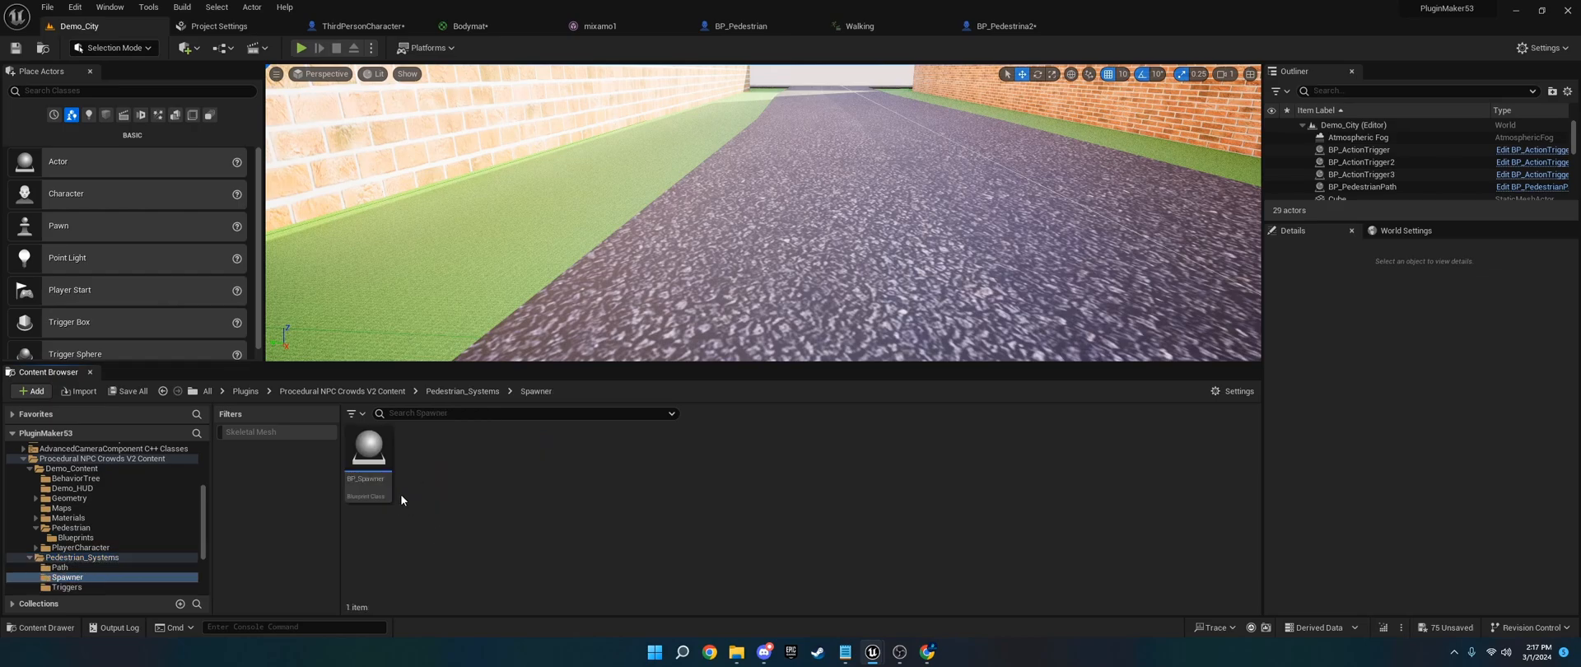
{"action": "double_click", "coordinate": [368, 446]}
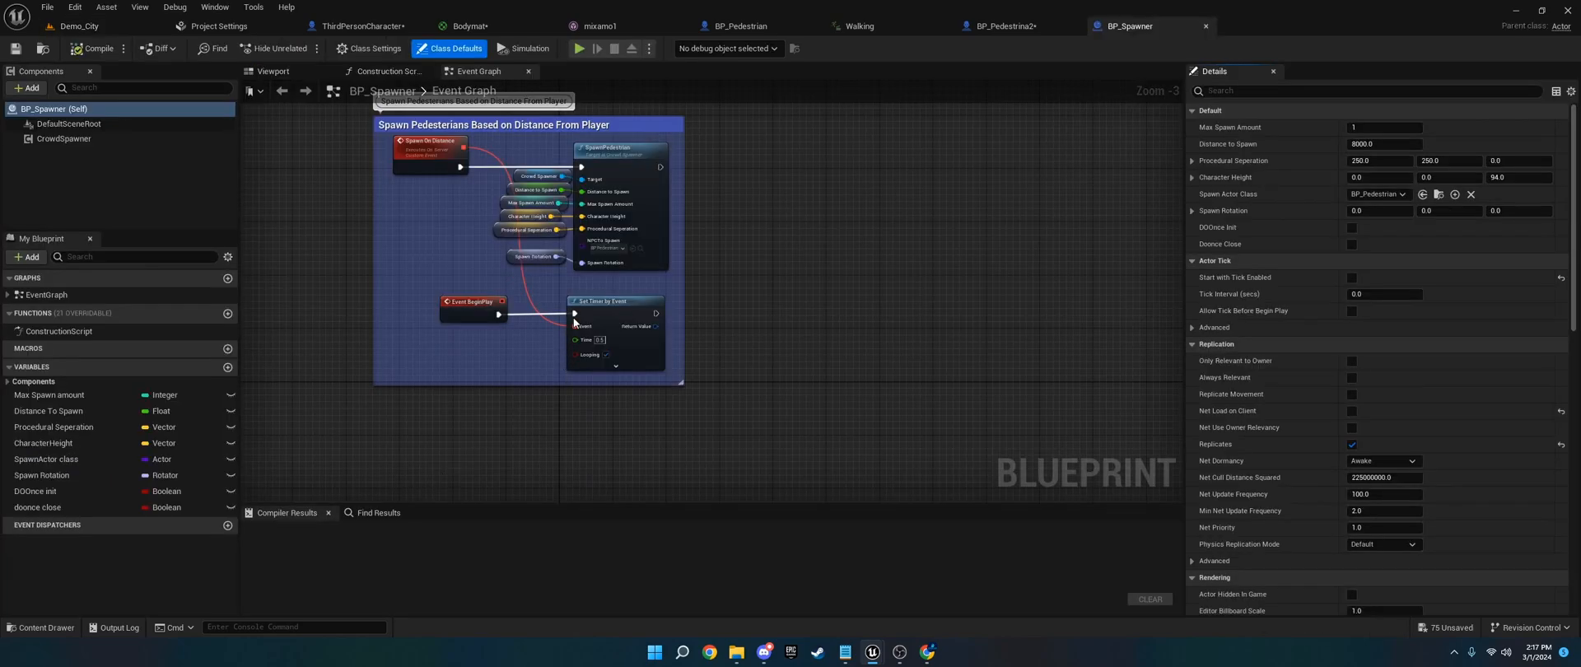
{"action": "left_click", "coordinate": [624, 248]}
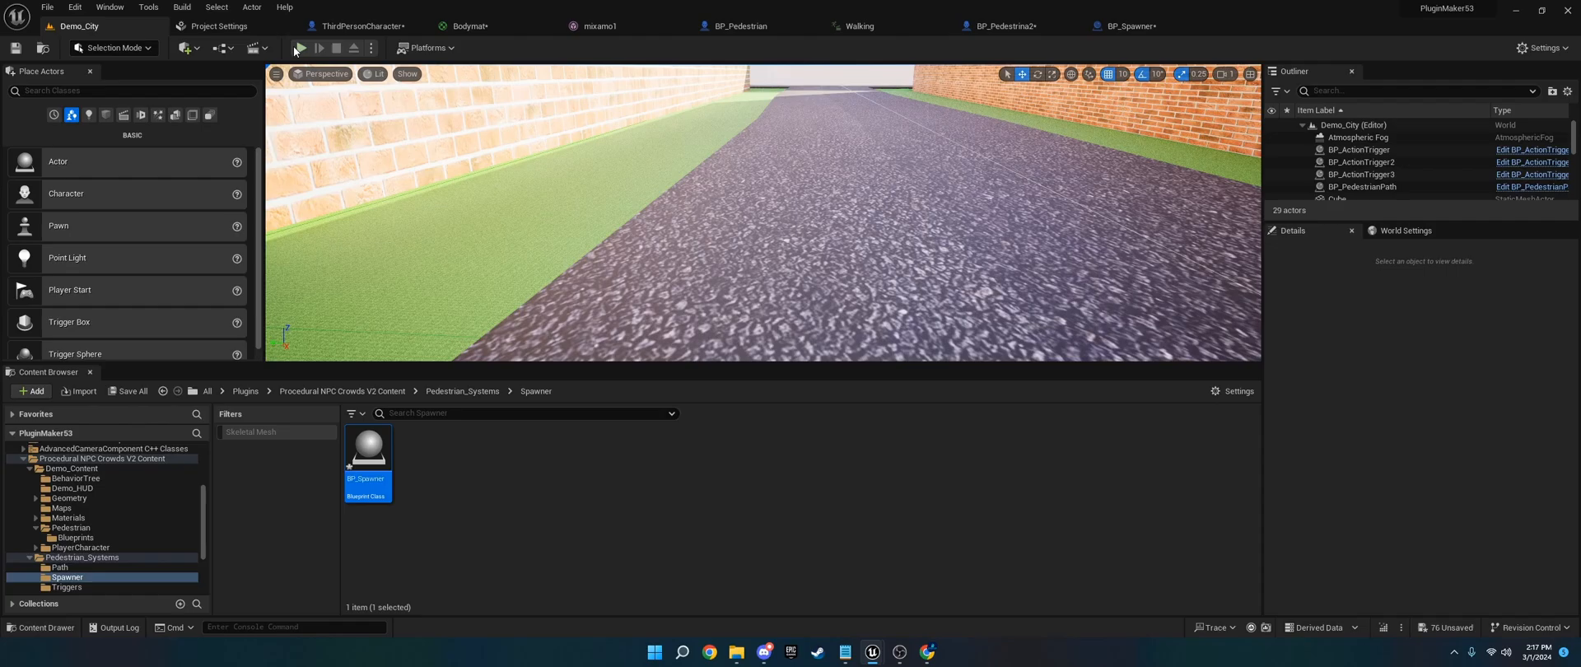
Play-test the city level, then browse to Demo_Content/Pedestrian/Blueprints.
{"action": "left_click", "coordinate": [297, 48]}
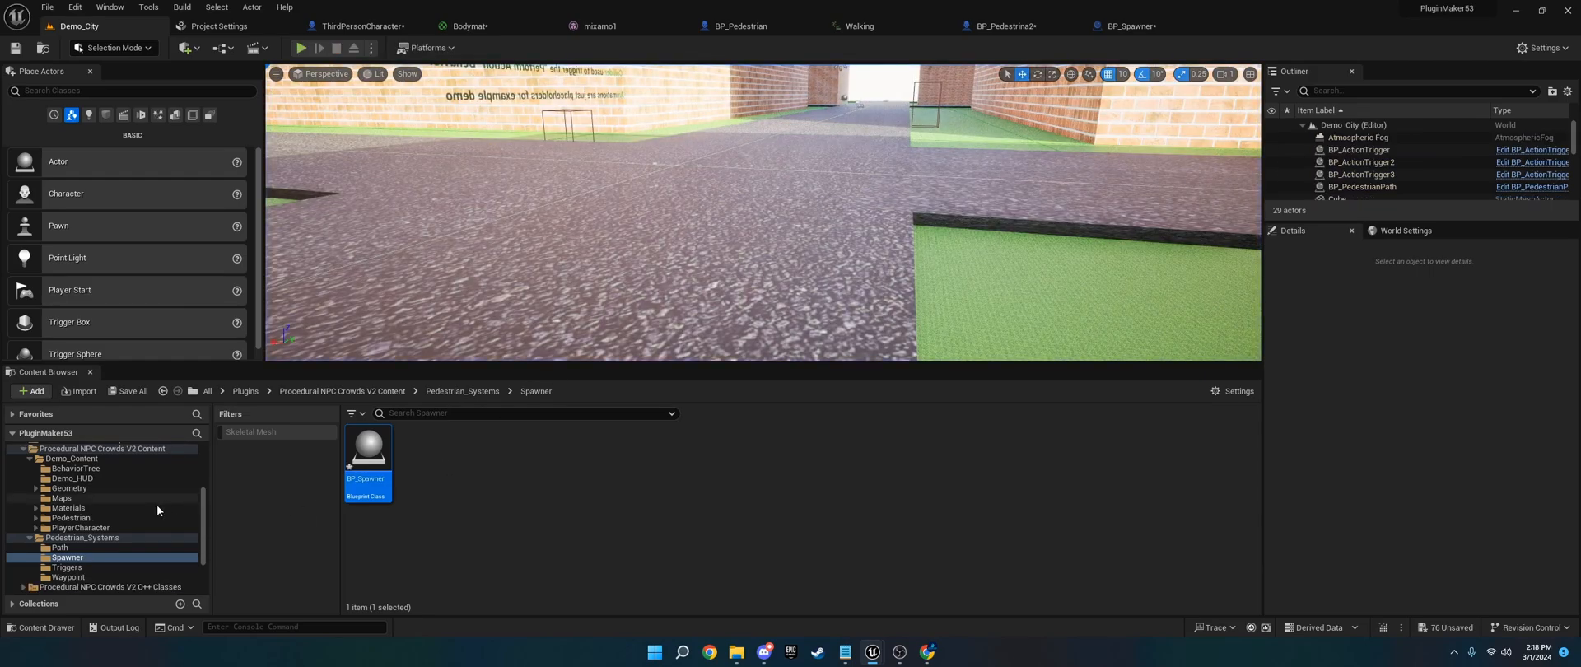
{"action": "left_click", "coordinate": [70, 518]}
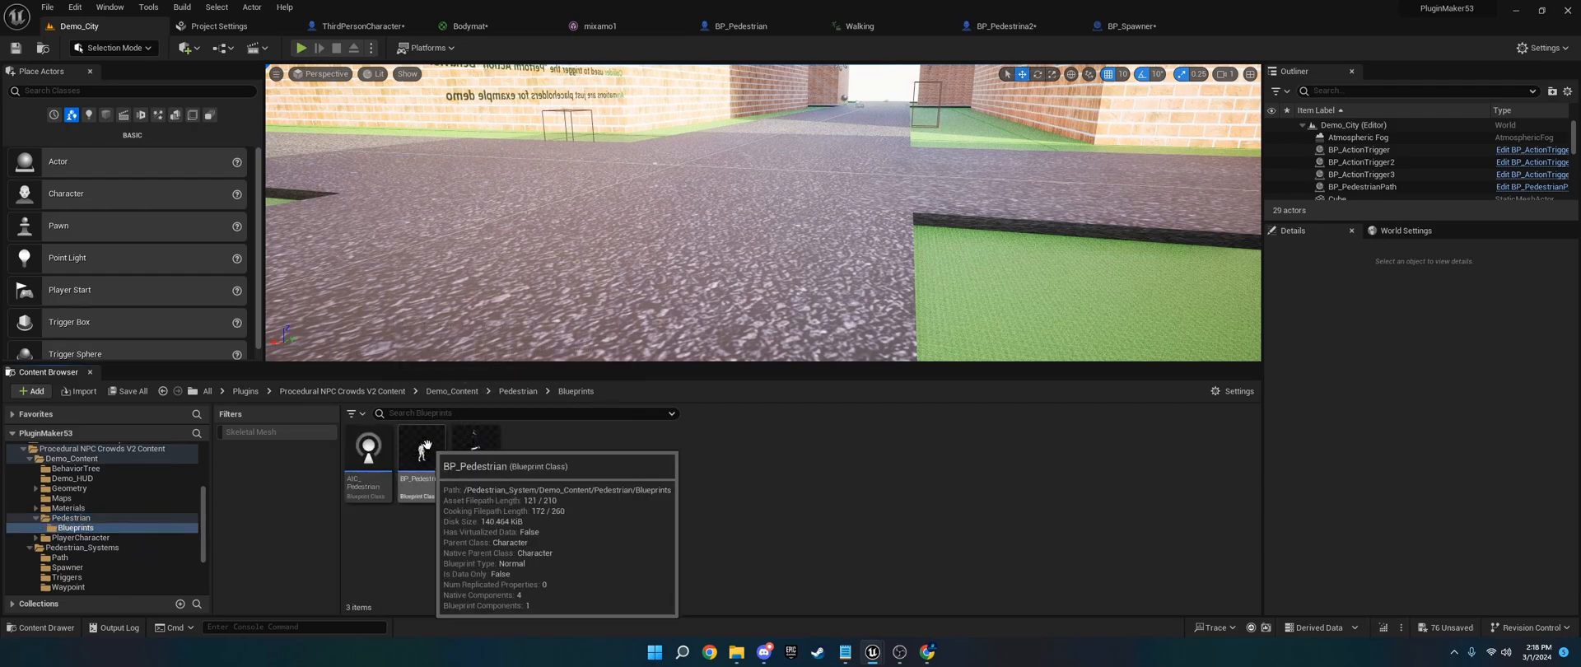
Open BP_Pedestrian, add a Set Skeletal Mesh Asset node on Mesh, and start a new variable.
{"action": "double_click", "coordinate": [423, 447]}
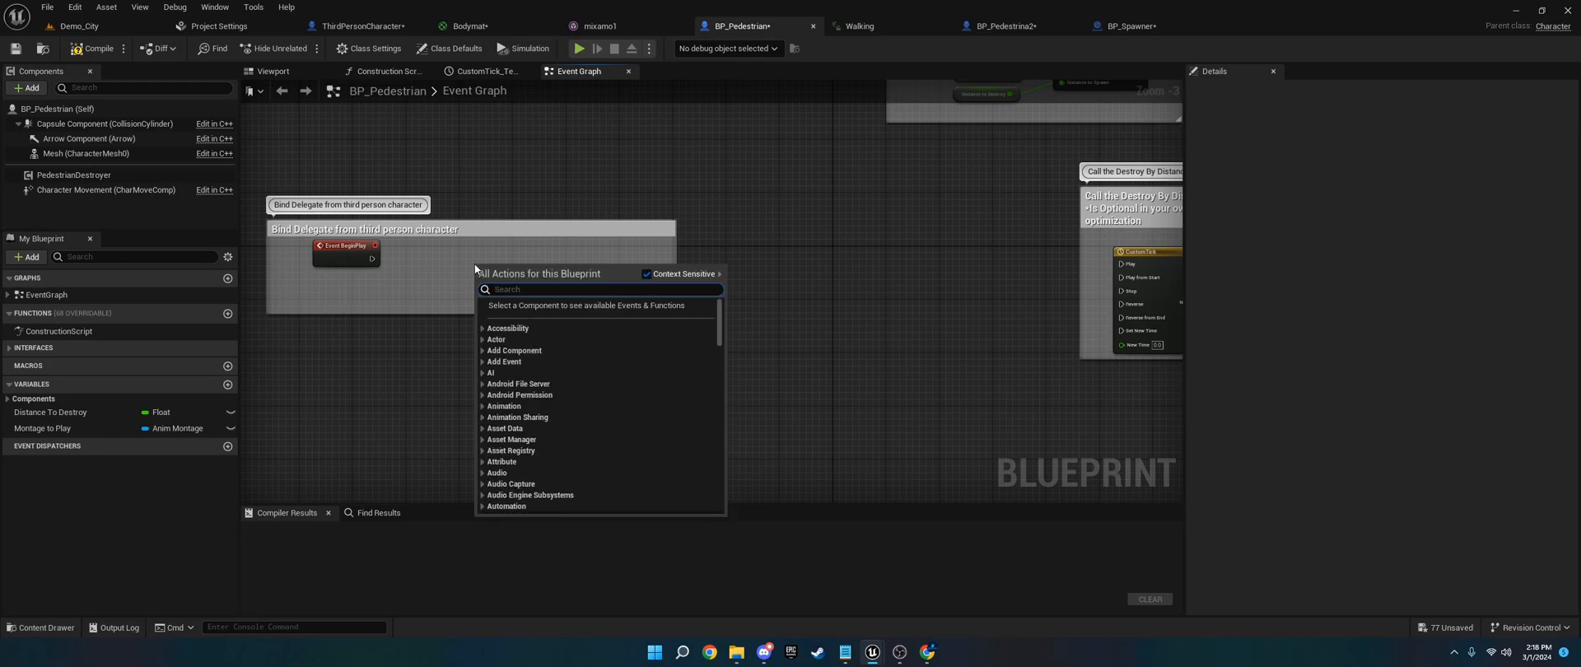
{"action": "type", "text": "set skeleta"}
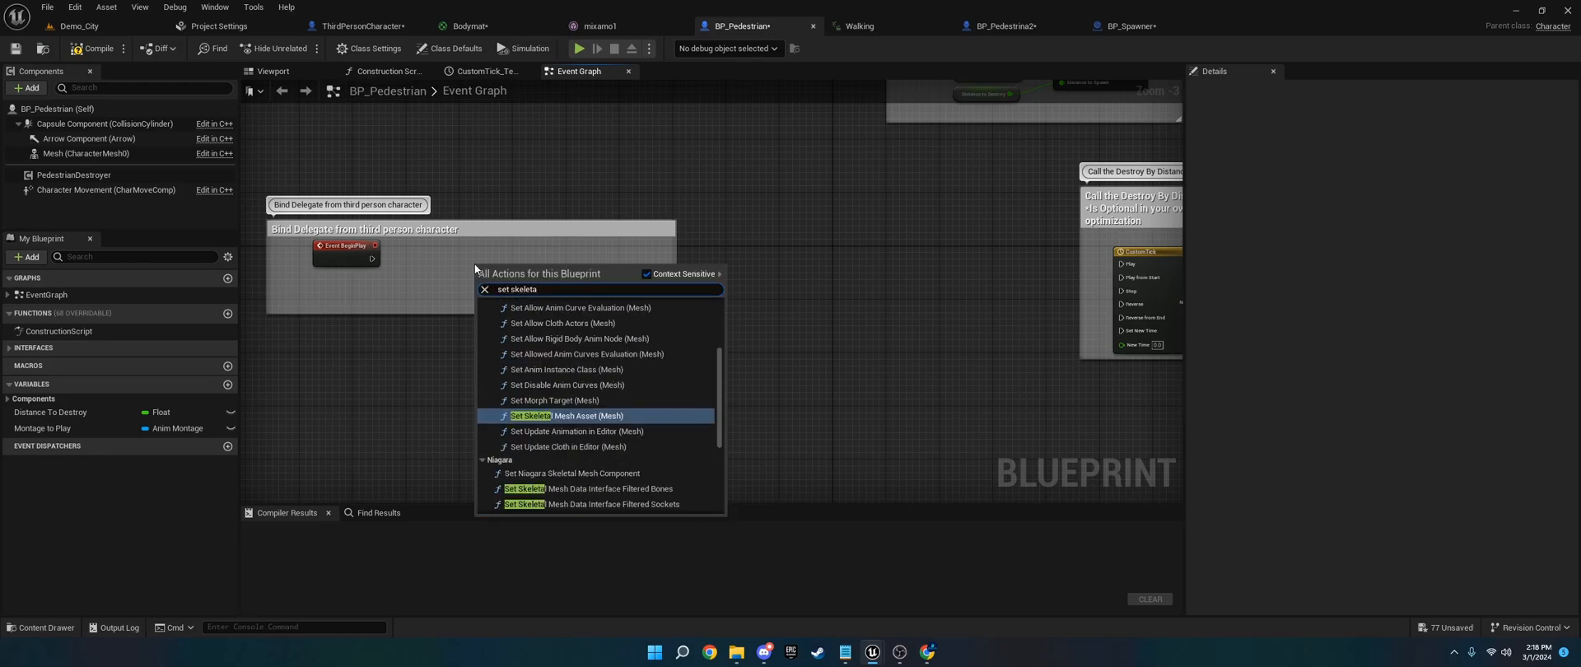
{"action": "left_click", "coordinate": [571, 416]}
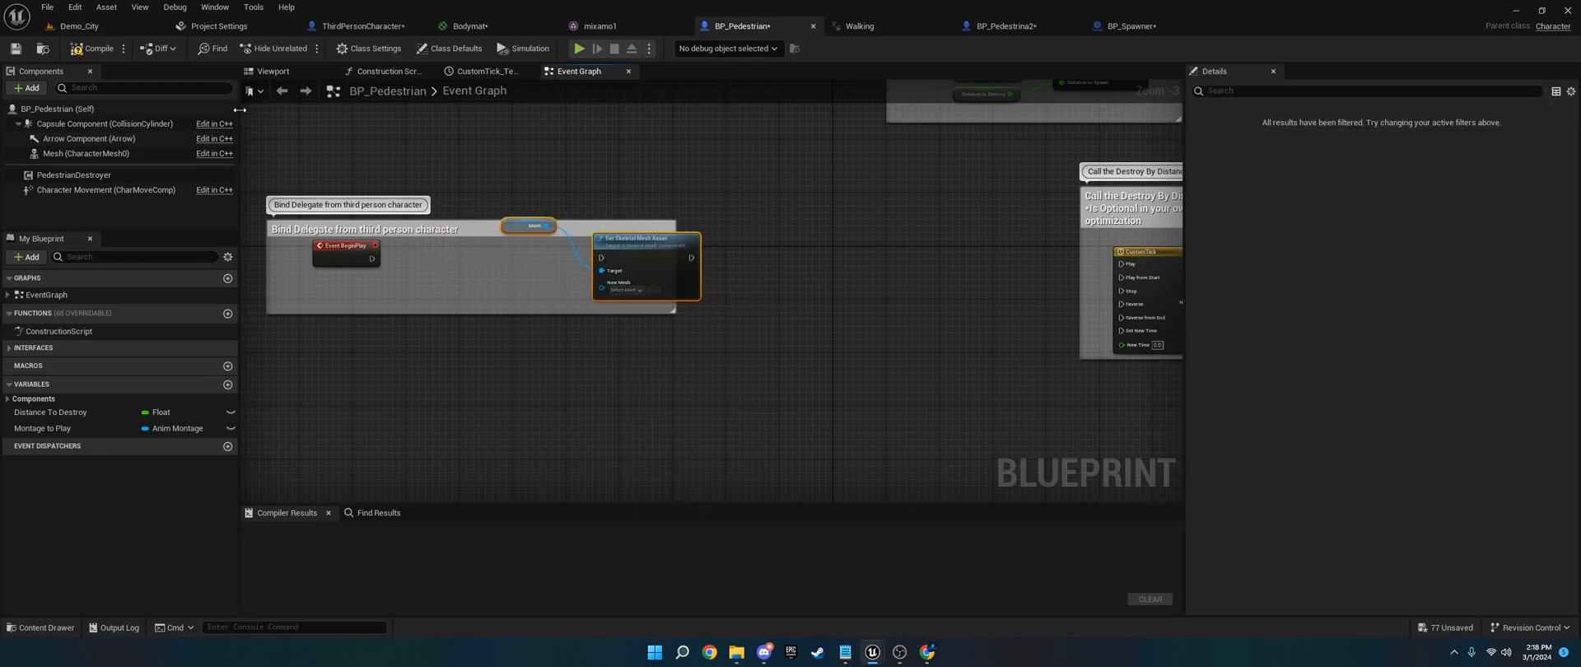
{"action": "left_click", "coordinate": [86, 153]}
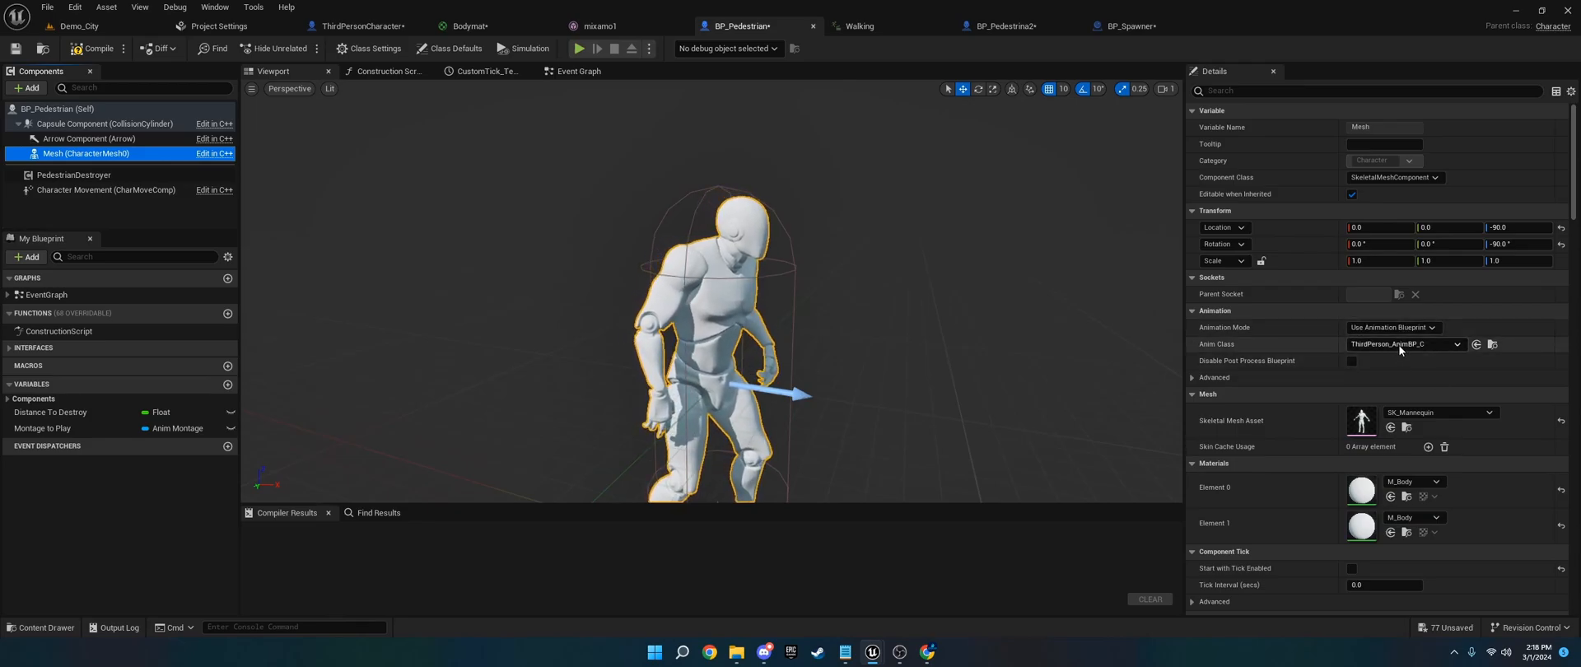
{"action": "left_click", "coordinate": [576, 70]}
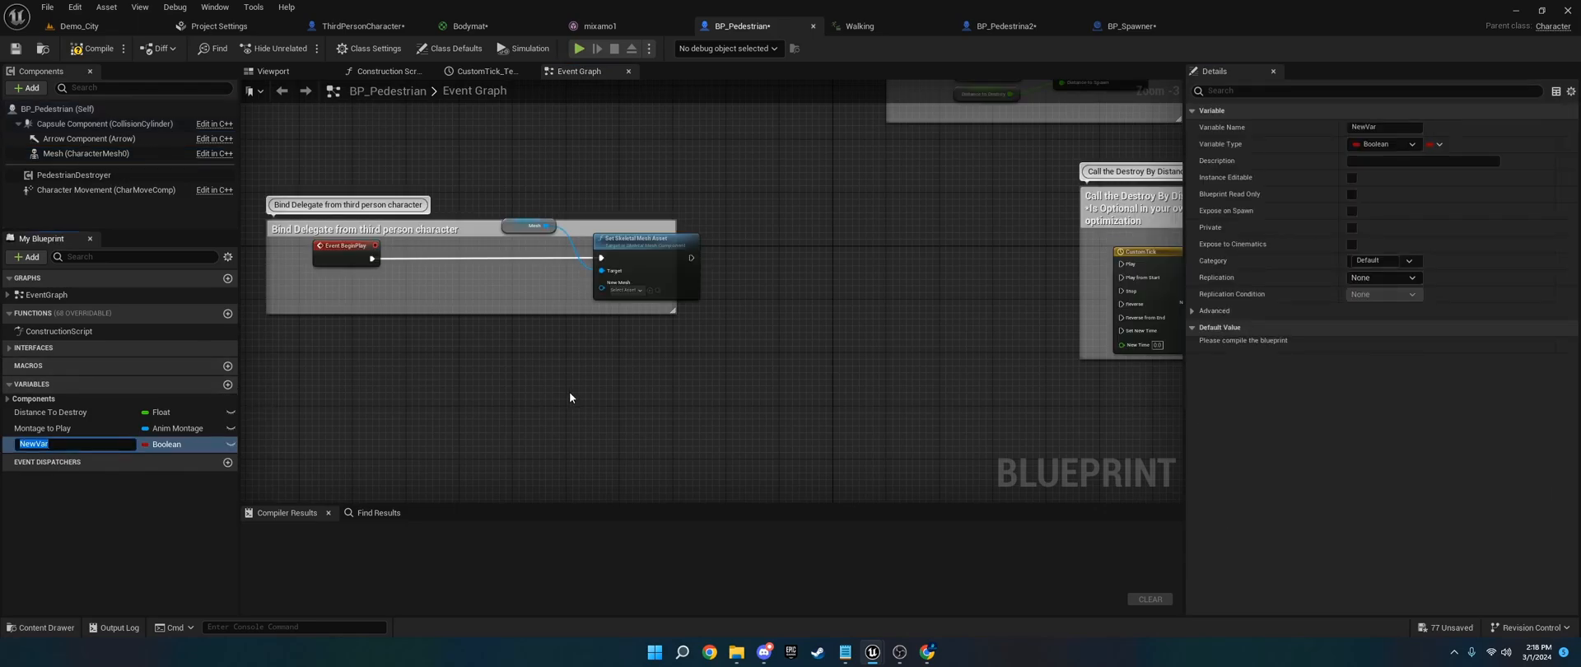
Create a variable named Skeletal Meshes typed as a Skeletal Mesh object reference.
{"action": "type", "text": "Skeletal Meshes"}
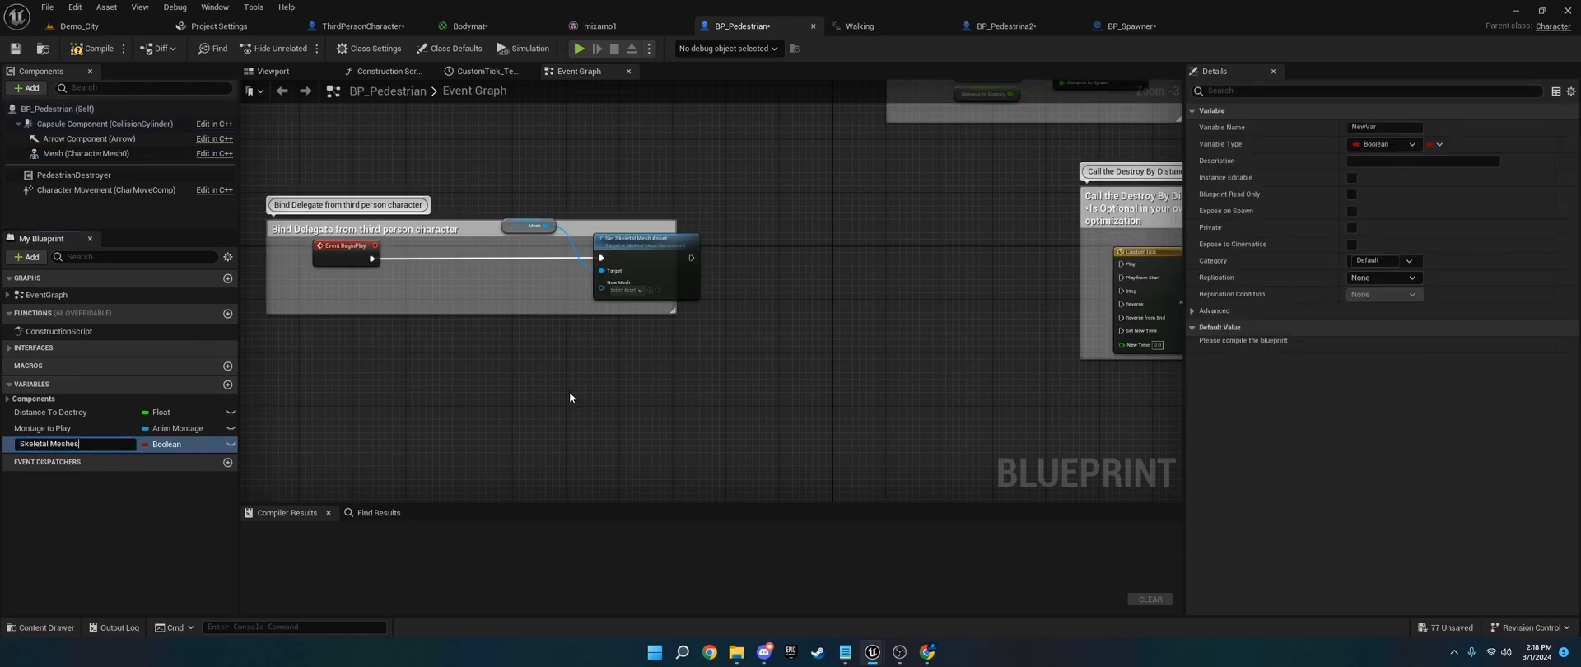
{"action": "left_click", "coordinate": [1381, 143]}
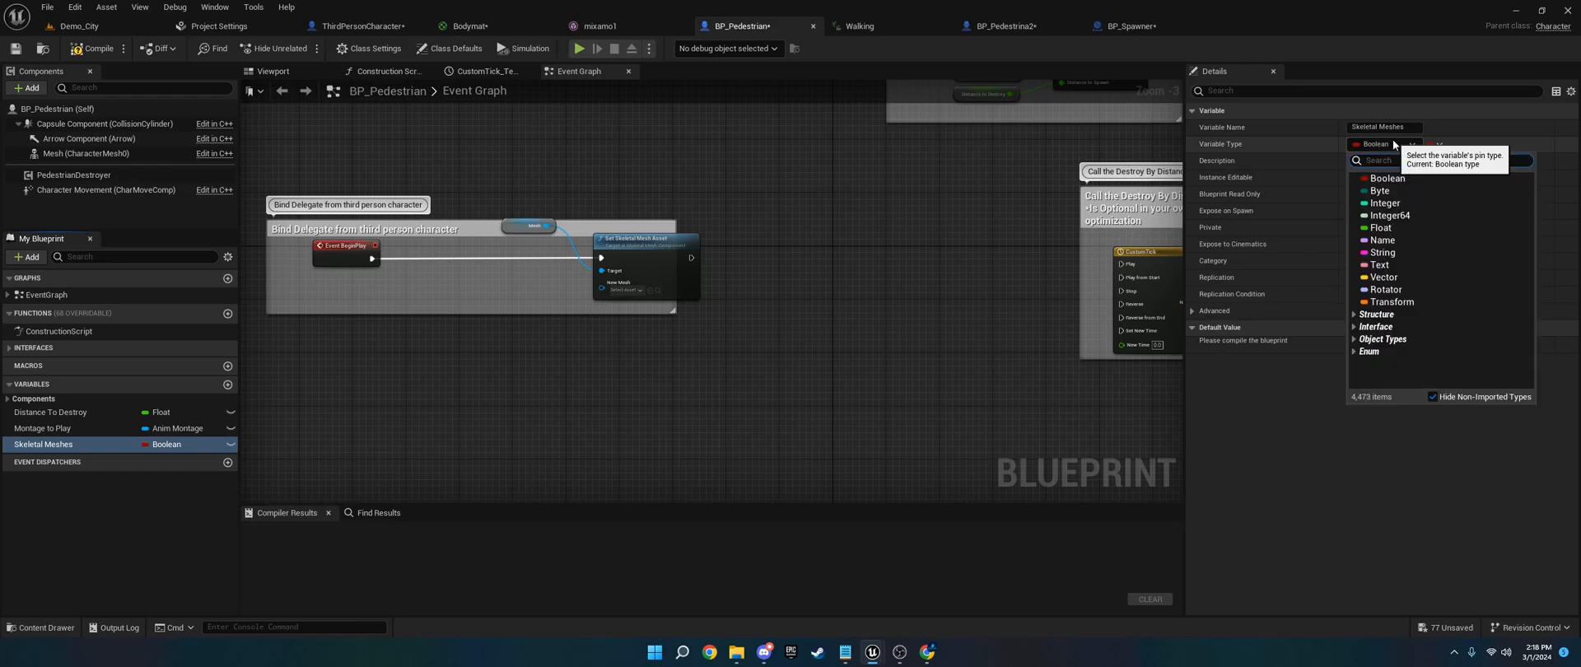
{"action": "type", "text": "skeletalmesh"}
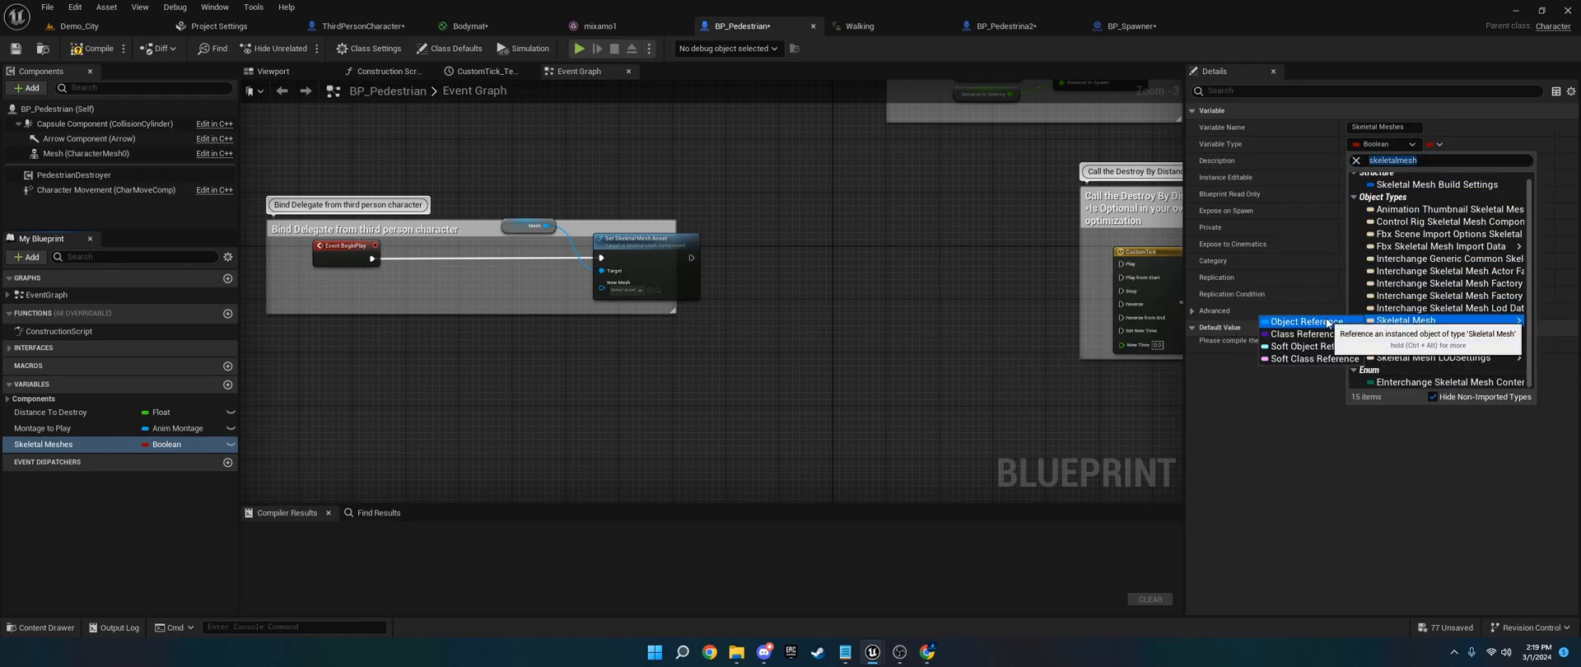
{"action": "left_click", "coordinate": [1398, 321]}
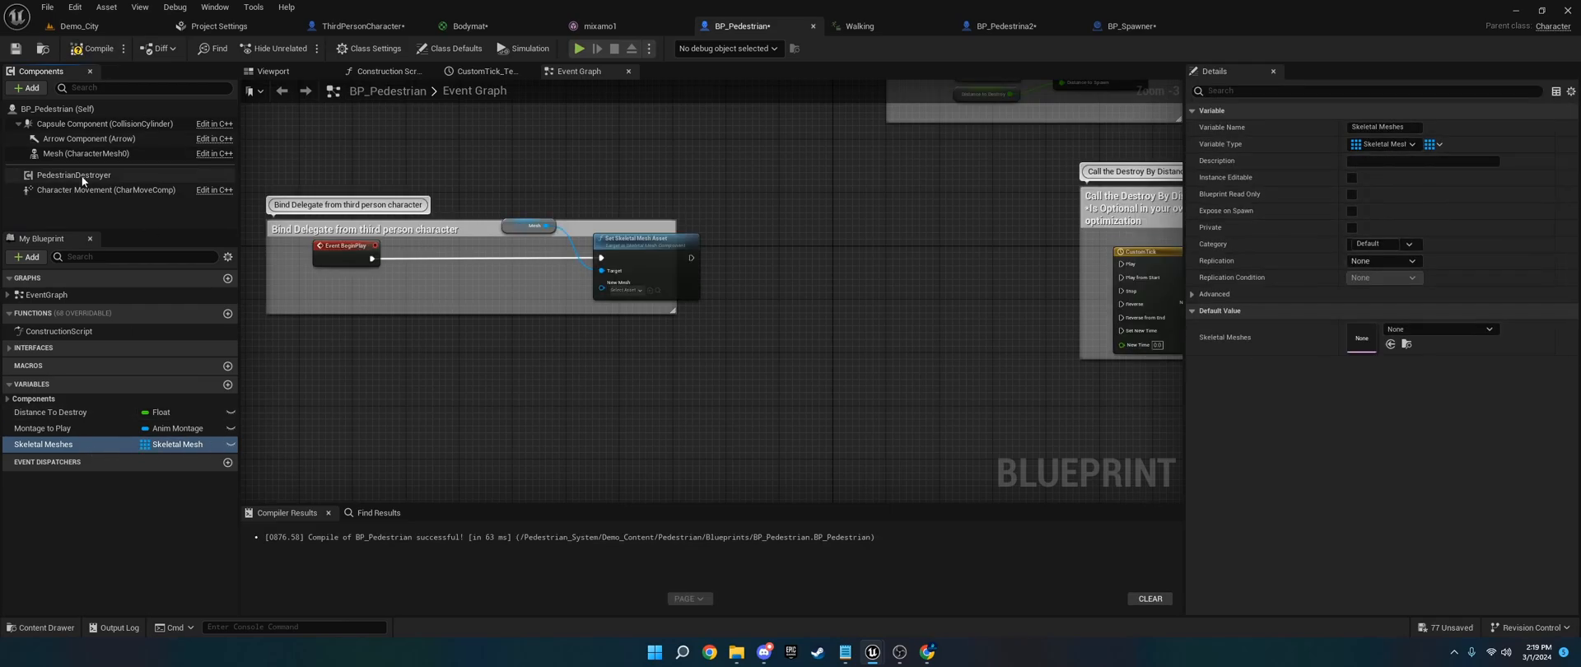
Fill the array defaults with four elements, mixamo1 through mixamo4.
{"action": "left_click", "coordinate": [1428, 328]}
{"action": "type", "text": "skeletal mesh"}
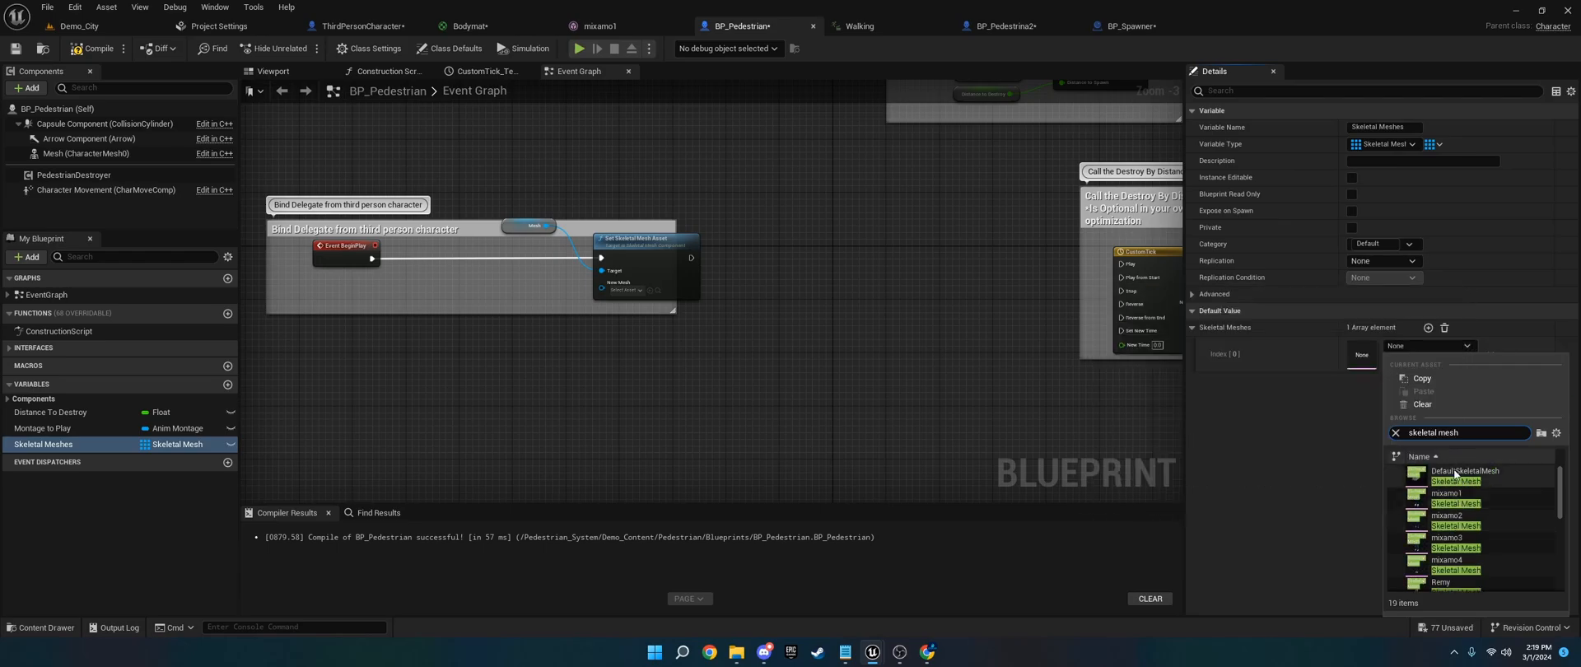
{"action": "type", "text": "mixamo"}
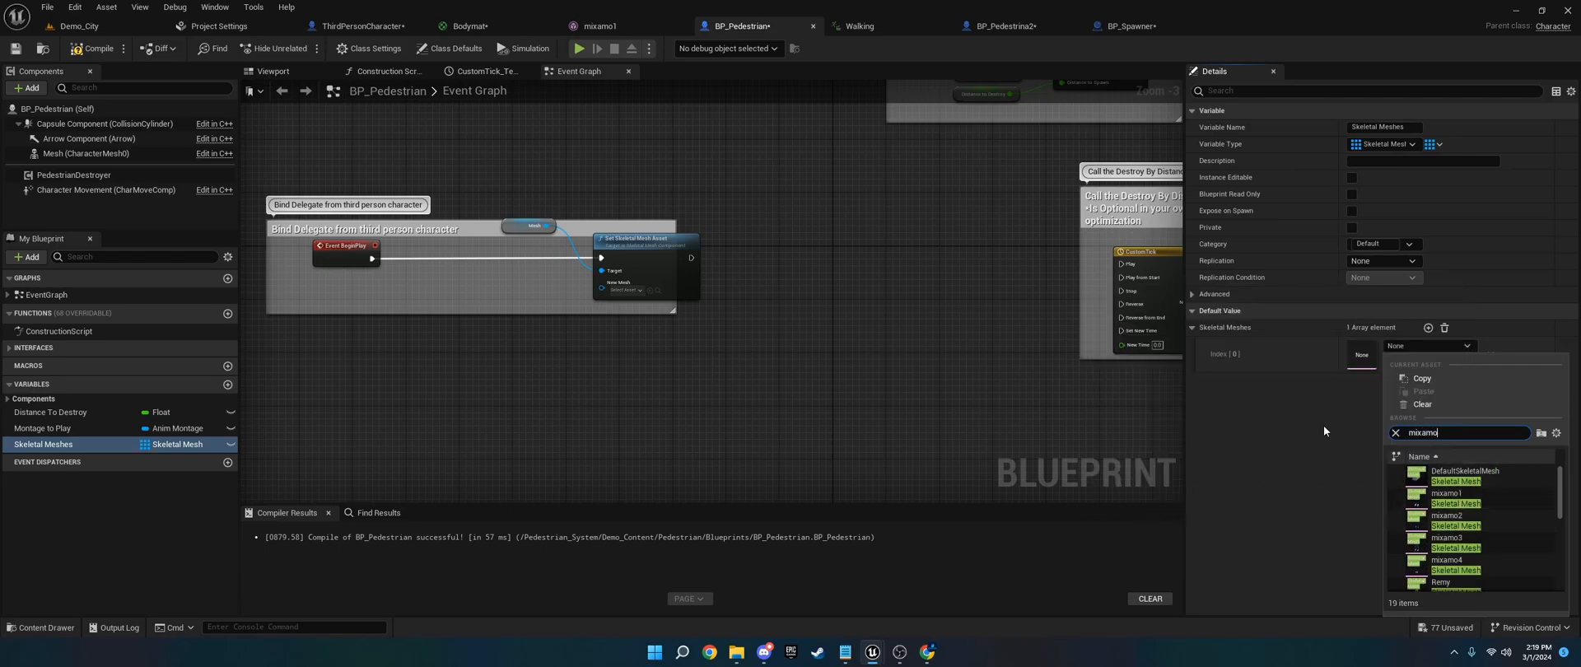
{"action": "left_click", "coordinate": [1448, 492]}
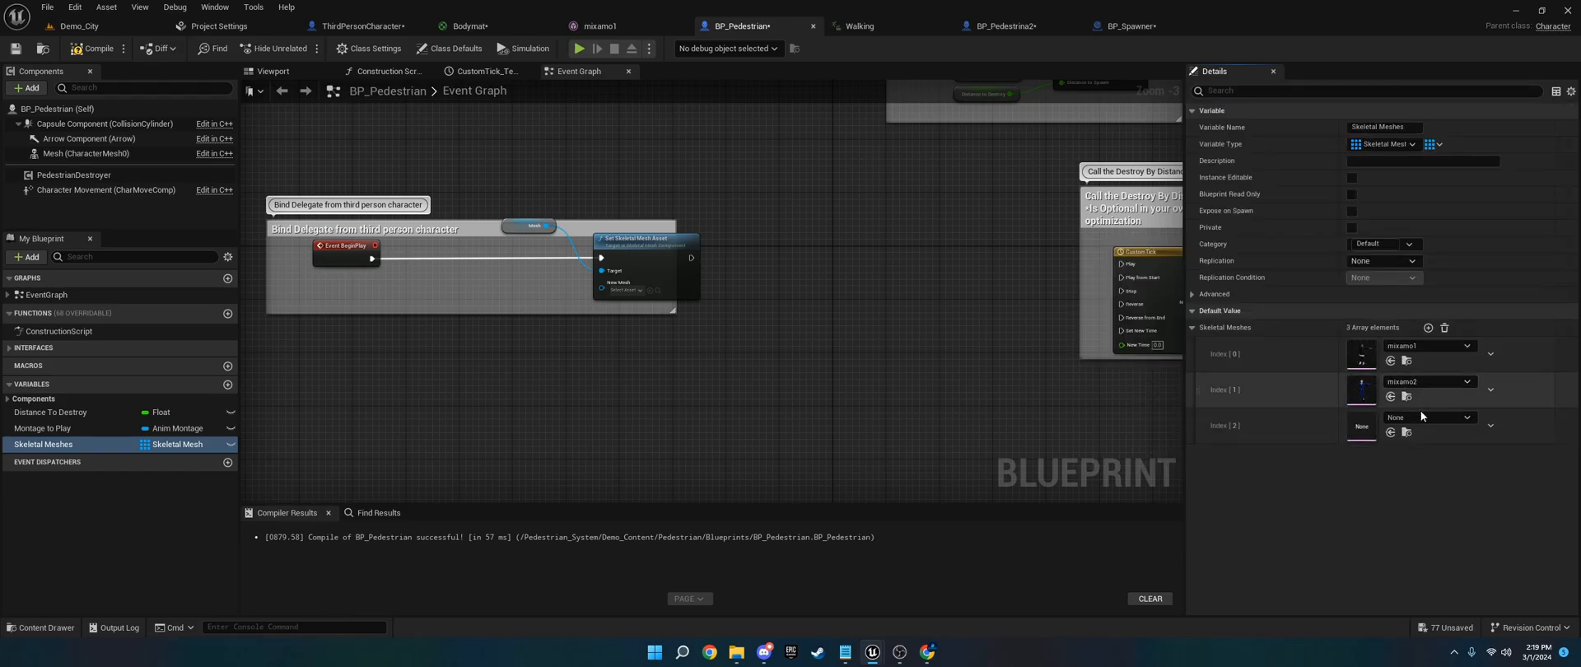
{"action": "left_click", "coordinate": [1468, 417]}
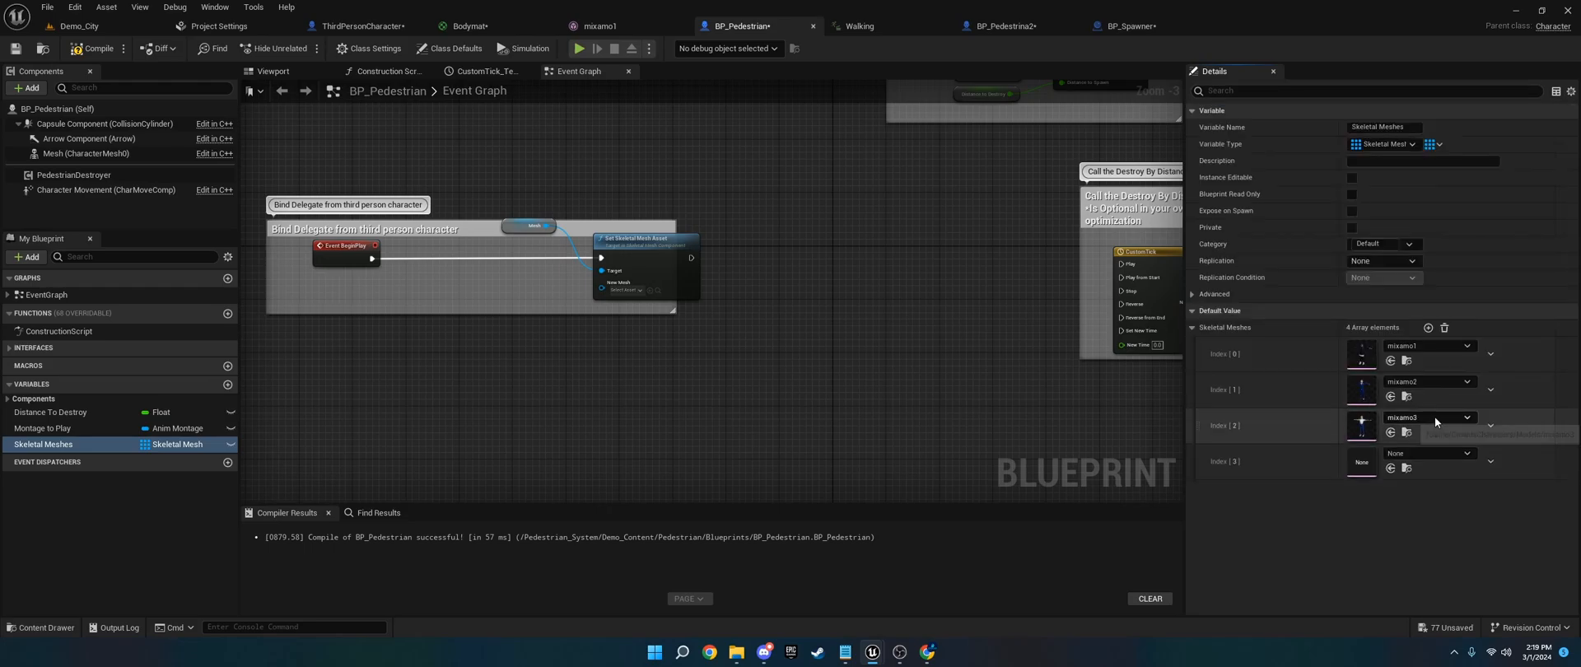
{"action": "left_click", "coordinate": [1467, 451]}
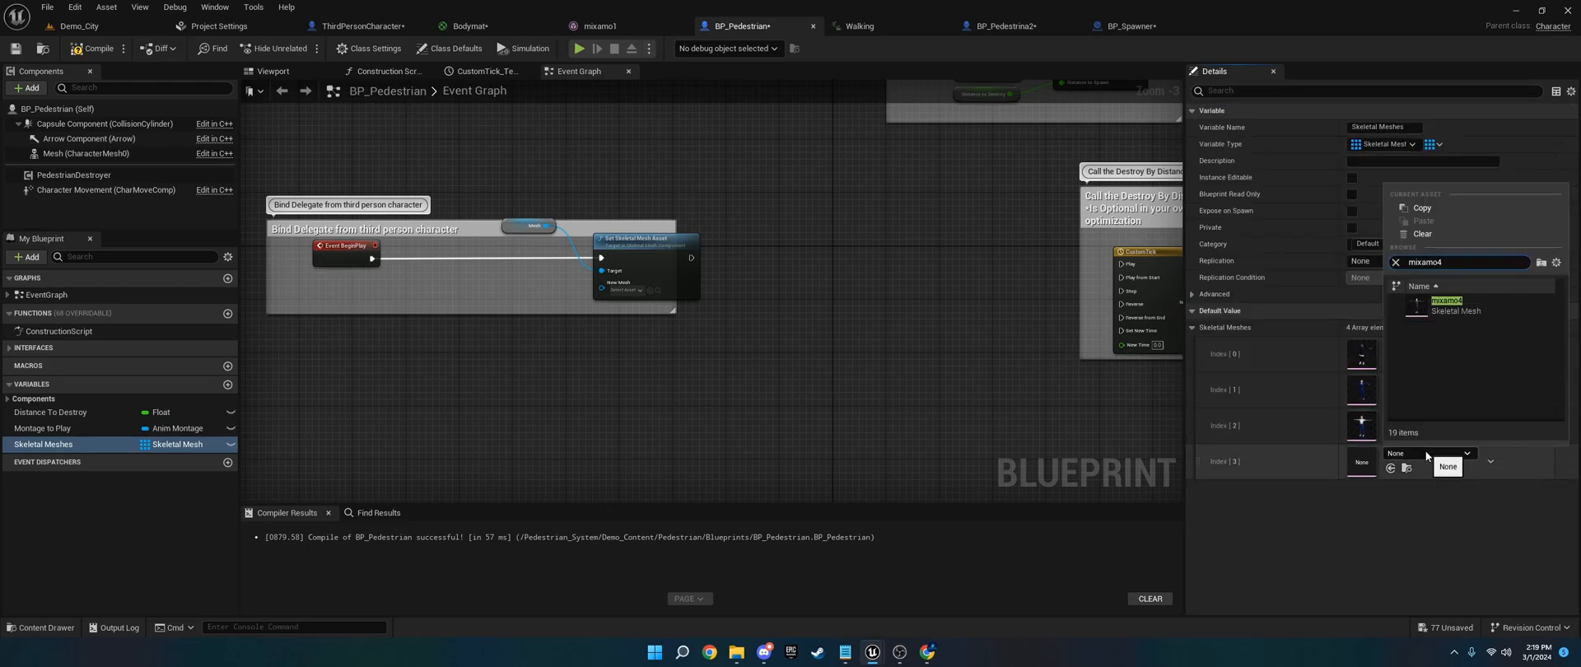
{"action": "left_click", "coordinate": [1449, 303]}
{"action": "type", "text": "random ra"}
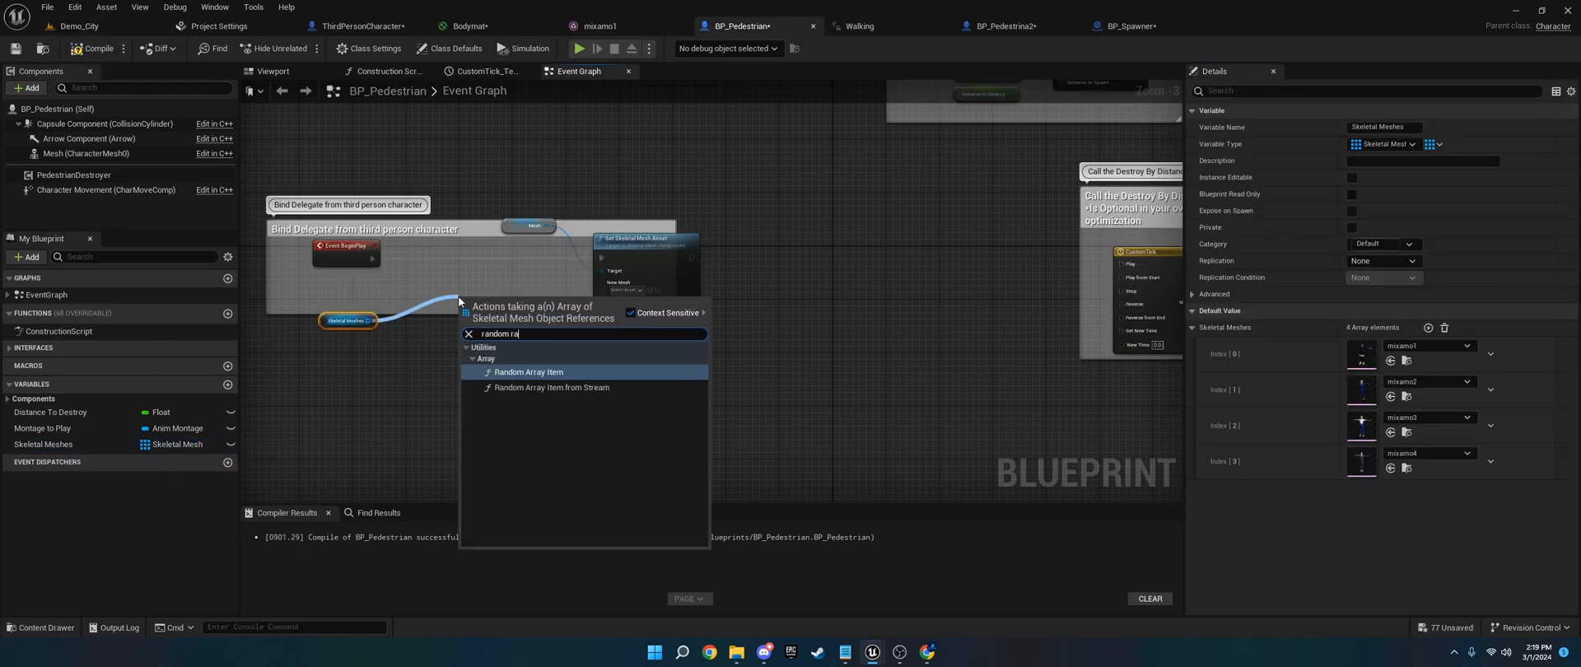
Add a Random Array Item node fed by Skeletal Meshes, then view the Viewport preview.
{"action": "left_click", "coordinate": [528, 371]}
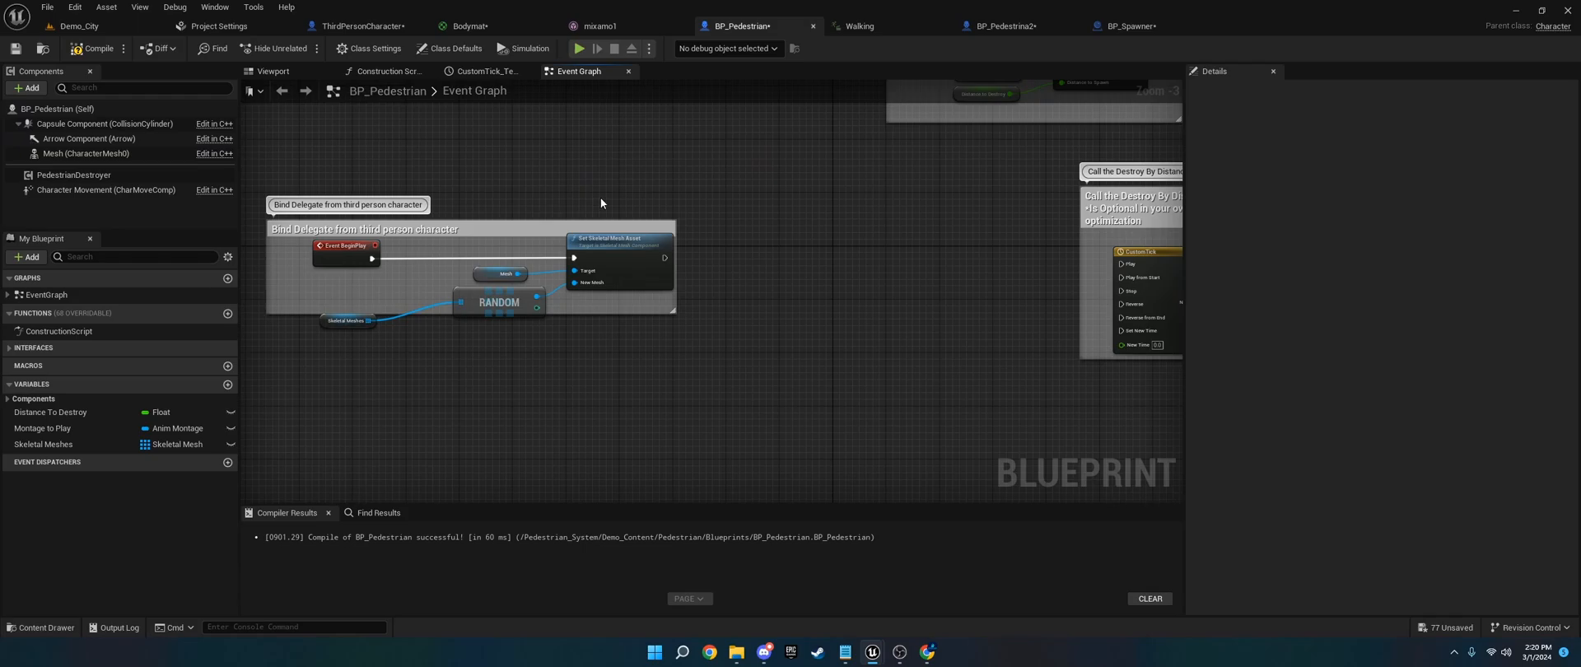
{"action": "left_click", "coordinate": [351, 314]}
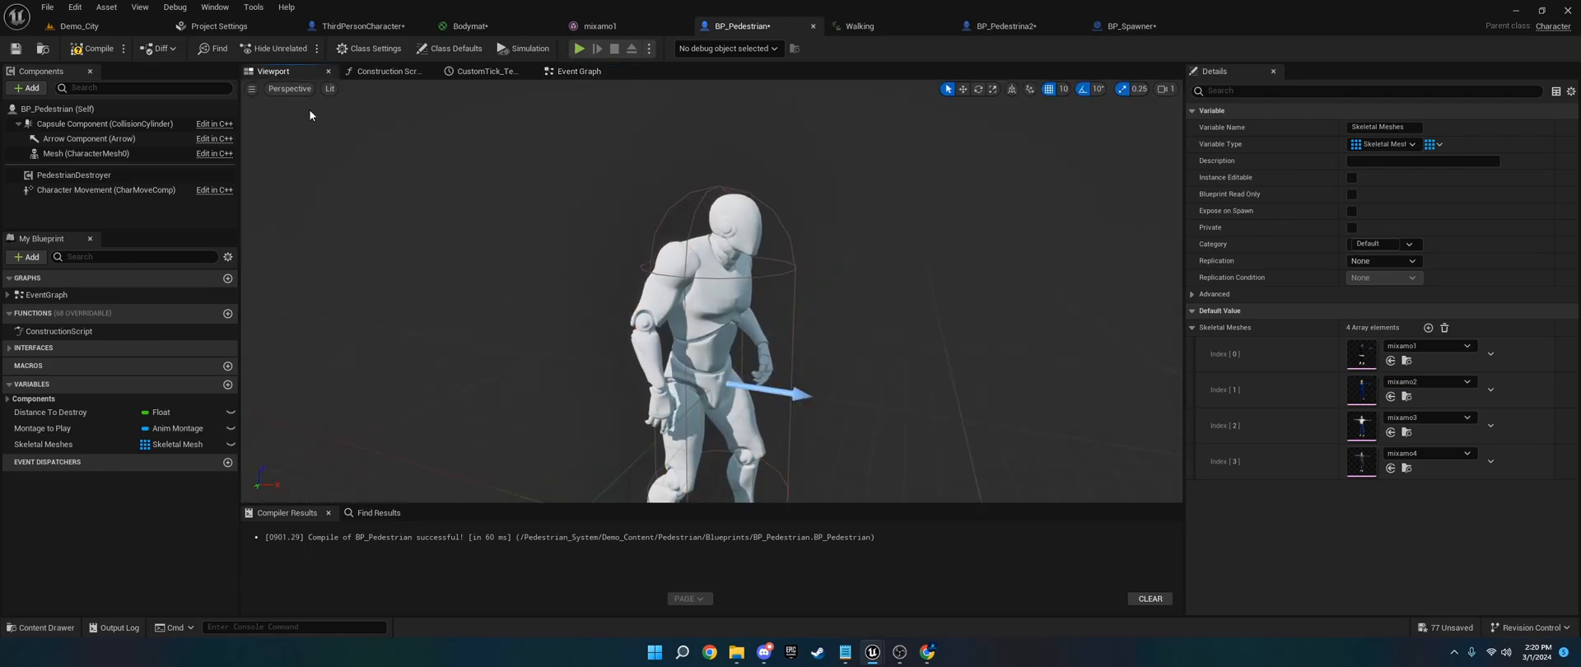
Set the Mesh component to Use Animation Asset with Walking, then switch to BP_Spawner.
{"action": "left_click", "coordinate": [86, 153]}
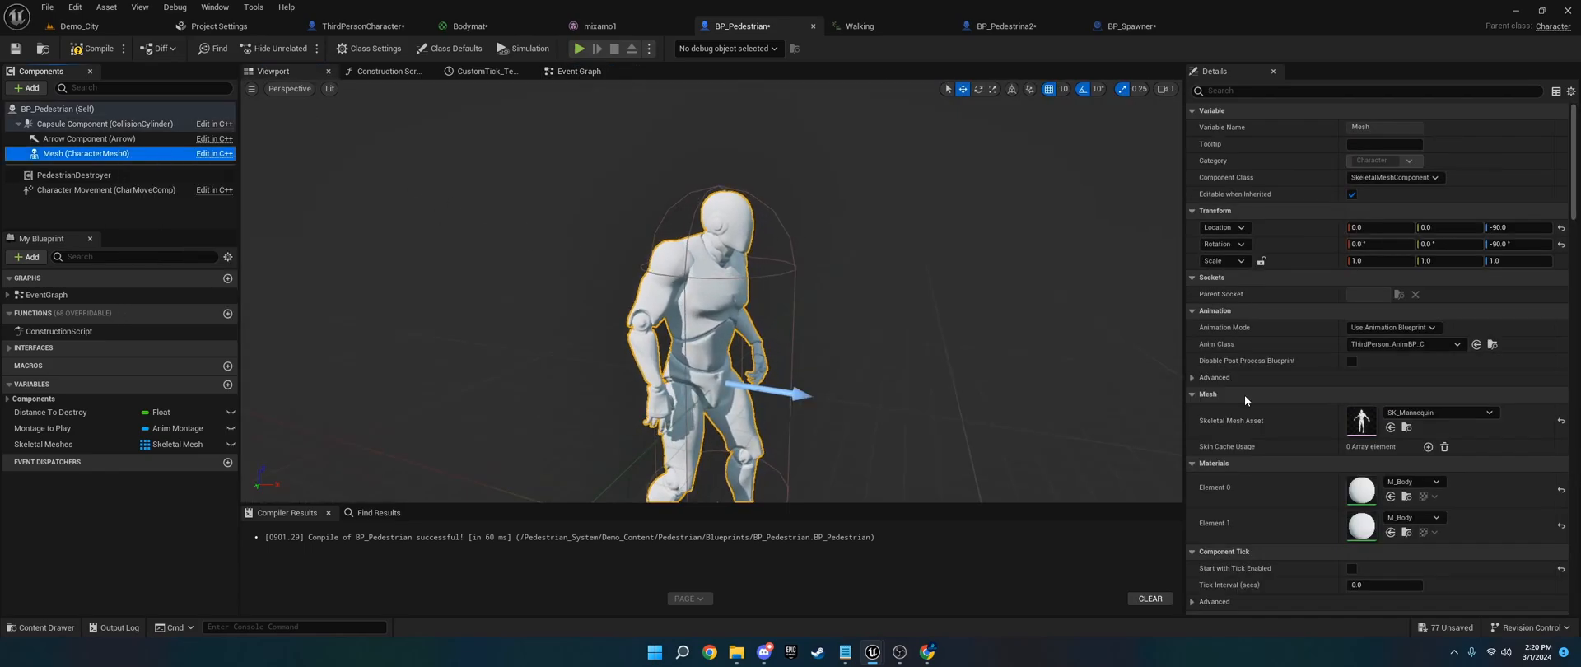
{"action": "left_click", "coordinate": [1433, 343]}
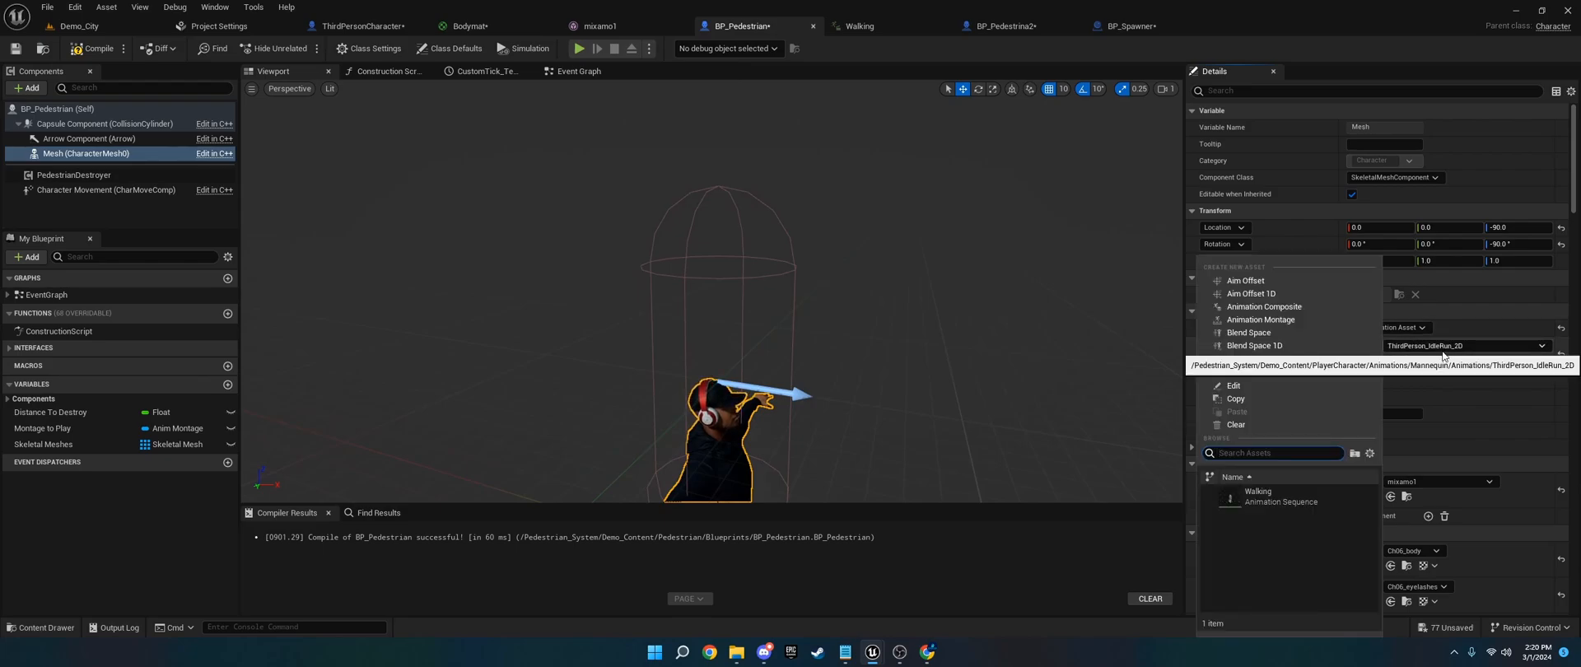
{"action": "left_click", "coordinate": [1258, 496]}
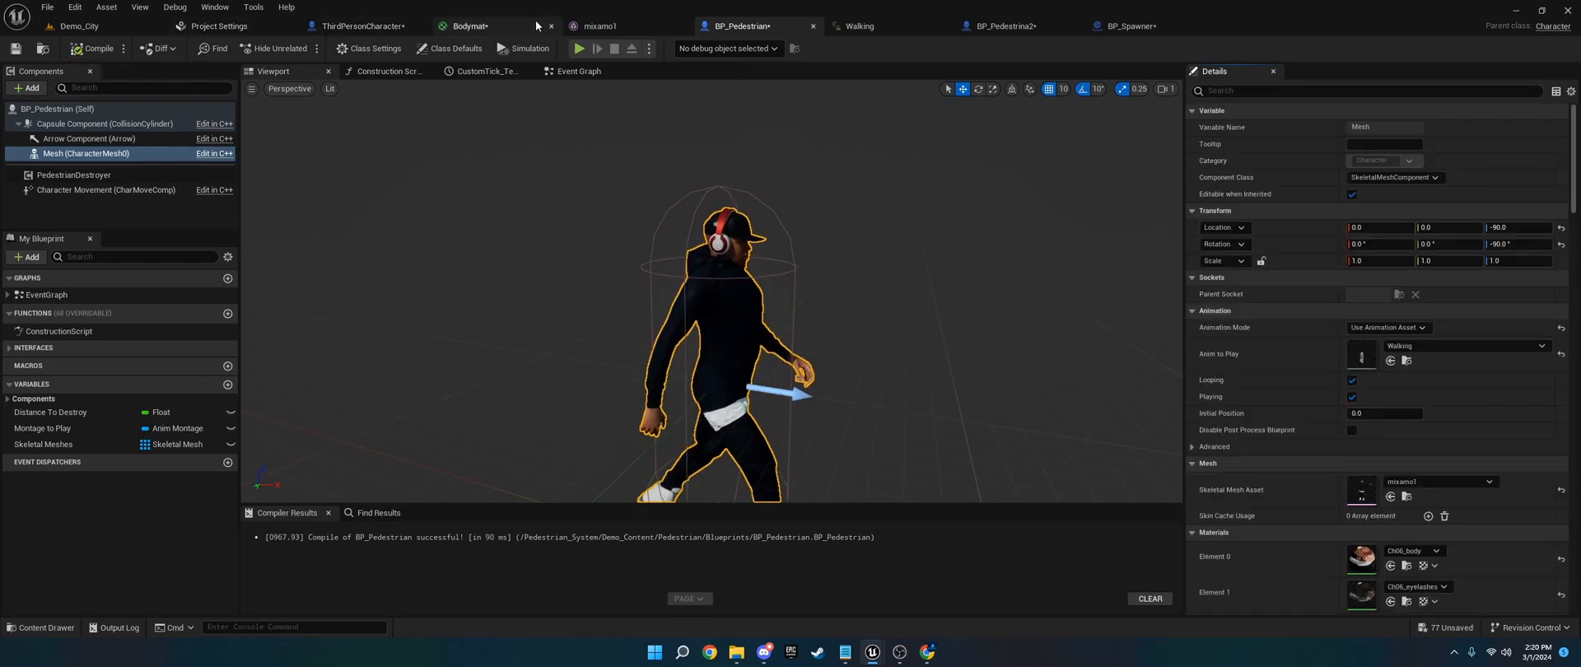
{"action": "left_click", "coordinate": [1127, 25]}
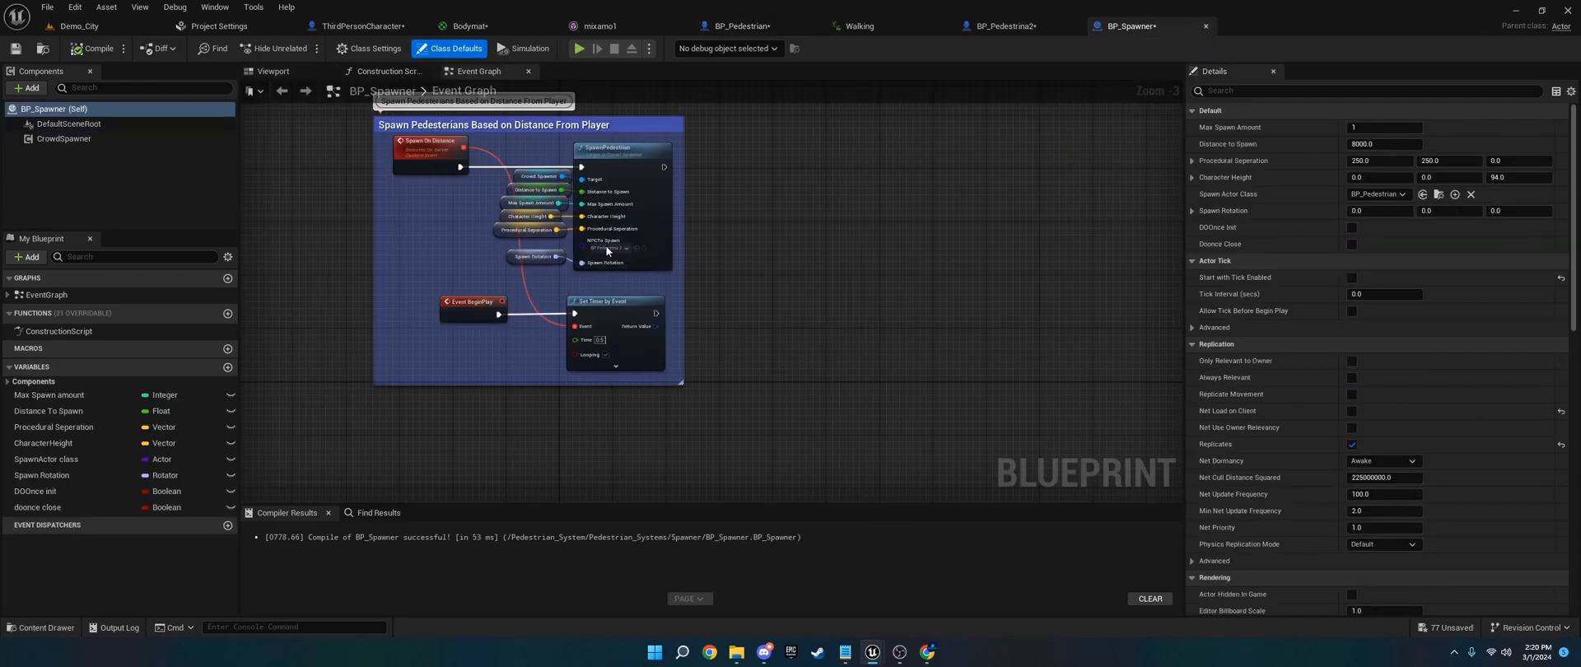
Set BP_Spawner's Spawn Actor Class to the pedestrian blueprint and play Demo_City in the editor.
{"action": "left_click", "coordinate": [605, 248]}
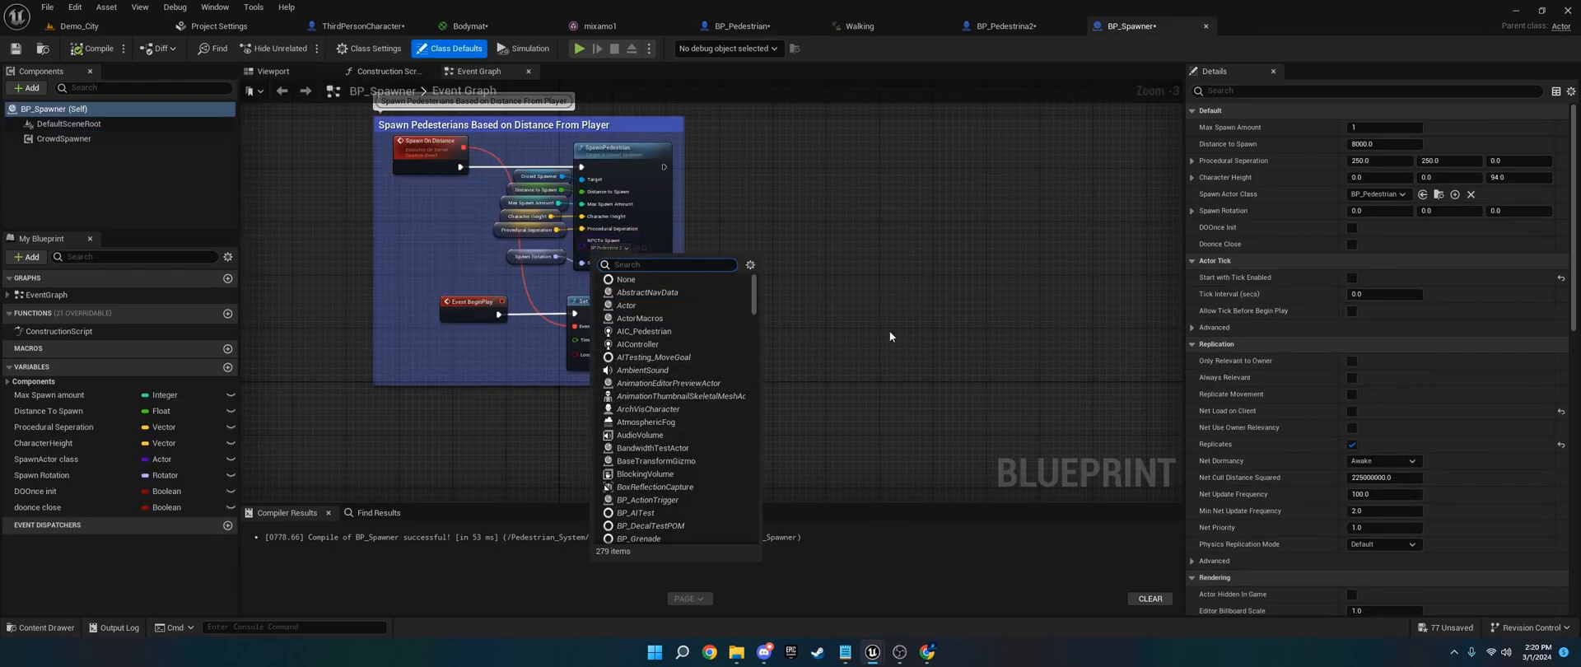
{"action": "type", "text": "pedestrina"}
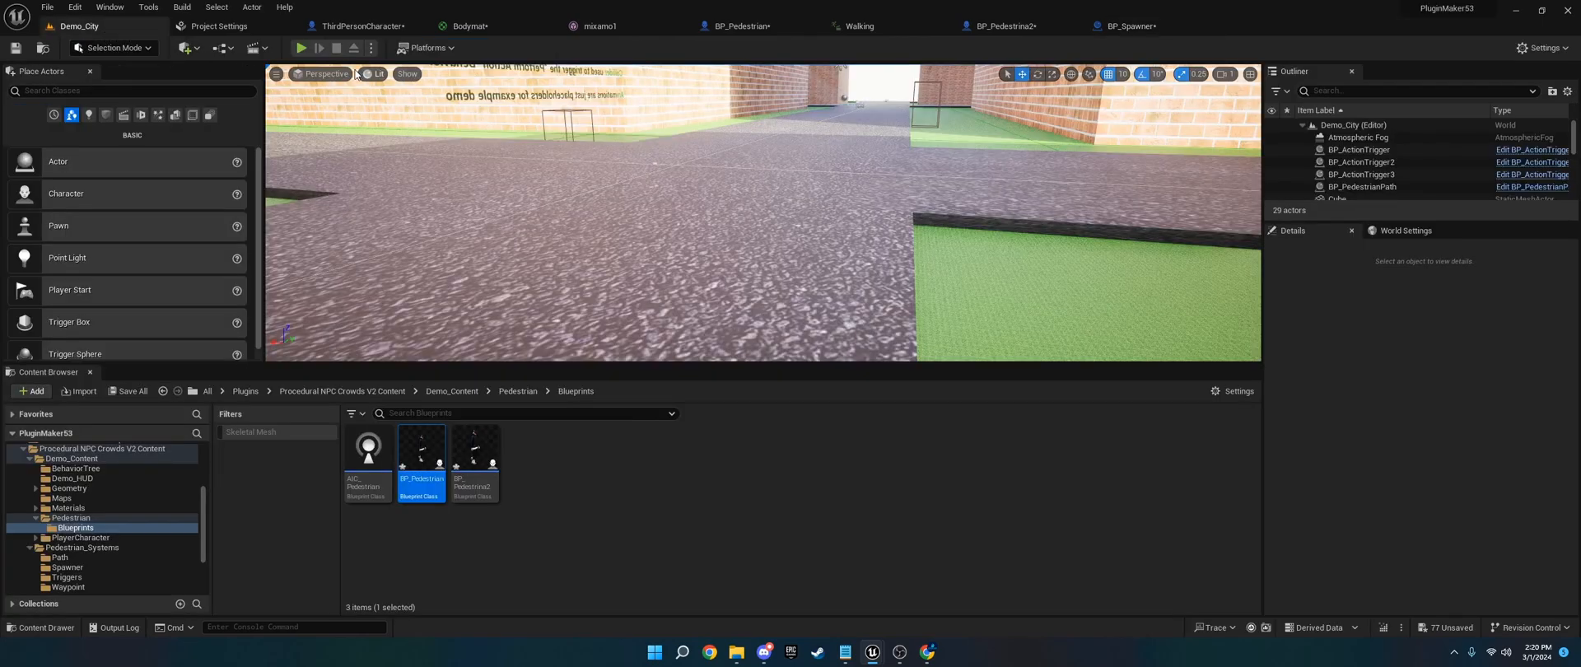
{"action": "left_click", "coordinate": [299, 48]}
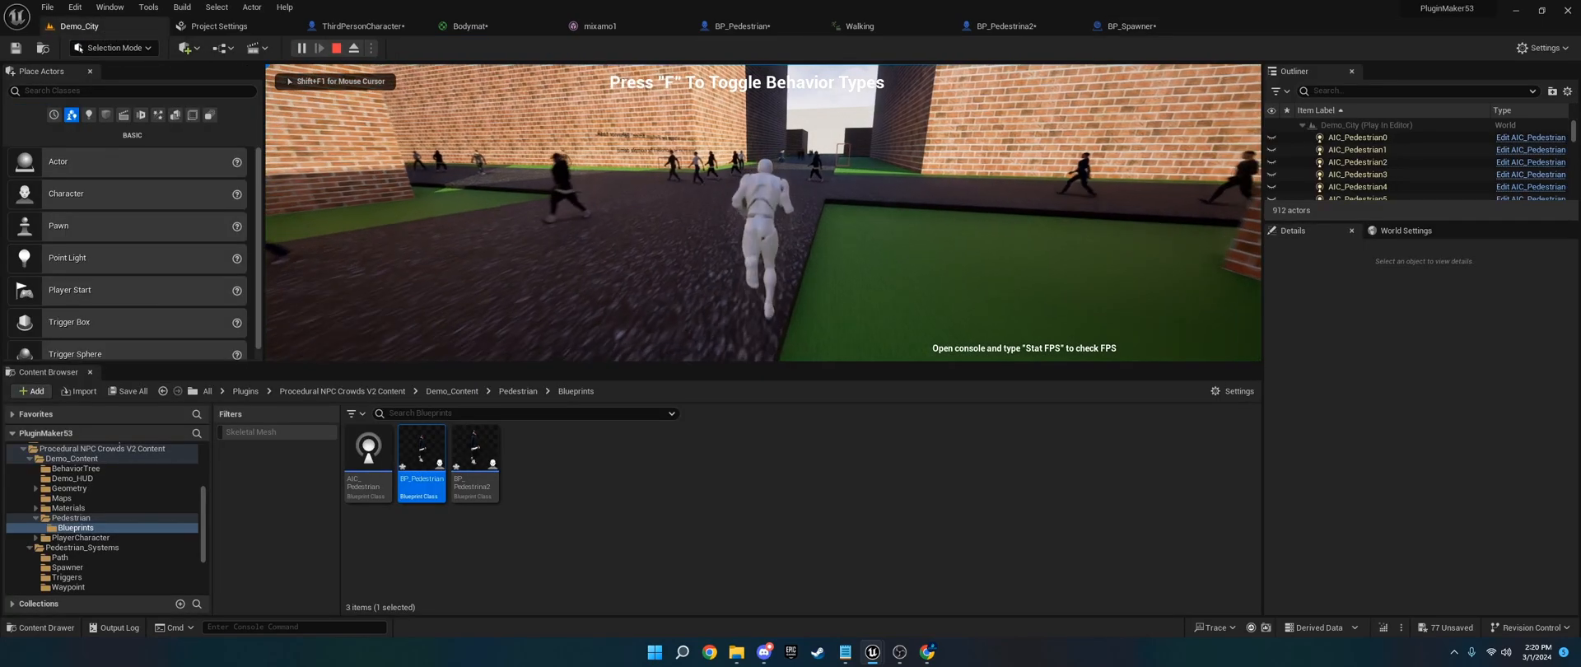